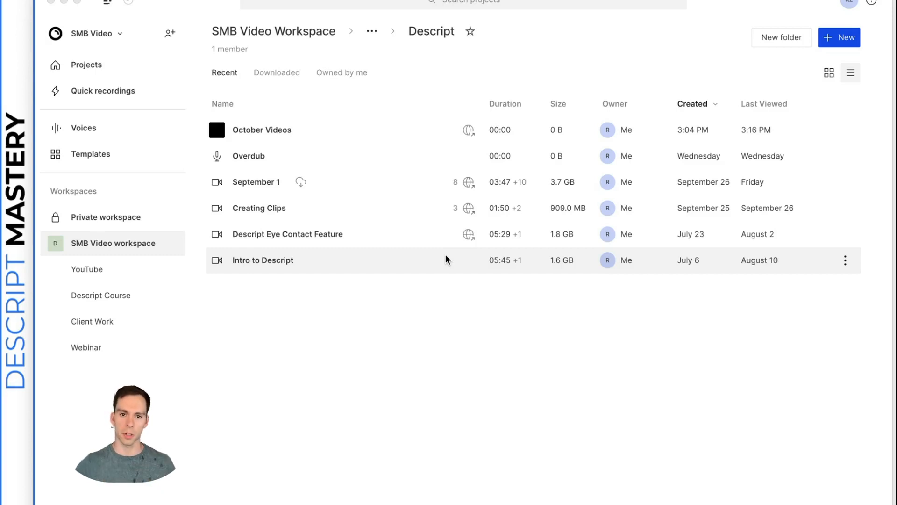
pyautogui.moveTo(421, 341)
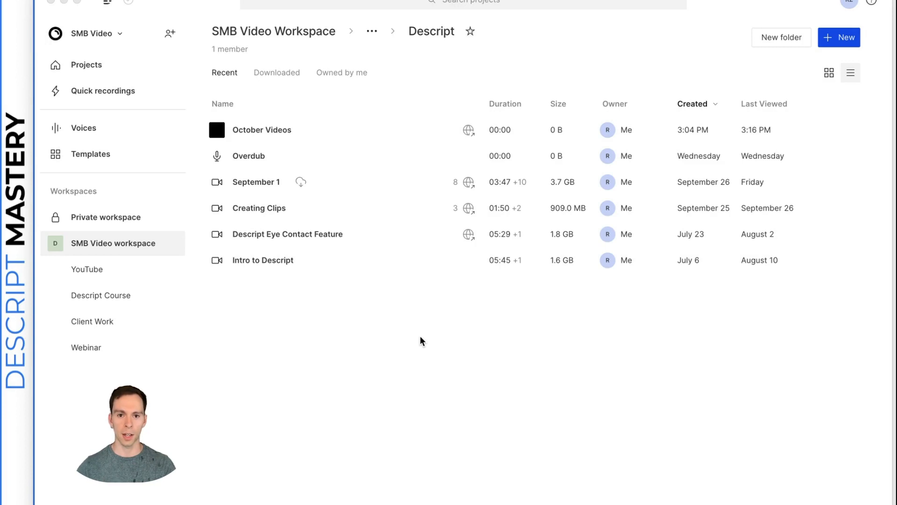
pyautogui.moveTo(430, 366)
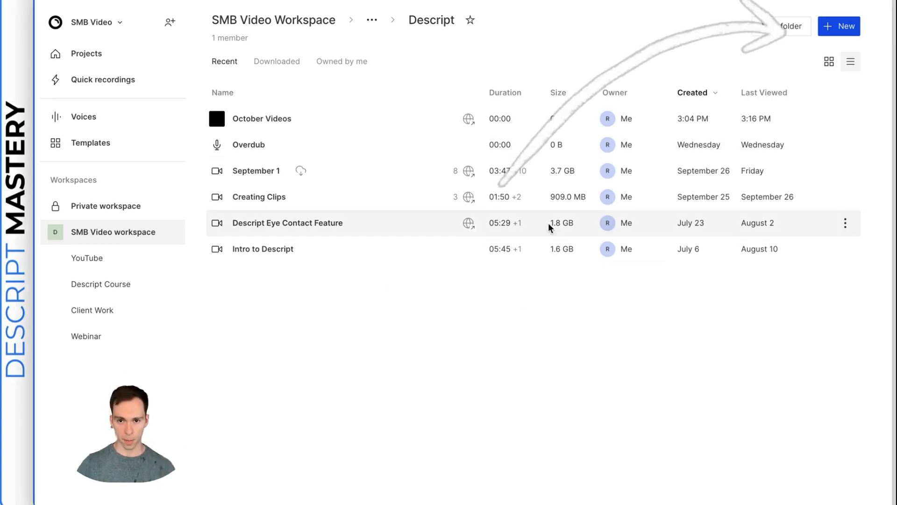
# Create a new untitled video project from the New menu.
pyautogui.click(838, 26)
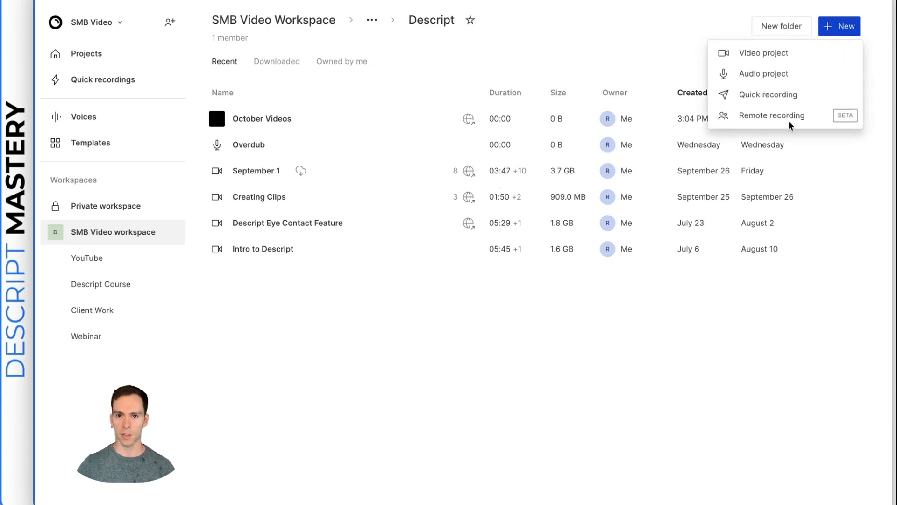
pyautogui.moveTo(764, 53)
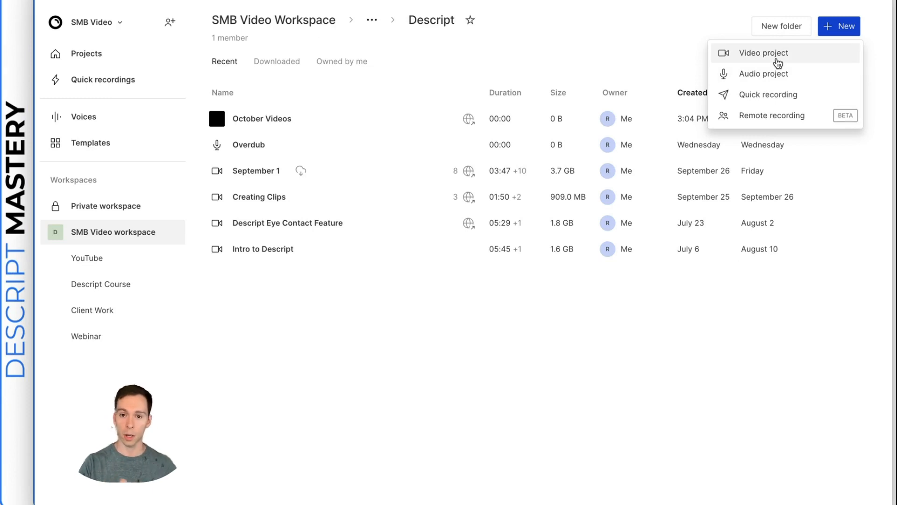
pyautogui.moveTo(775, 114)
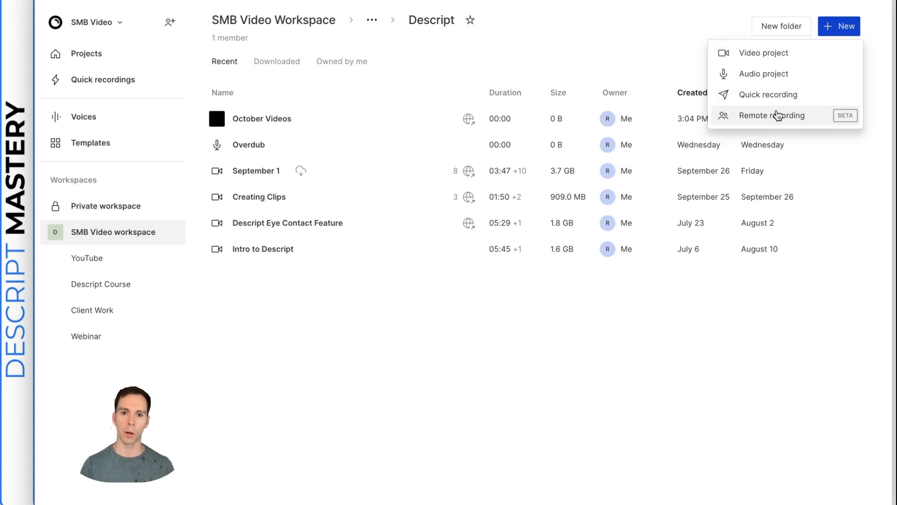
pyautogui.moveTo(778, 53)
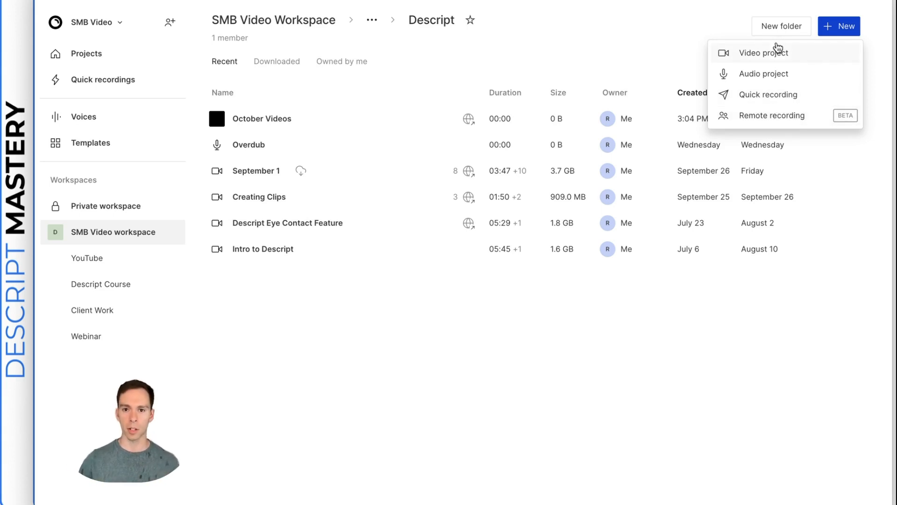
pyautogui.click(765, 53)
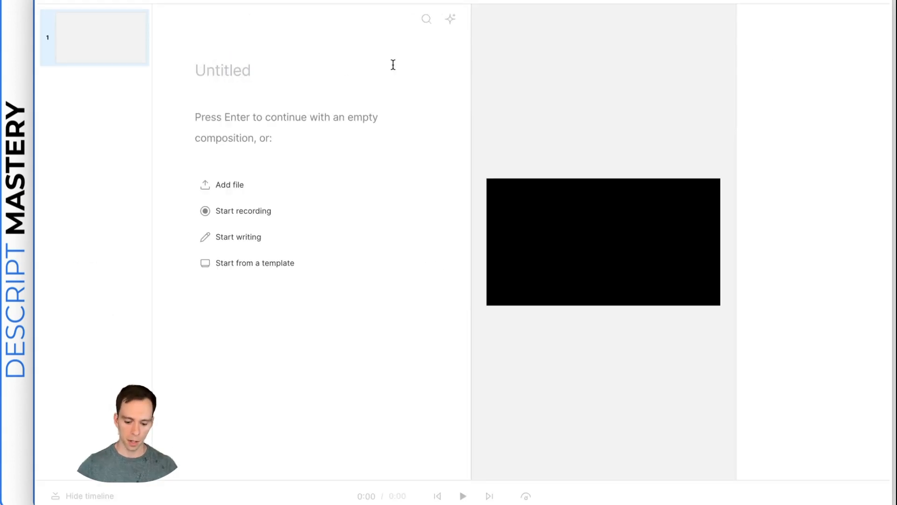
# Title the project 'Tutorial October 2023' and continue with an empty composition.
pyautogui.write('Tutorial')
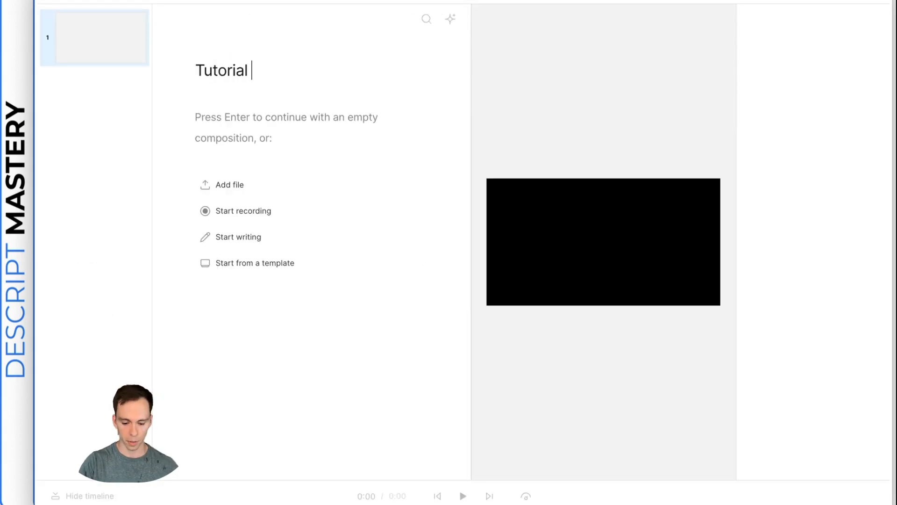
pyautogui.write('October 2023')
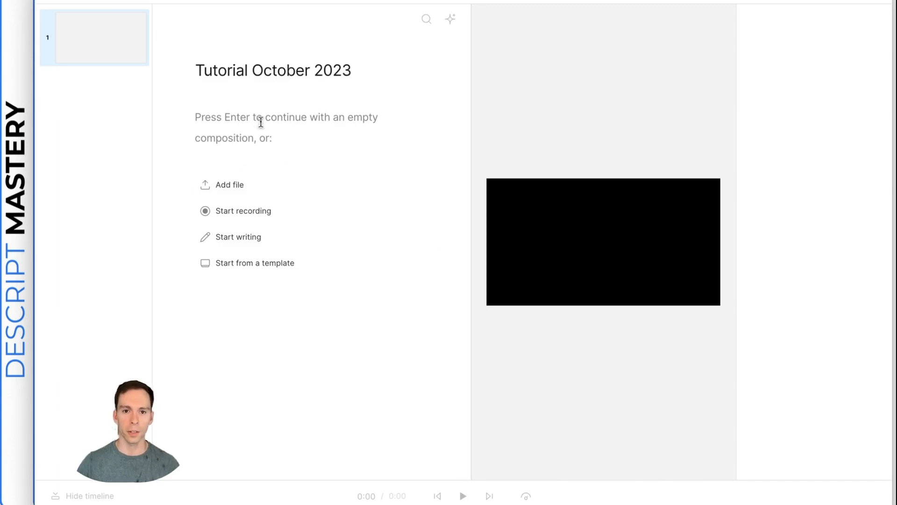
pyautogui.click(237, 236)
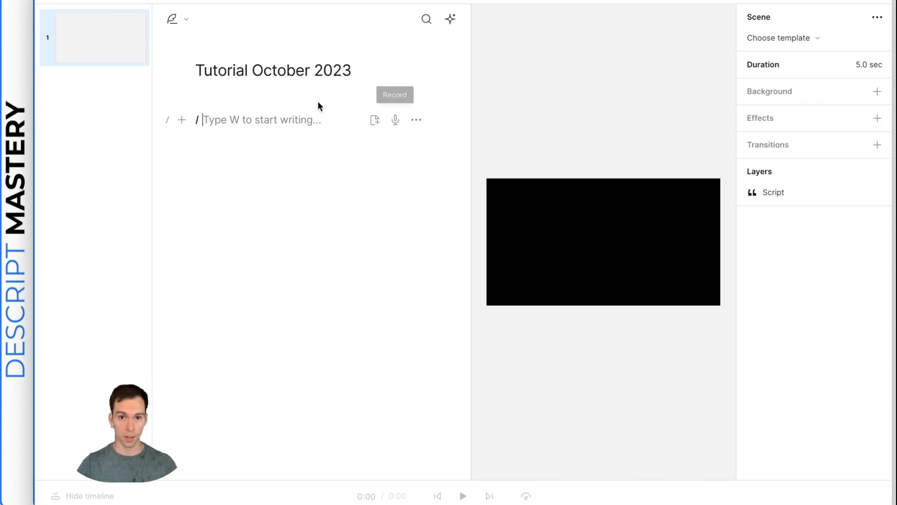
pyautogui.moveTo(296, 350)
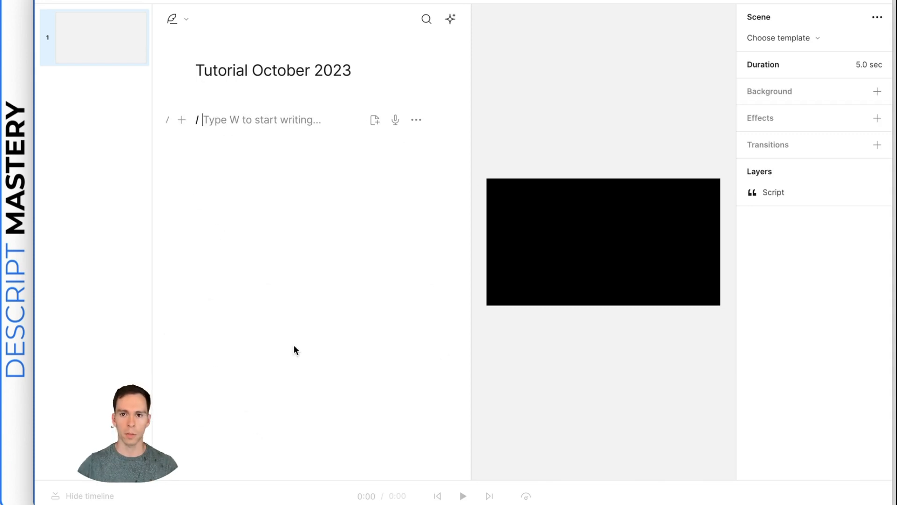
pyautogui.moveTo(387, 247)
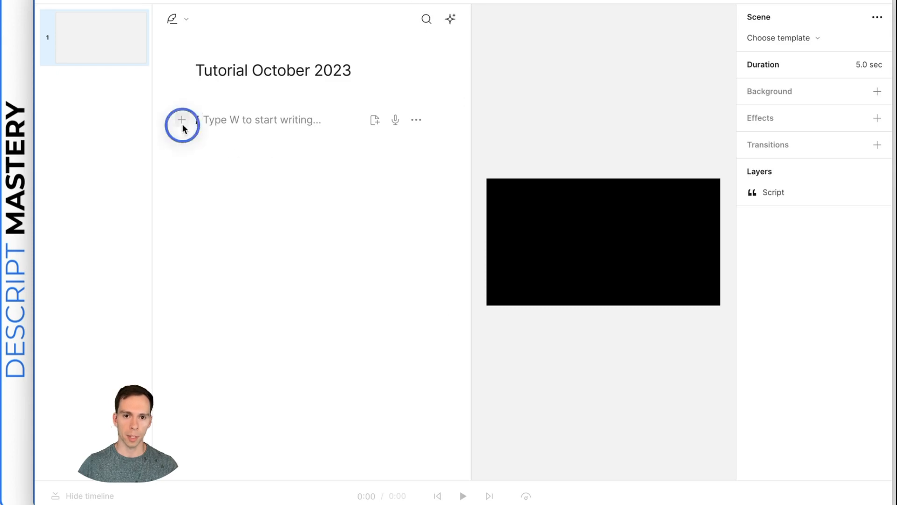
pyautogui.click(182, 119)
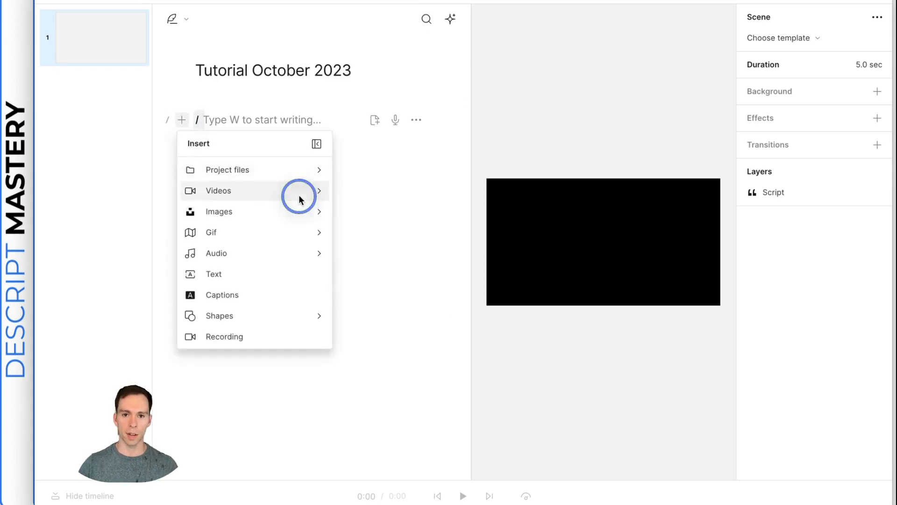
pyautogui.click(218, 190)
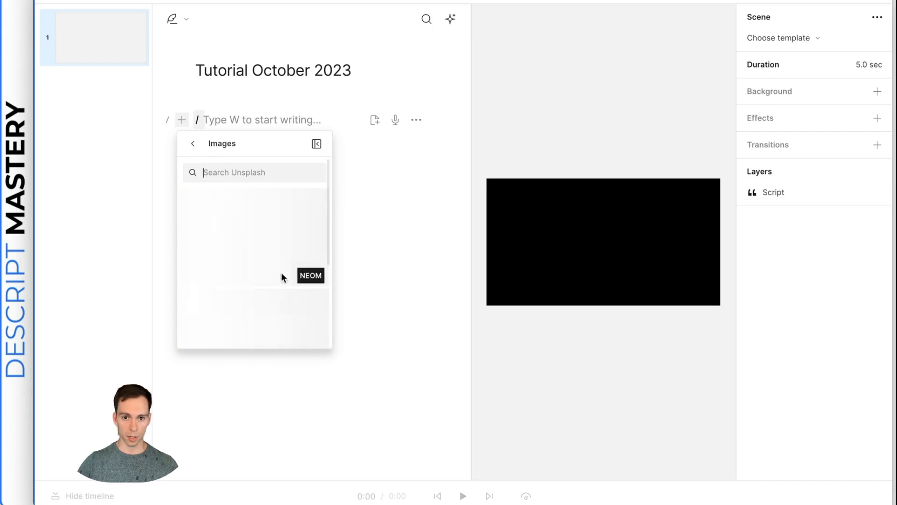
pyautogui.click(193, 143)
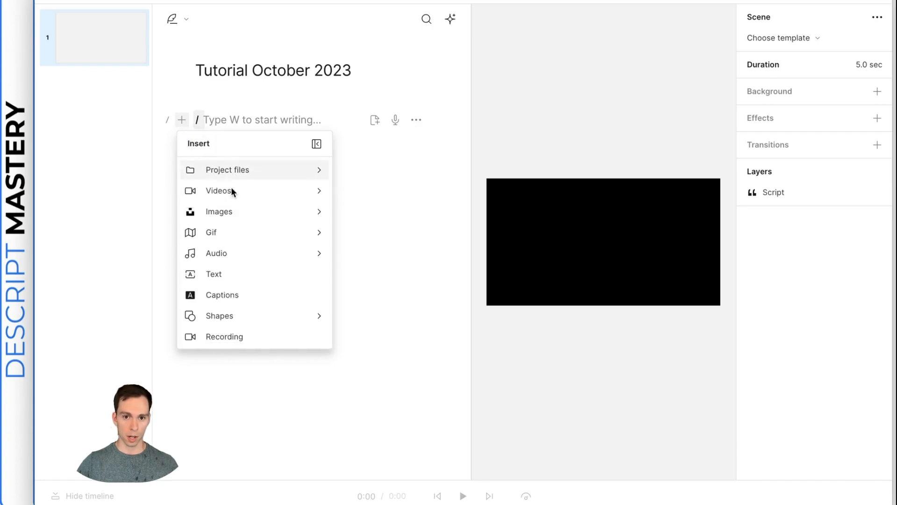
pyautogui.click(217, 253)
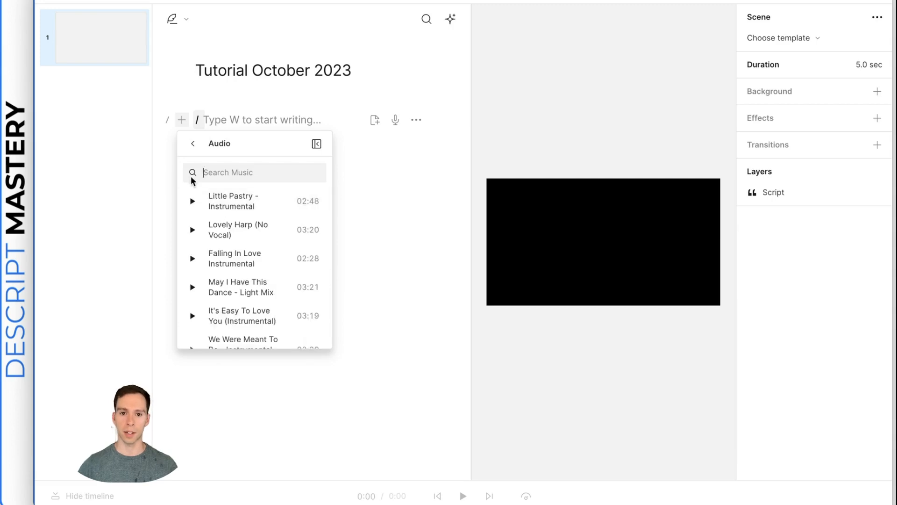
pyautogui.click(193, 143)
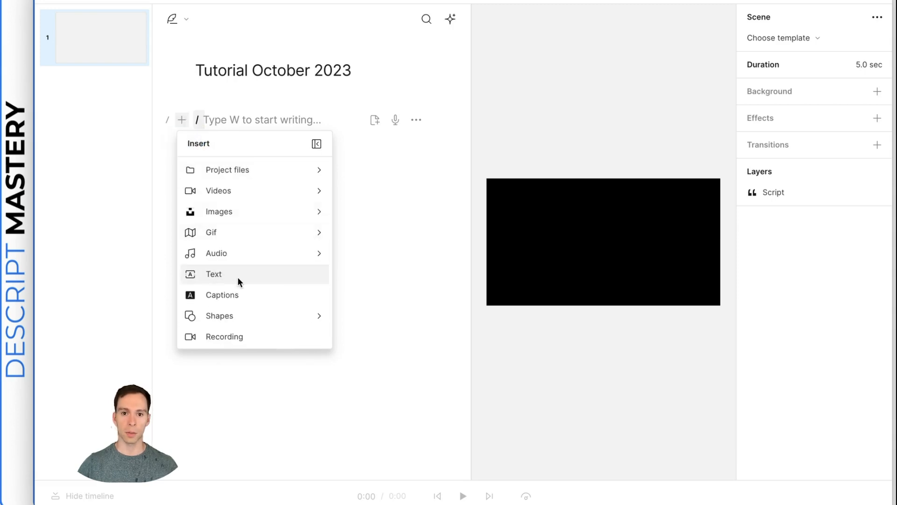
pyautogui.moveTo(264, 298)
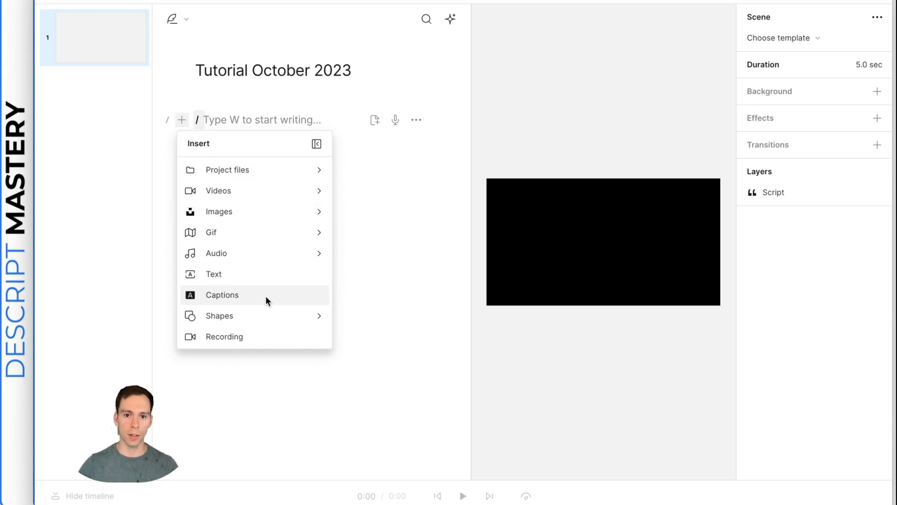
pyautogui.moveTo(293, 321)
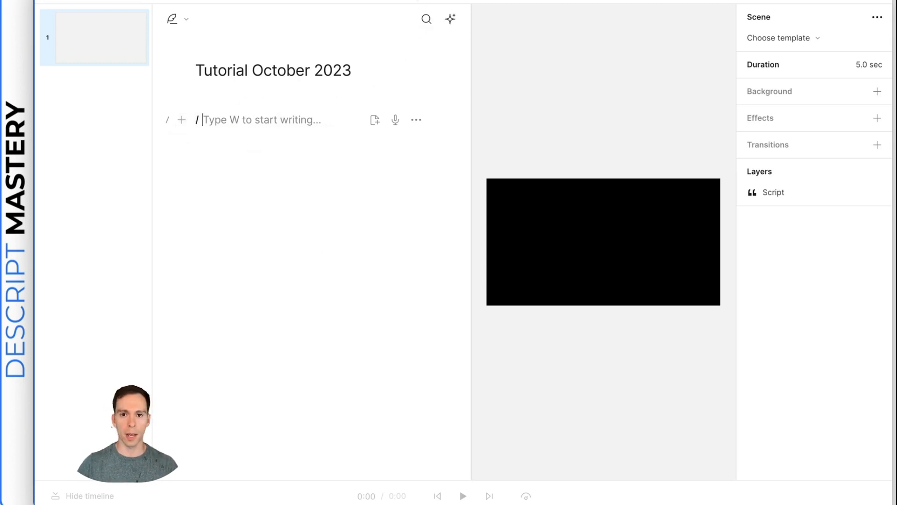
pyautogui.moveTo(426, 19)
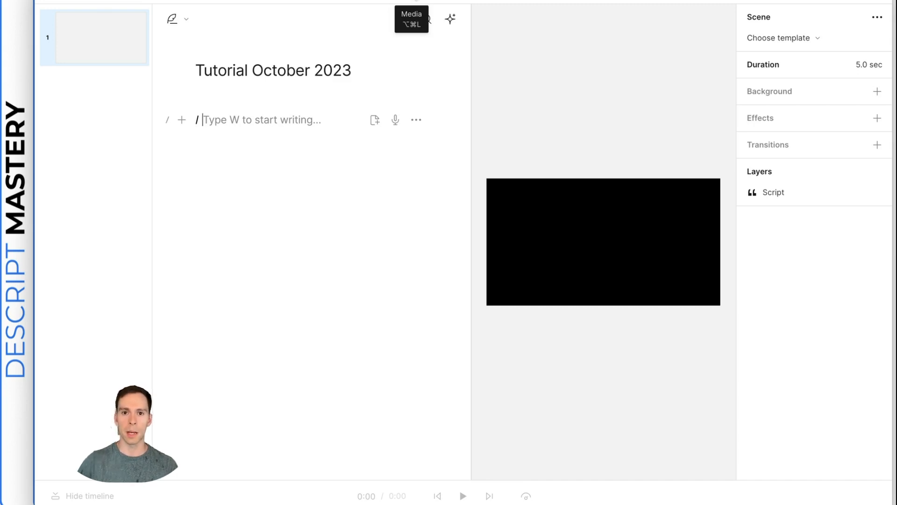
# Open the media library and view the project's empty Files list.
pyautogui.click(410, 19)
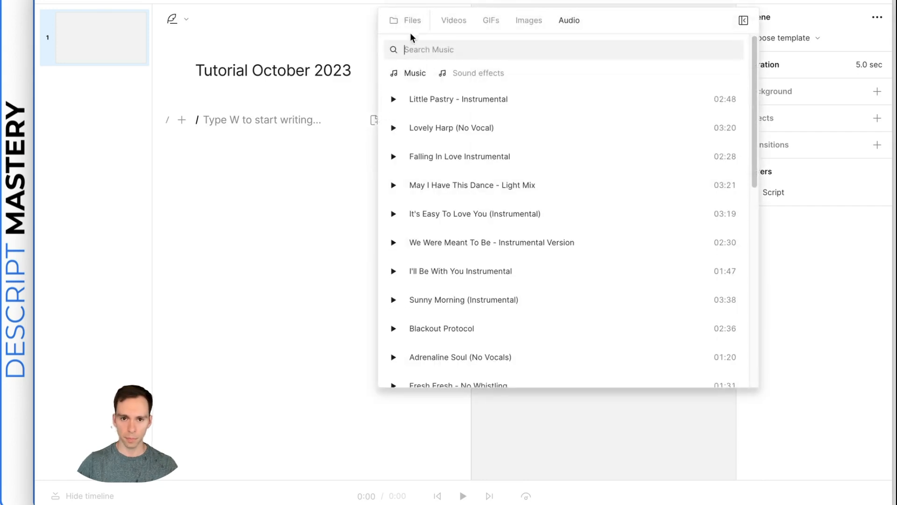
pyautogui.moveTo(453, 20)
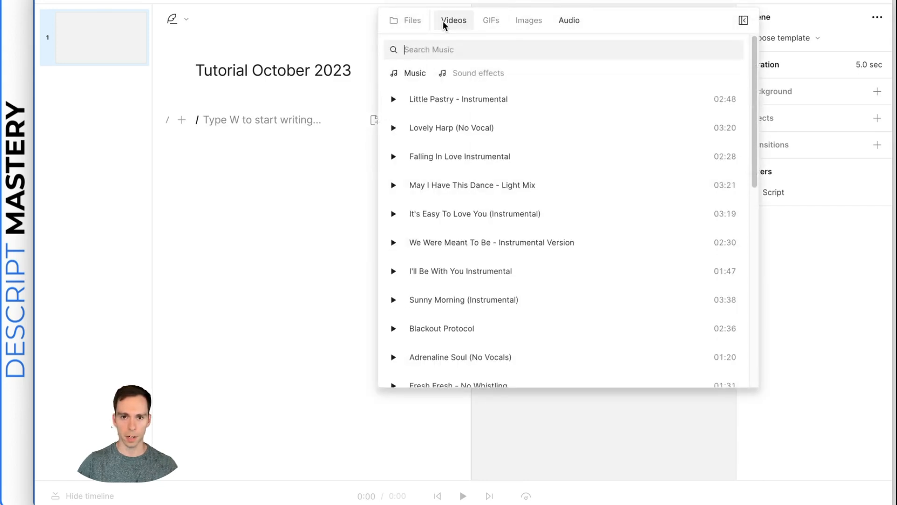
pyautogui.click(412, 20)
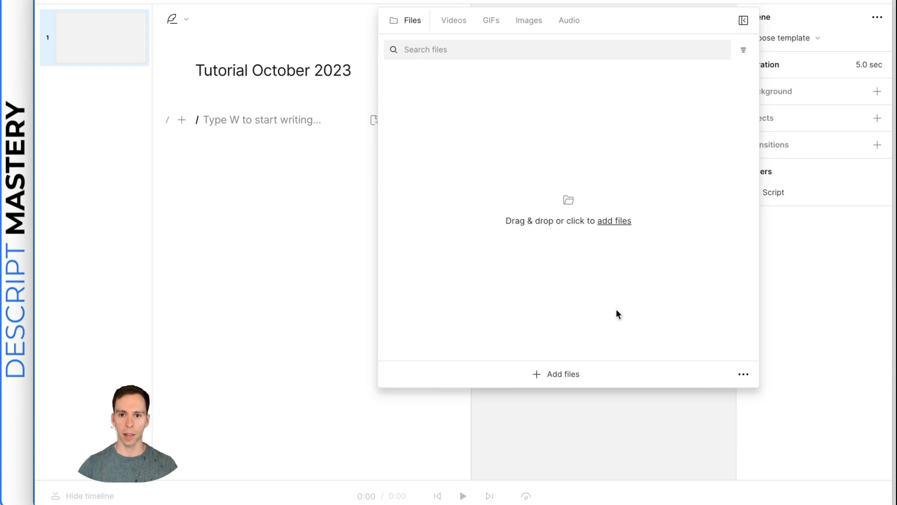
pyautogui.moveTo(548, 273)
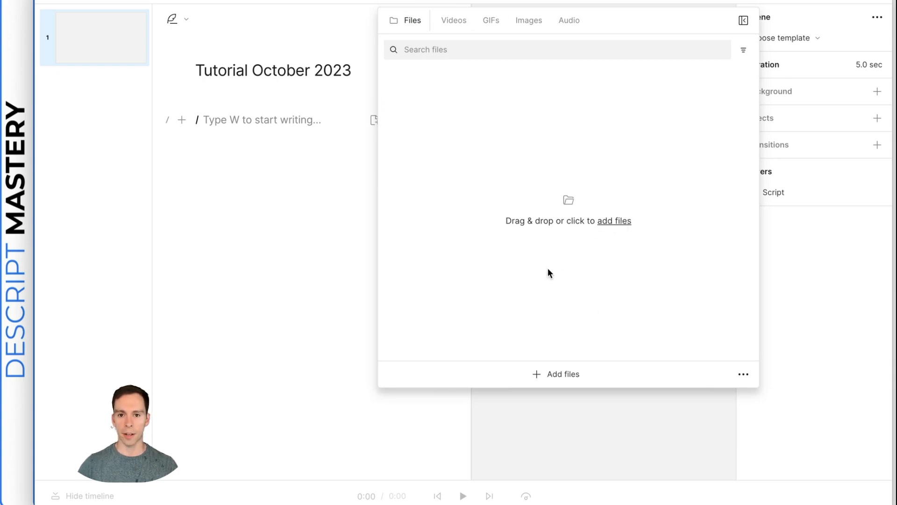
pyautogui.moveTo(859, 161)
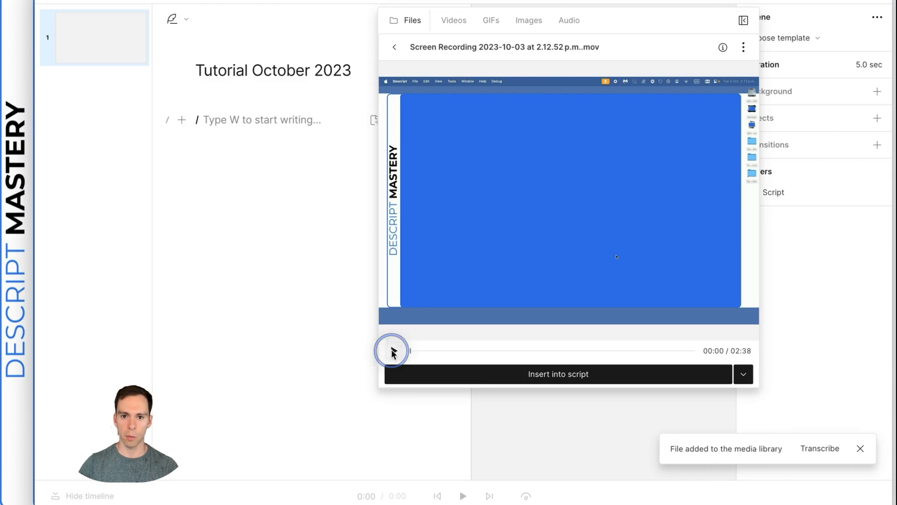
# Preview the imported screen recording, then insert it into the script.
pyautogui.click(394, 351)
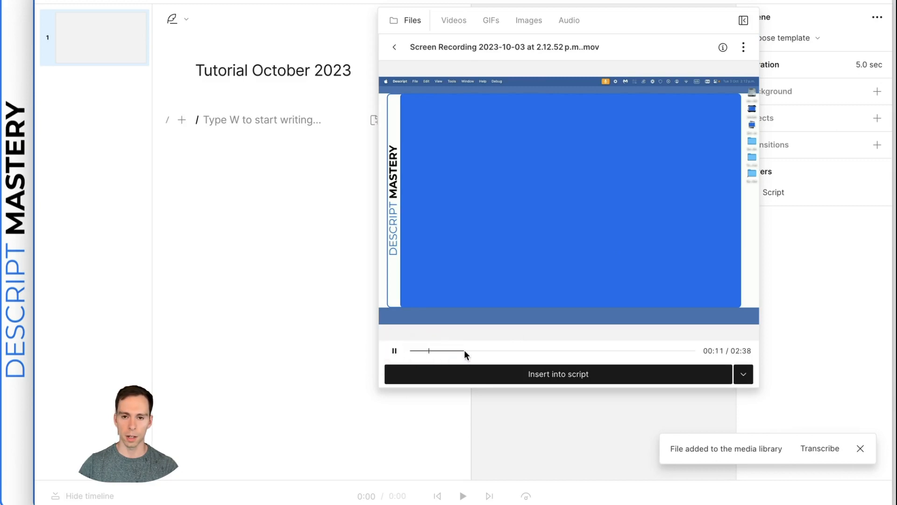
pyautogui.click(394, 350)
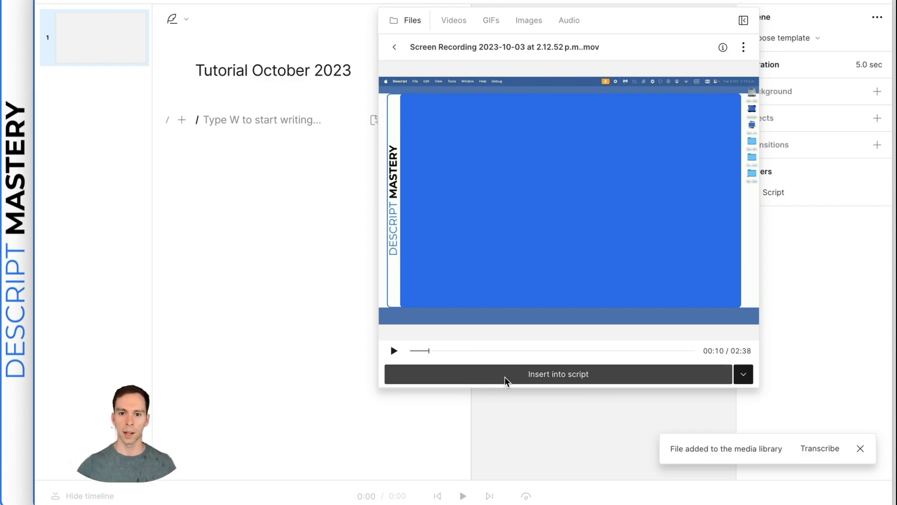
pyautogui.click(743, 374)
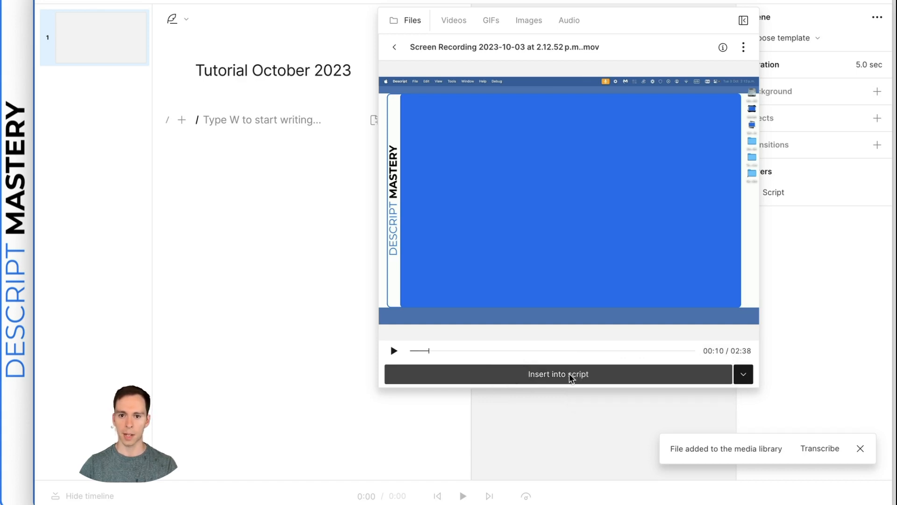
pyautogui.click(558, 374)
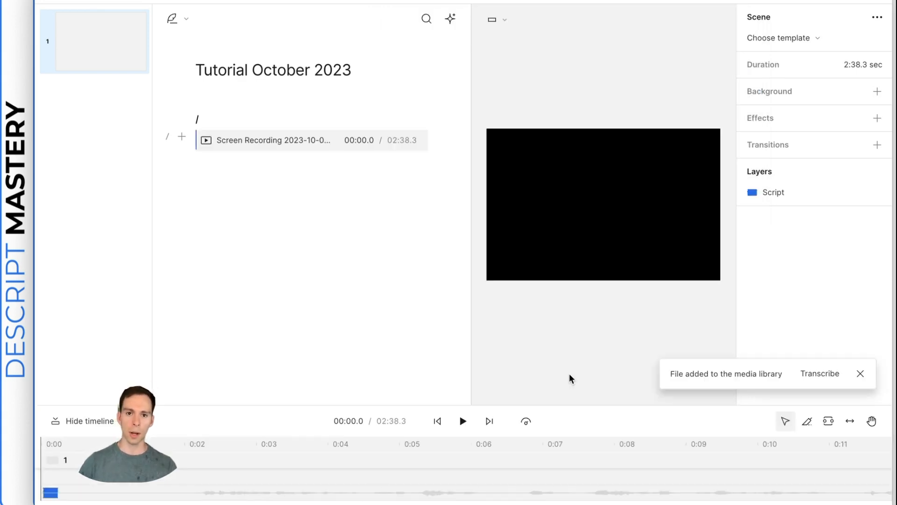
# Start transcription, add 'Ross' as the speaker, and confirm the settings.
pyautogui.click(819, 372)
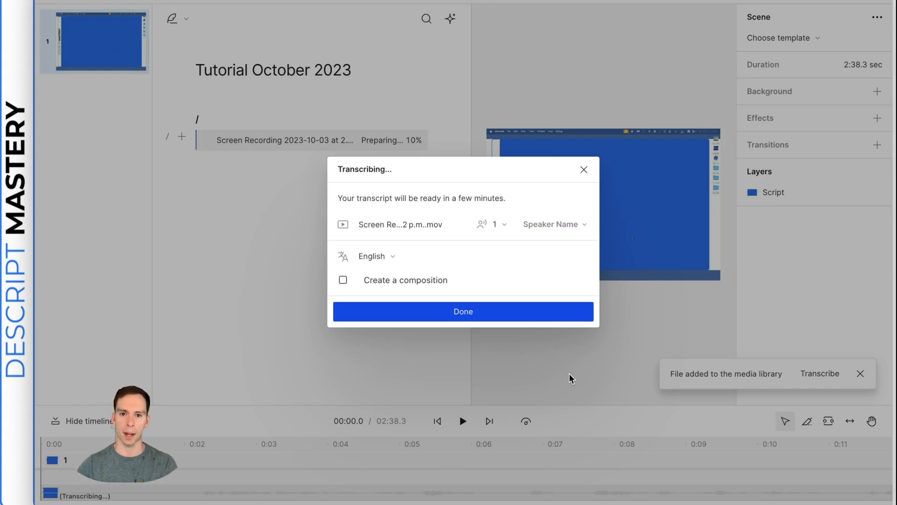
pyautogui.moveTo(585, 235)
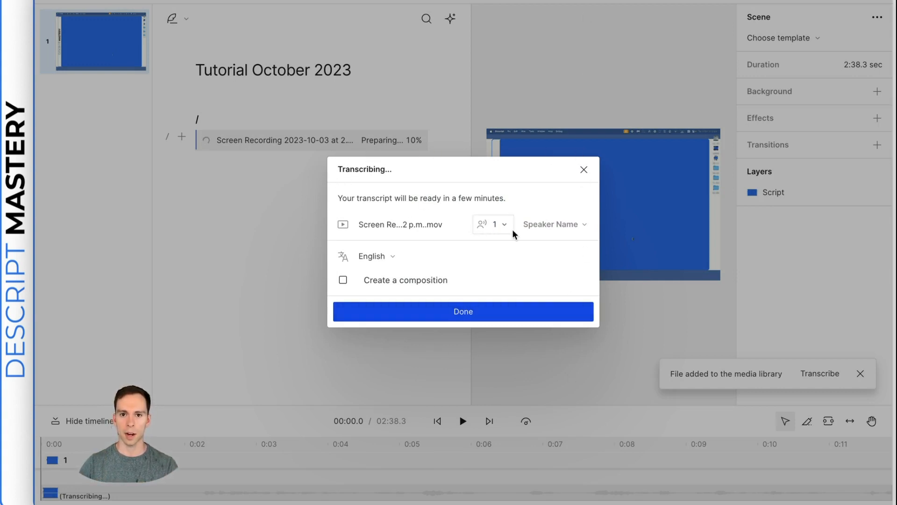
pyautogui.click(552, 224)
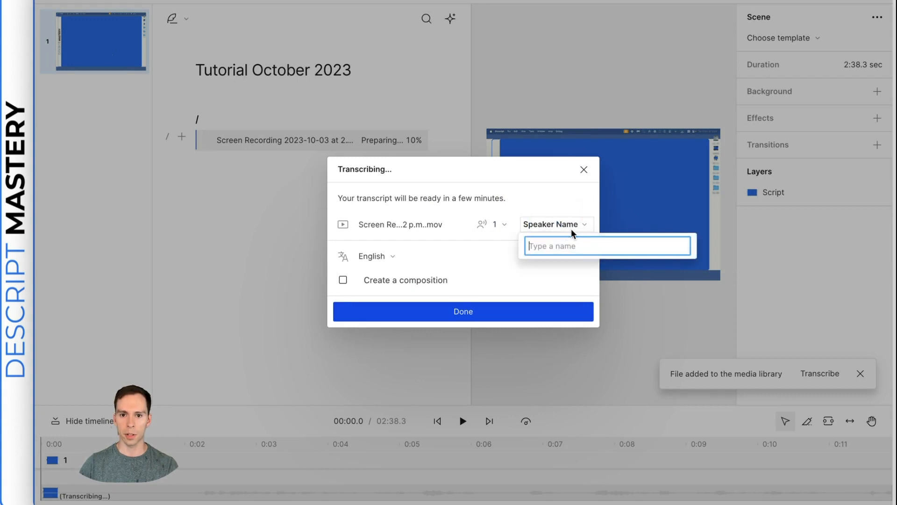
pyautogui.write('Ross')
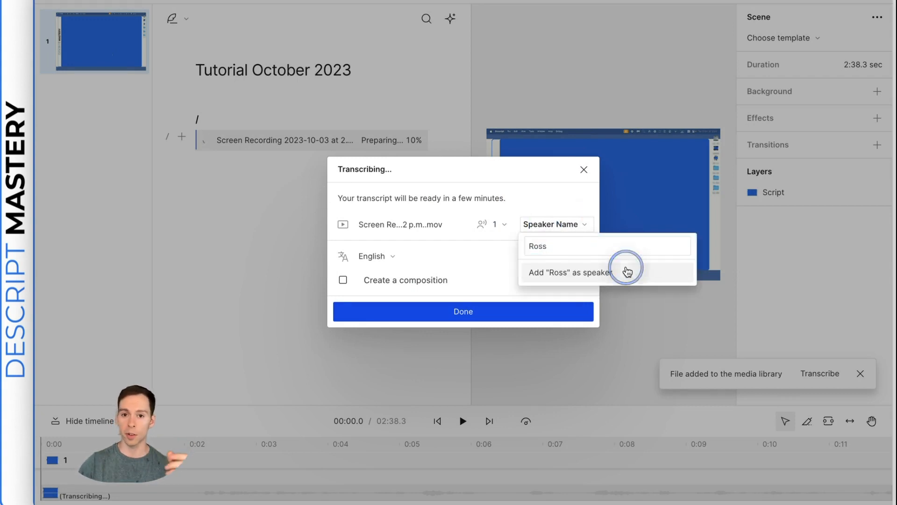
pyautogui.click(569, 272)
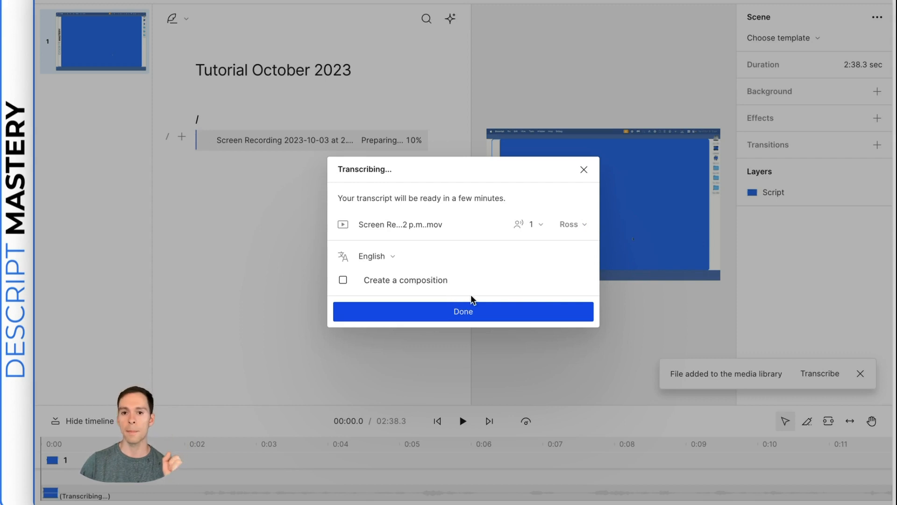
pyautogui.moveTo(522, 300)
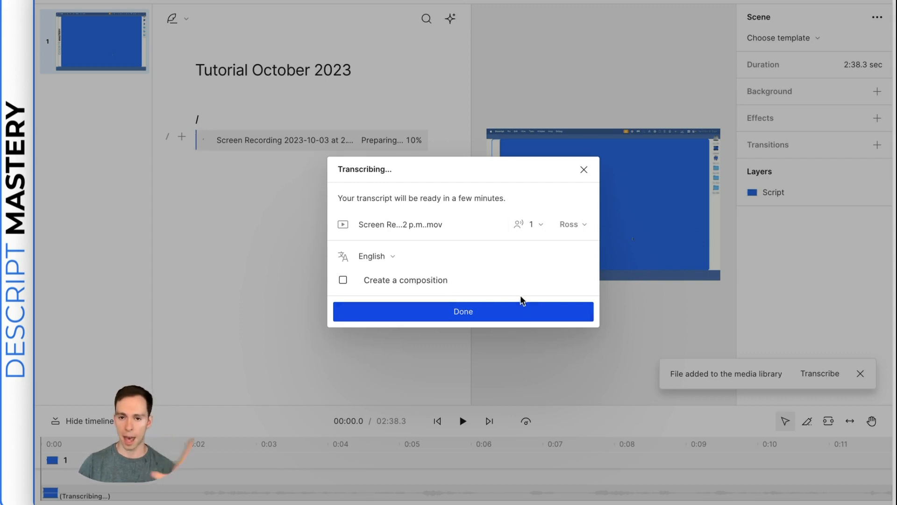
pyautogui.moveTo(460, 326)
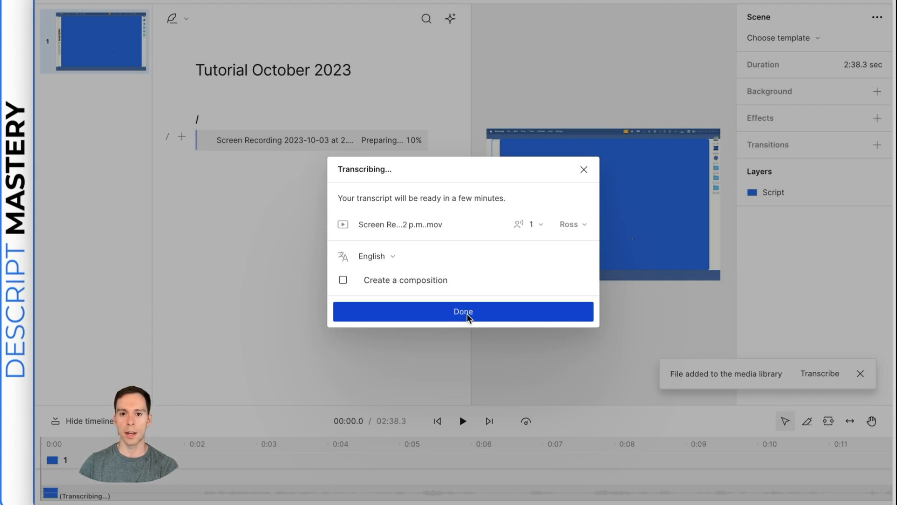
pyautogui.click(463, 311)
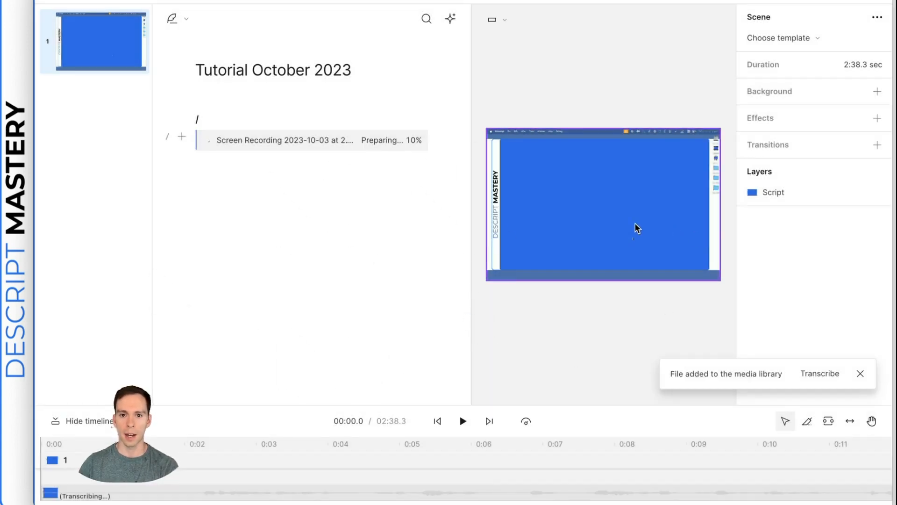
# Select the screen recording layer and set its crop fill to 105%.
pyautogui.click(603, 204)
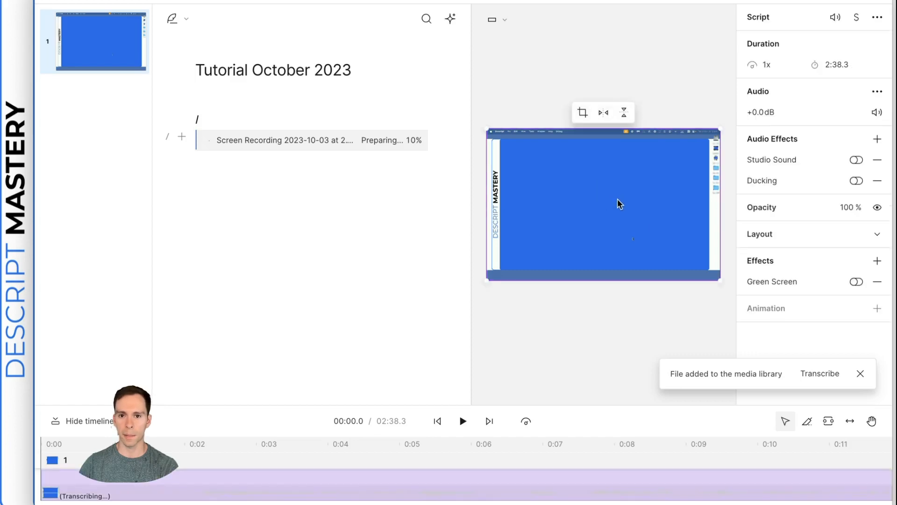
pyautogui.moveTo(574, 140)
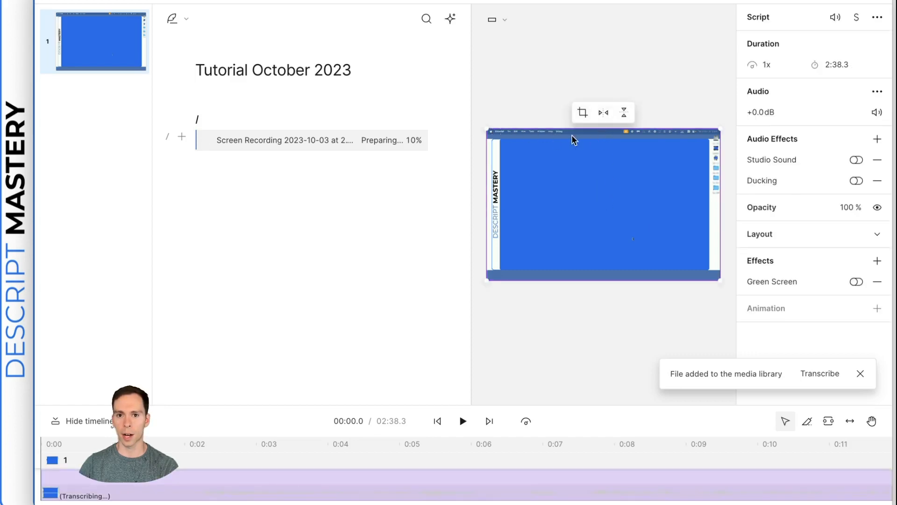
pyautogui.moveTo(593, 141)
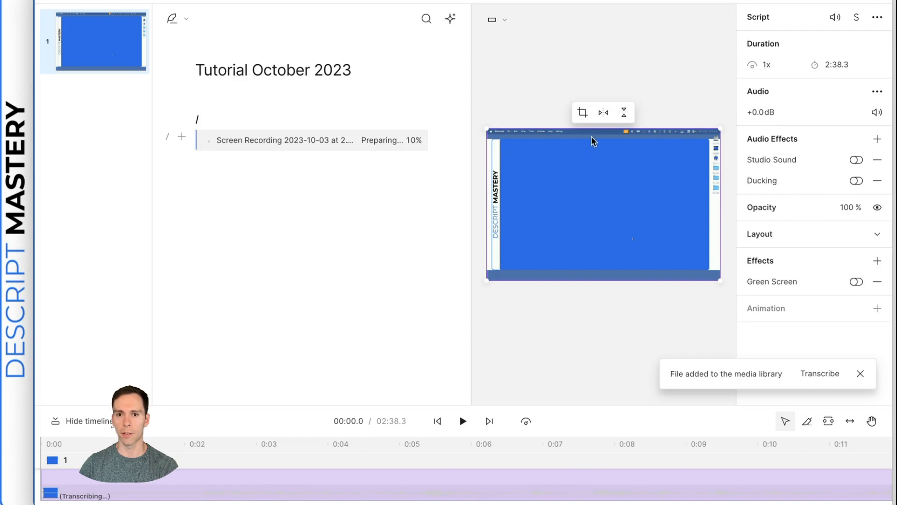
pyautogui.moveTo(473, 224)
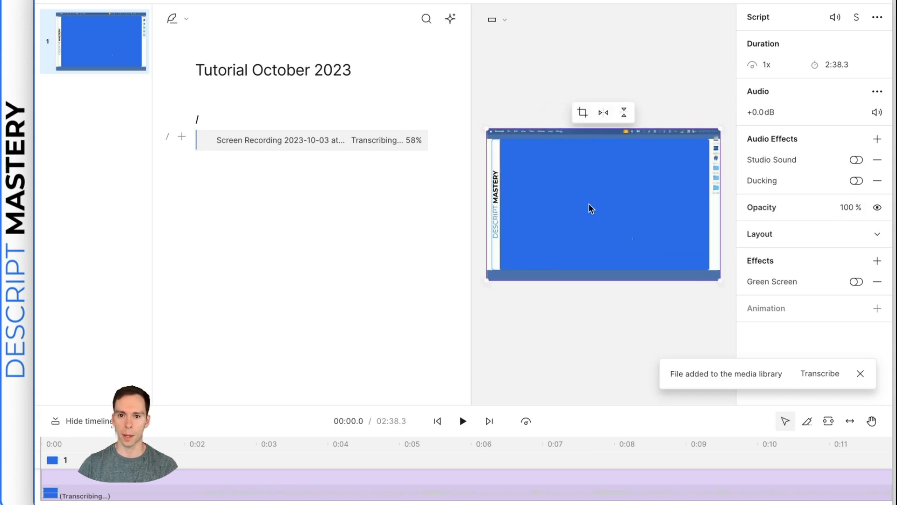
pyautogui.click(582, 112)
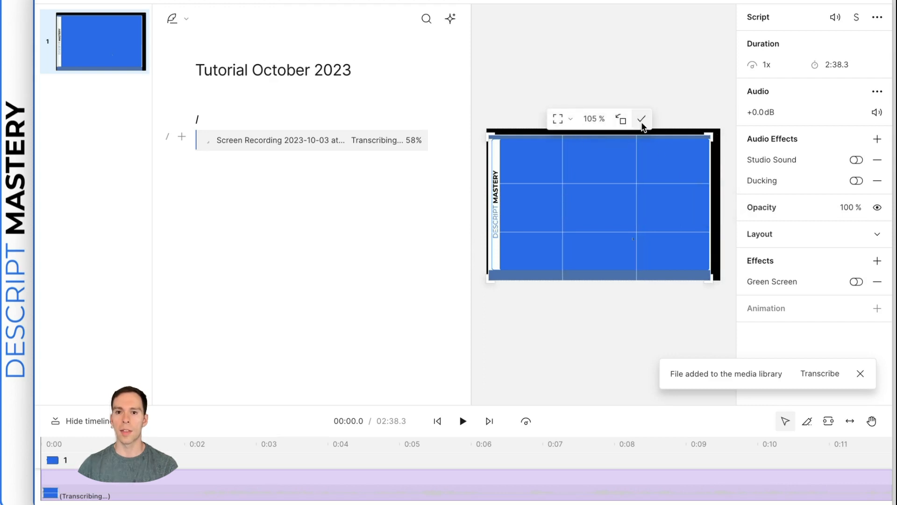
pyautogui.click(641, 119)
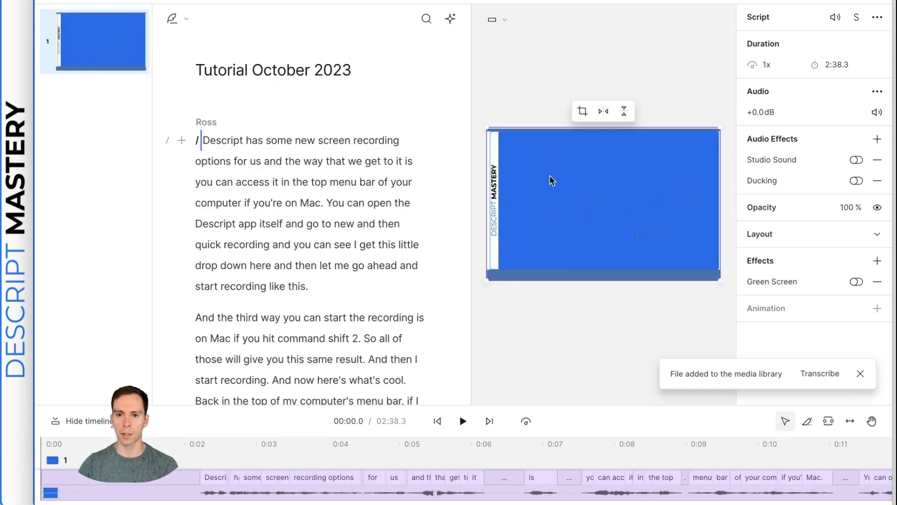
# Deselect the recording layer and place the playhead at 0:04.8.
pyautogui.click(602, 268)
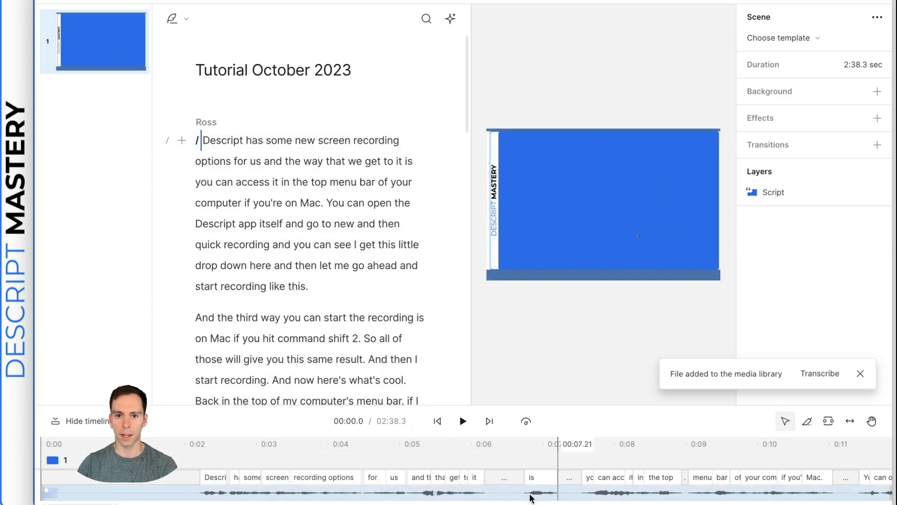
pyautogui.click(654, 477)
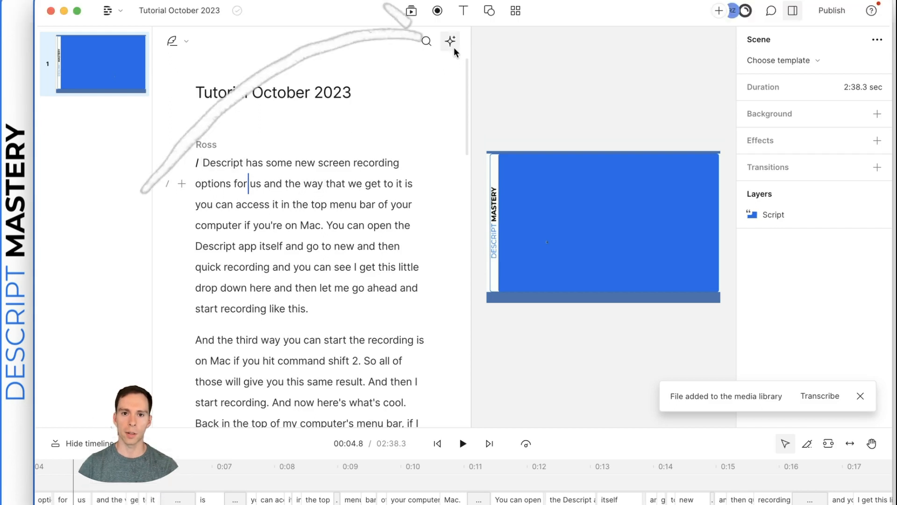
pyautogui.moveTo(450, 40)
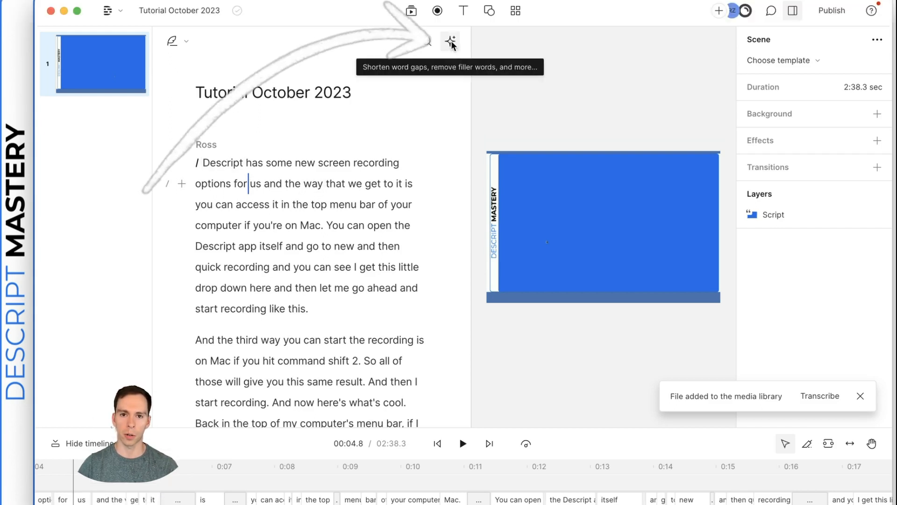
# Run Remove filler words and review the three matches at 0:40, 1:55 and 2:08.
pyautogui.click(451, 42)
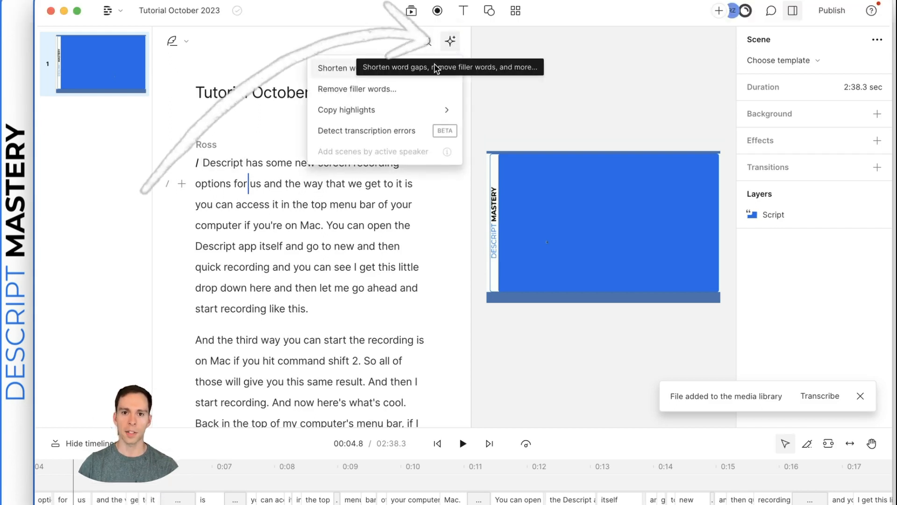
pyautogui.moveTo(387, 91)
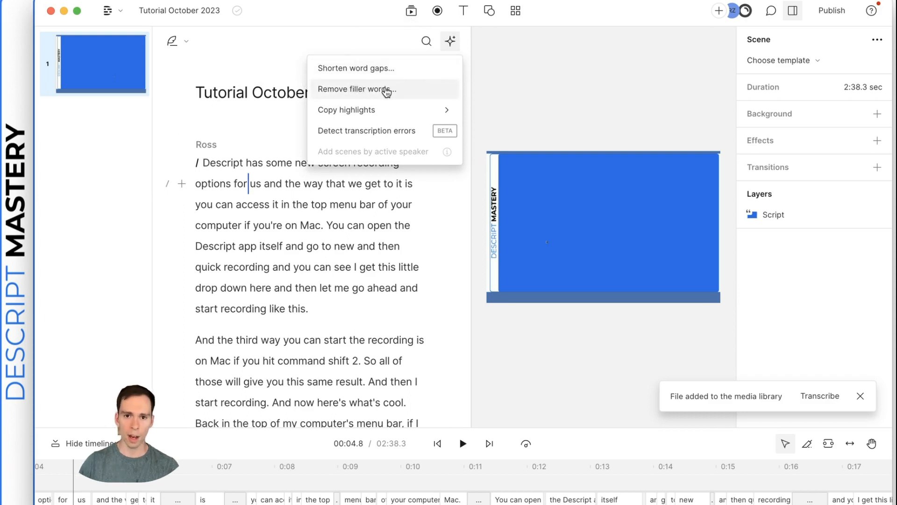
pyautogui.moveTo(390, 92)
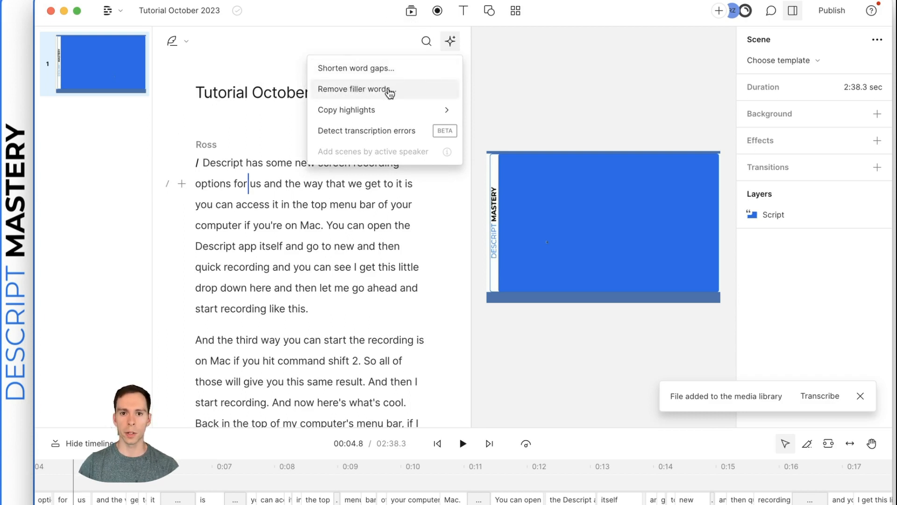
pyautogui.click(354, 89)
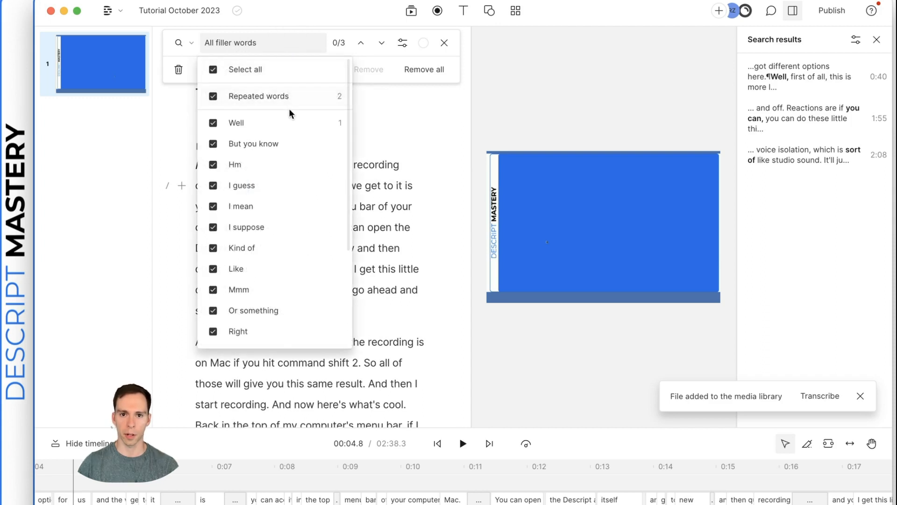
pyautogui.moveTo(291, 108)
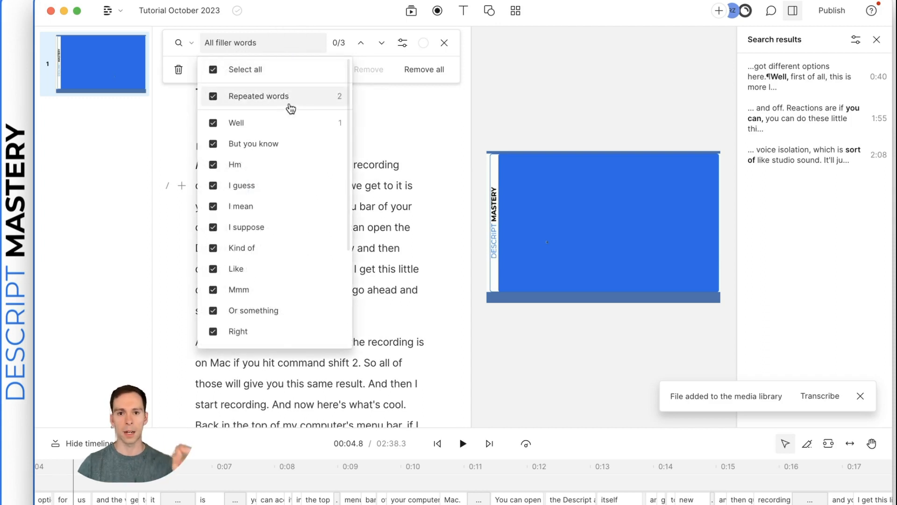
pyautogui.moveTo(285, 122)
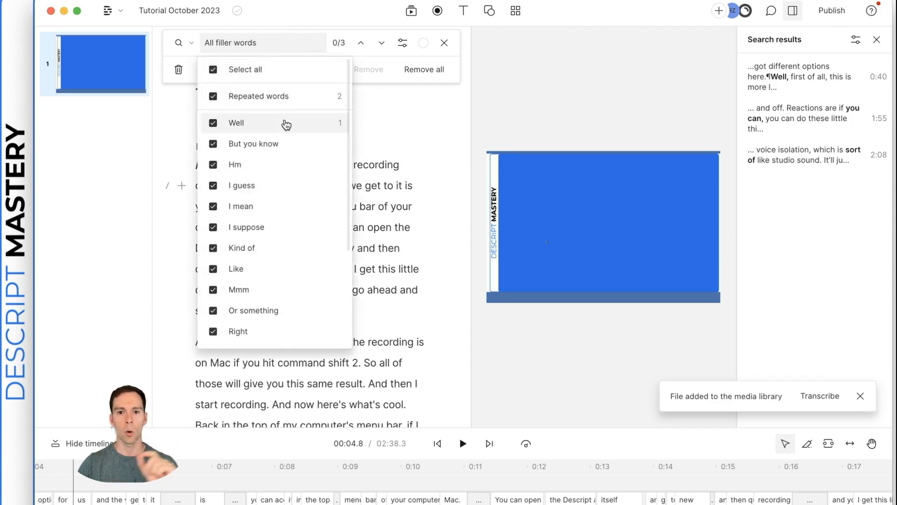
pyautogui.moveTo(246, 172)
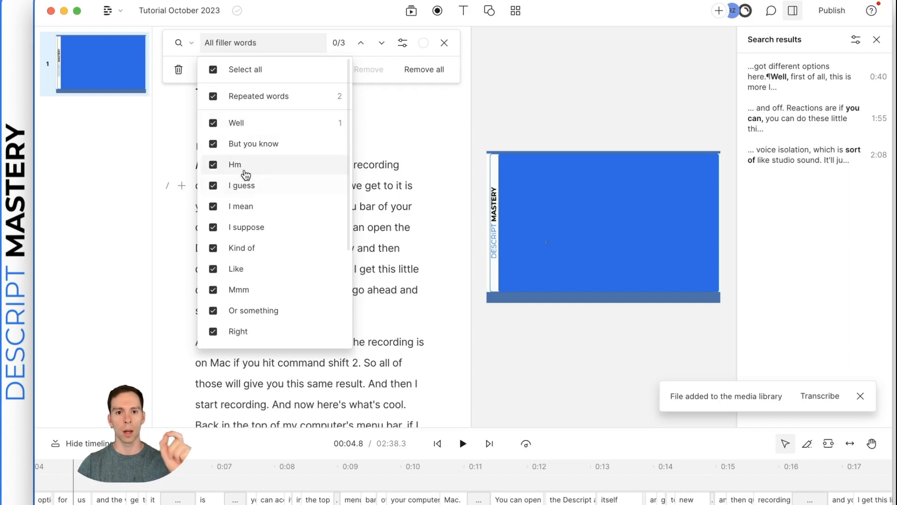
pyautogui.scroll(-3)
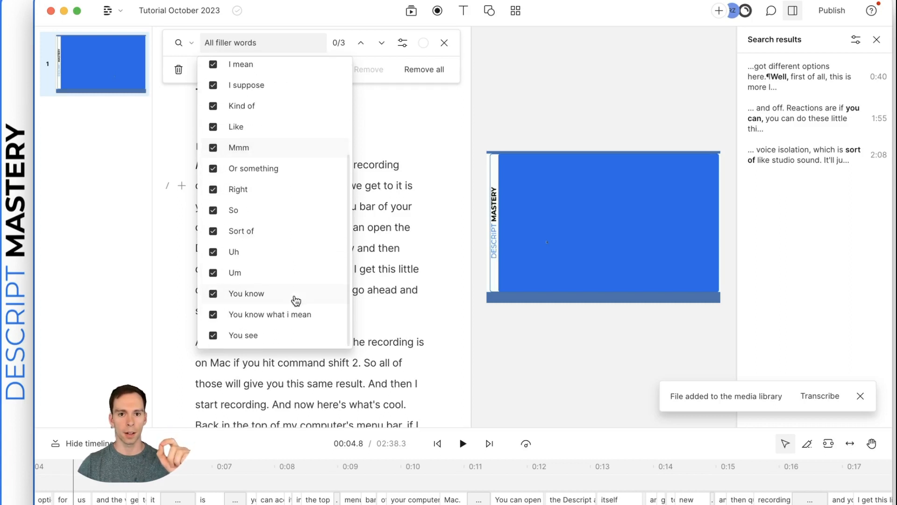
pyautogui.scroll(3)
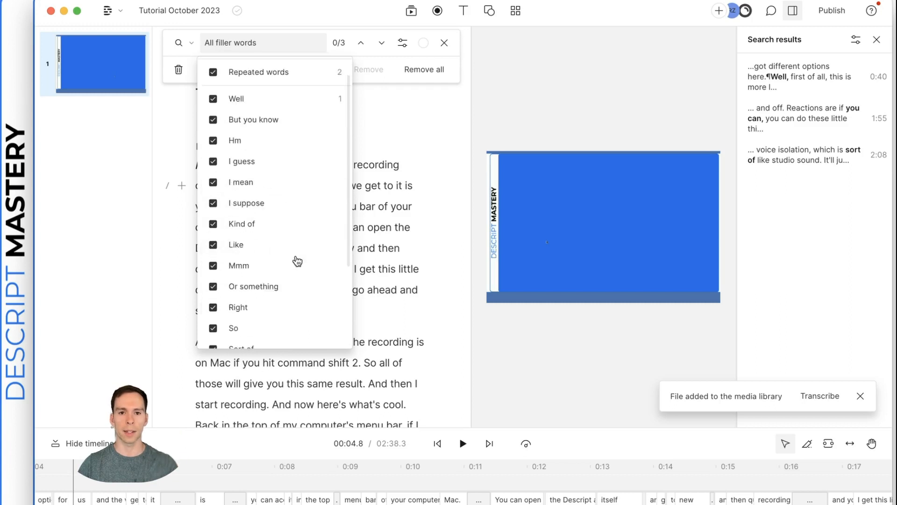
pyautogui.scroll(3)
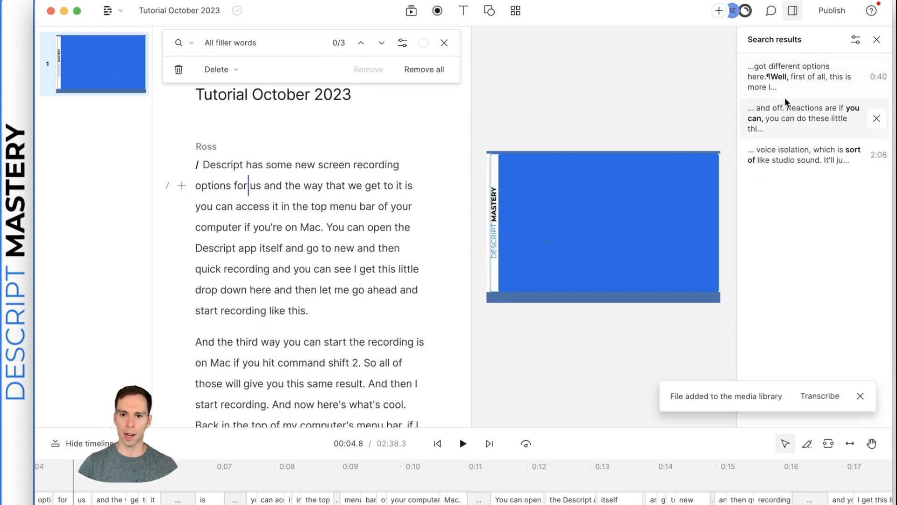
# Preview the 'Well' filler match and drop it from the results.
pyautogui.click(801, 76)
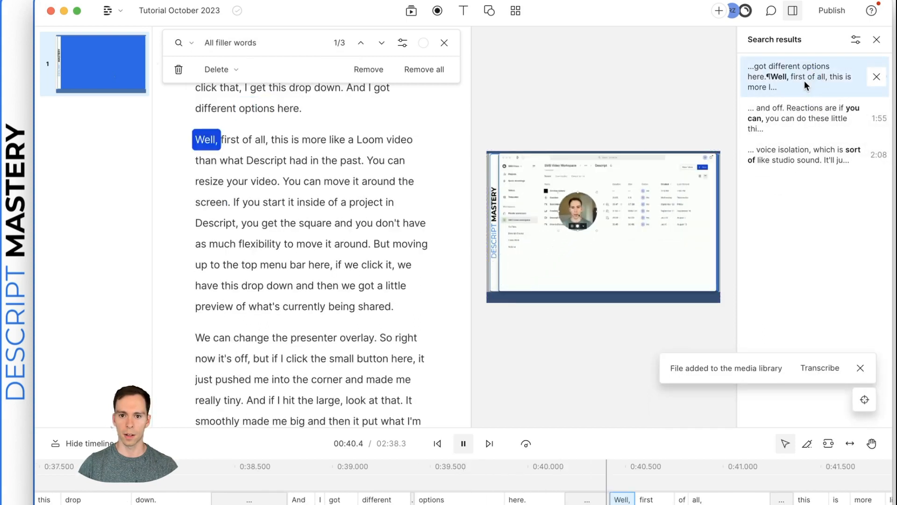
pyautogui.click(463, 443)
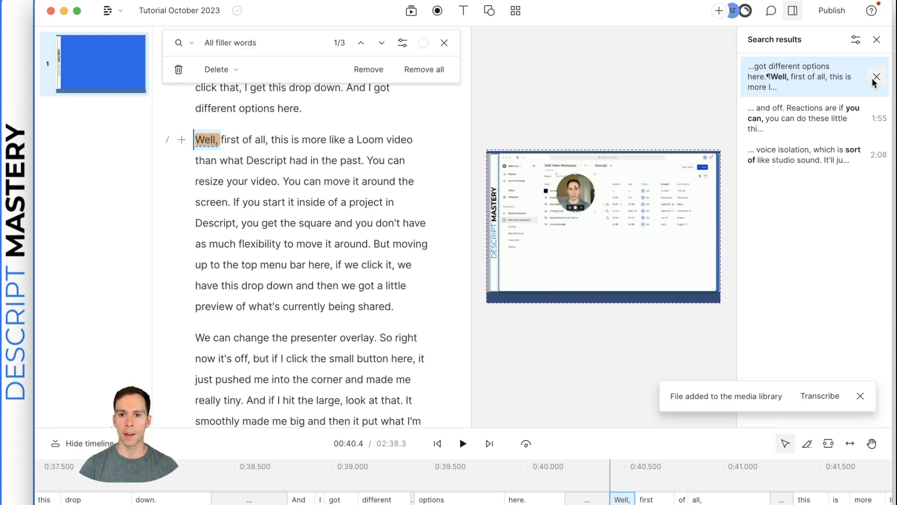
pyautogui.moveTo(876, 77)
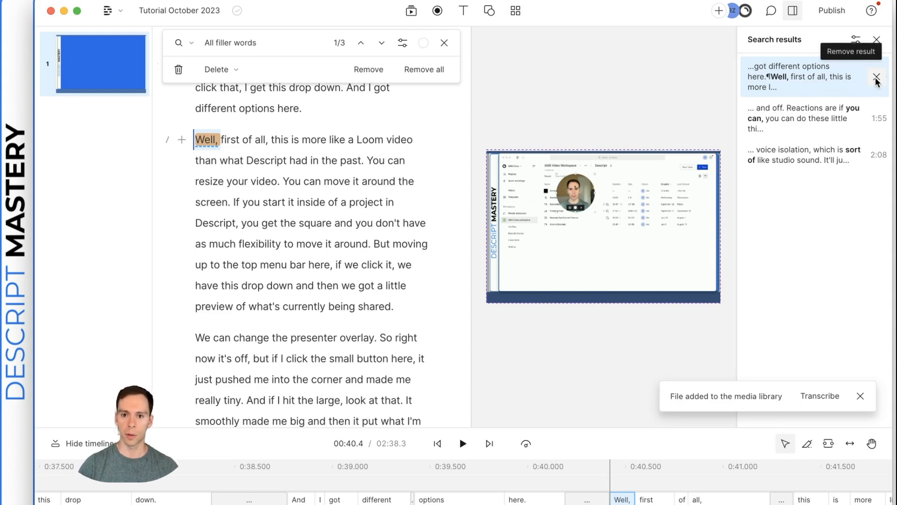
pyautogui.click(875, 77)
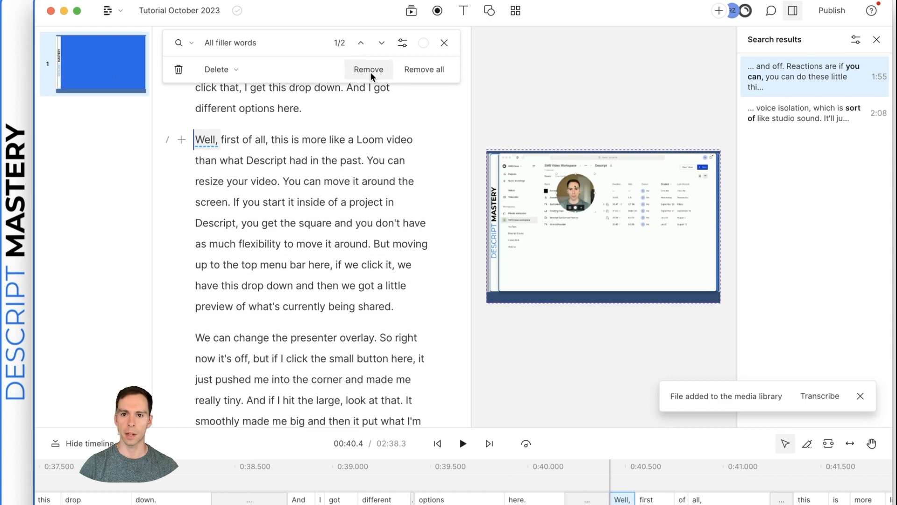
pyautogui.moveTo(797, 82)
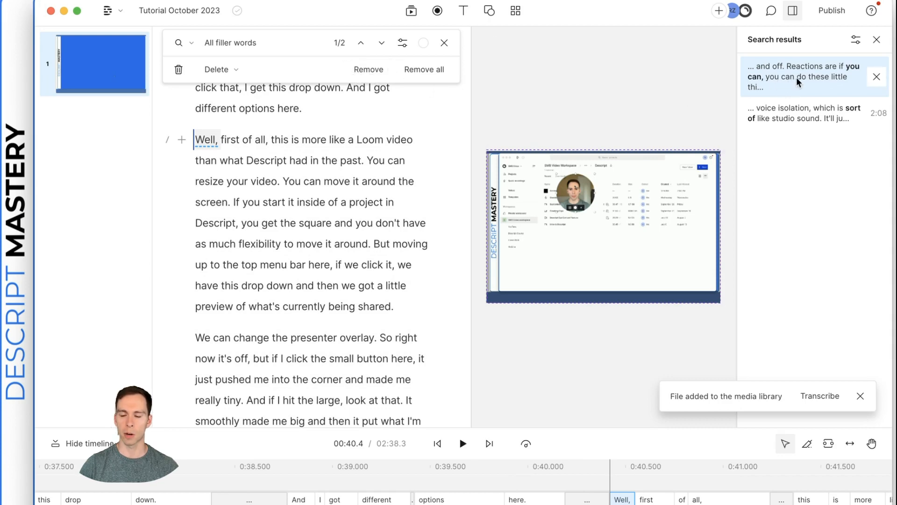
# Remove the repeated 'you can' and select the 'sort of' match at 2:08.
pyautogui.click(462, 443)
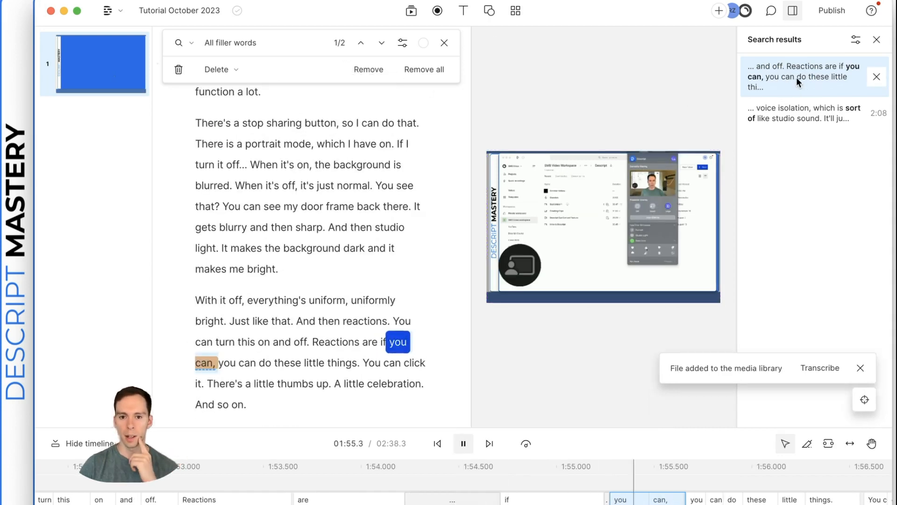
pyautogui.click(463, 443)
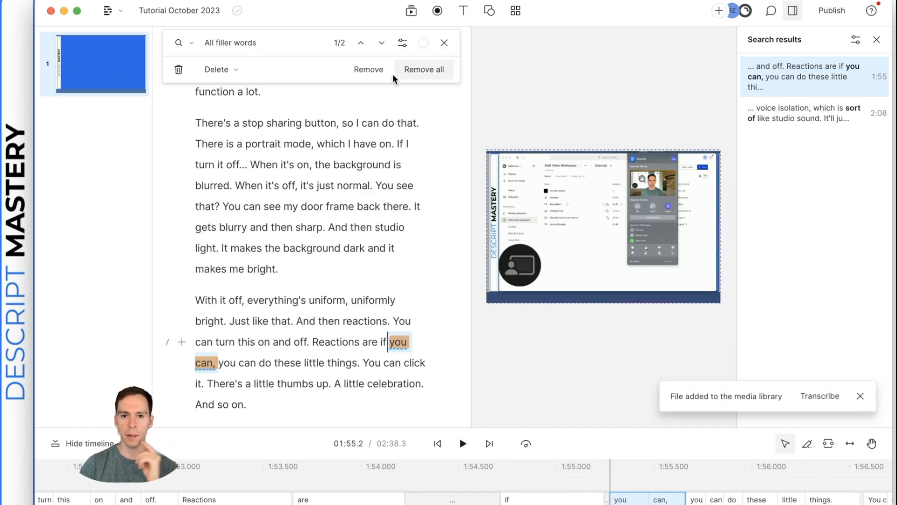
pyautogui.click(369, 69)
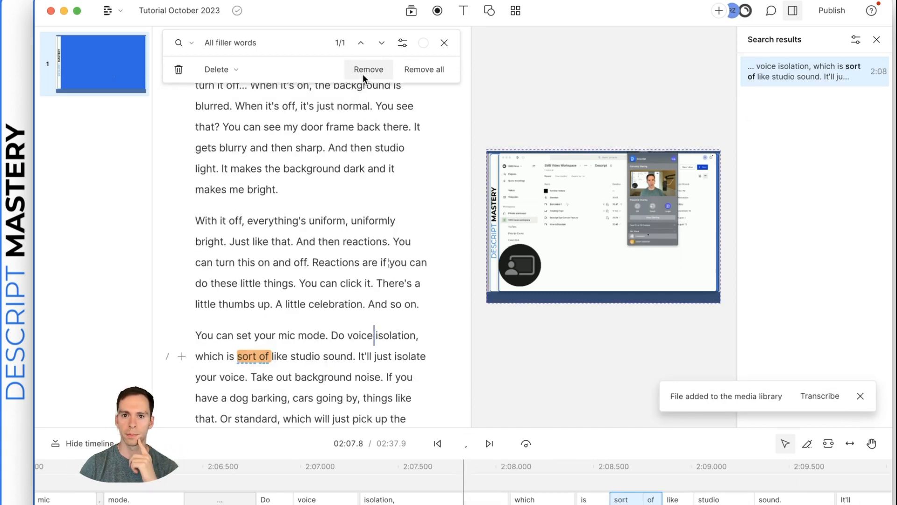
pyautogui.click(462, 443)
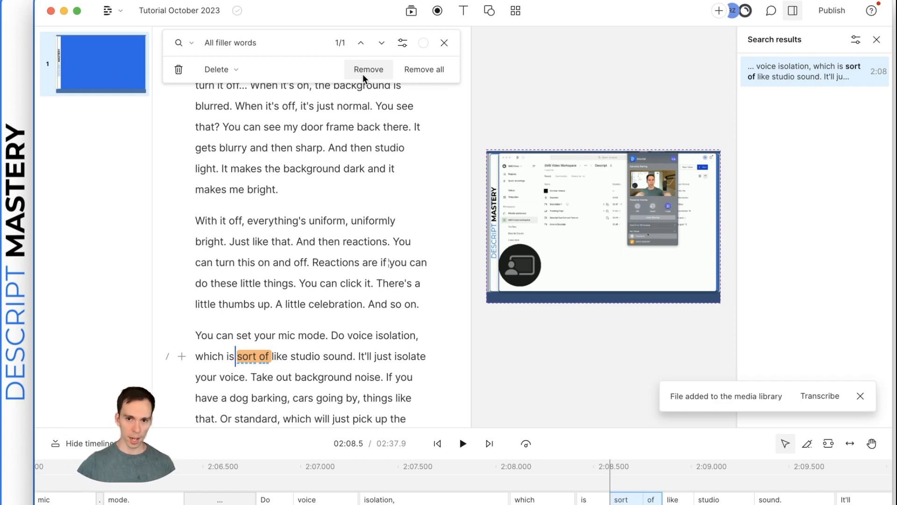
pyautogui.moveTo(424, 70)
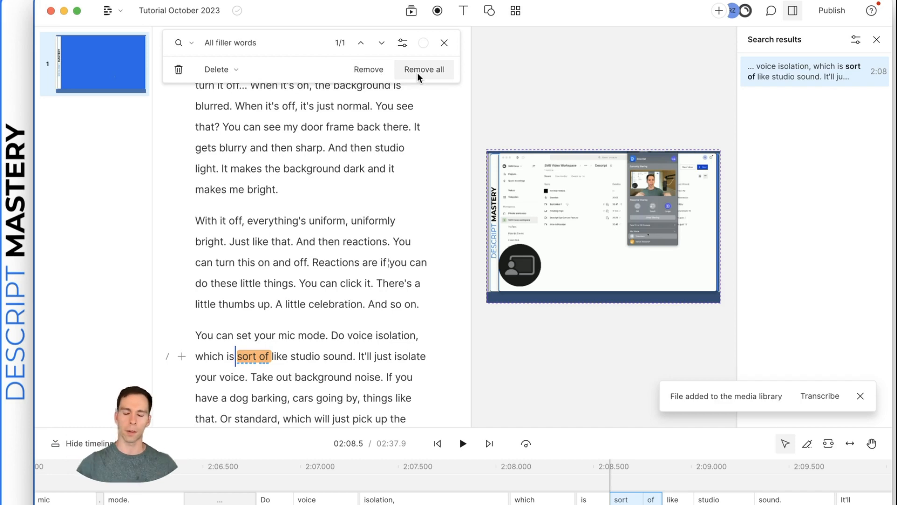
pyautogui.moveTo(811, 70)
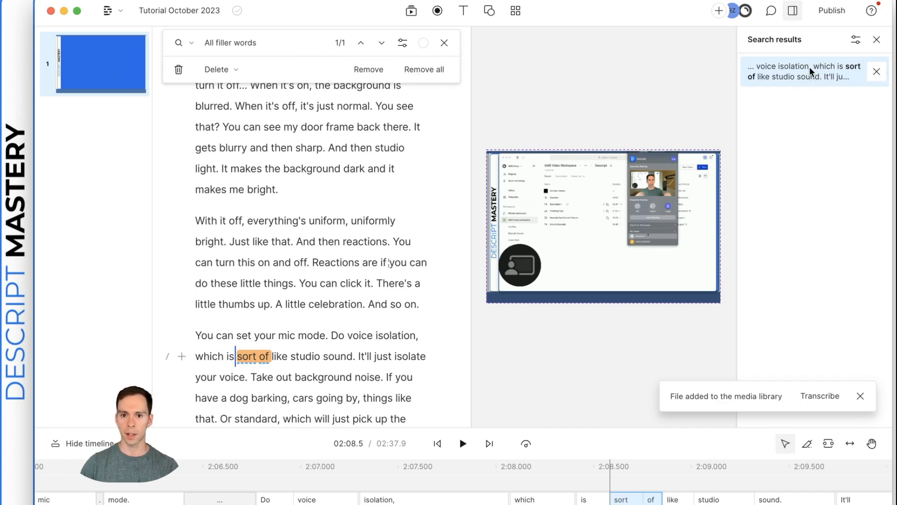
pyautogui.click(462, 443)
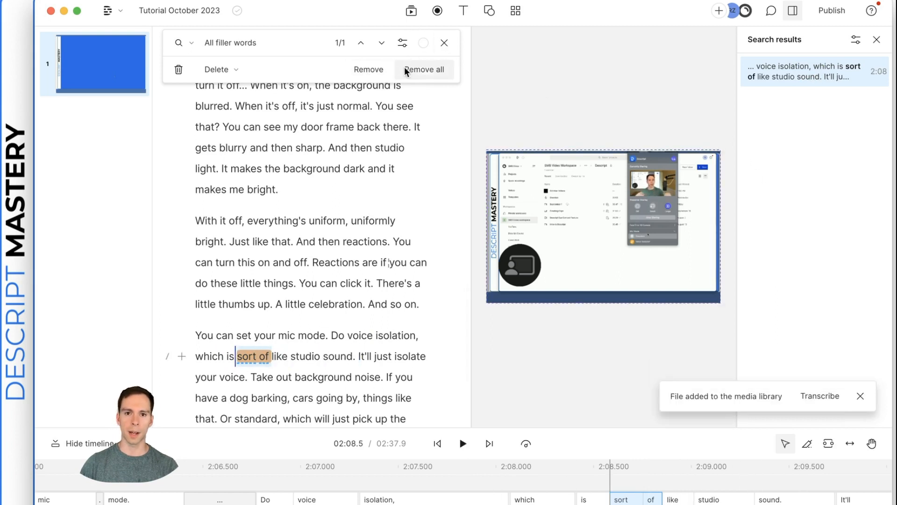
pyautogui.moveTo(444, 42)
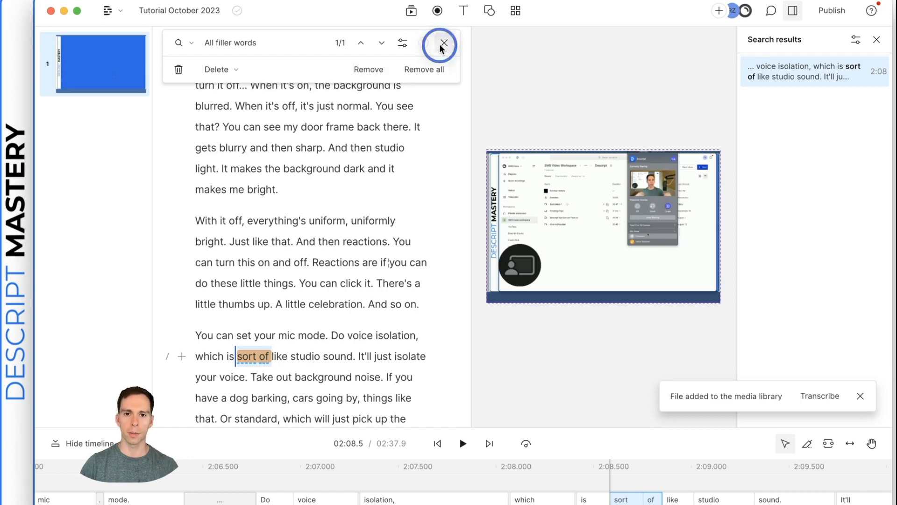
# Close the filler search and shorten all 1.2-second-plus pauses to 0 seconds.
pyautogui.click(441, 45)
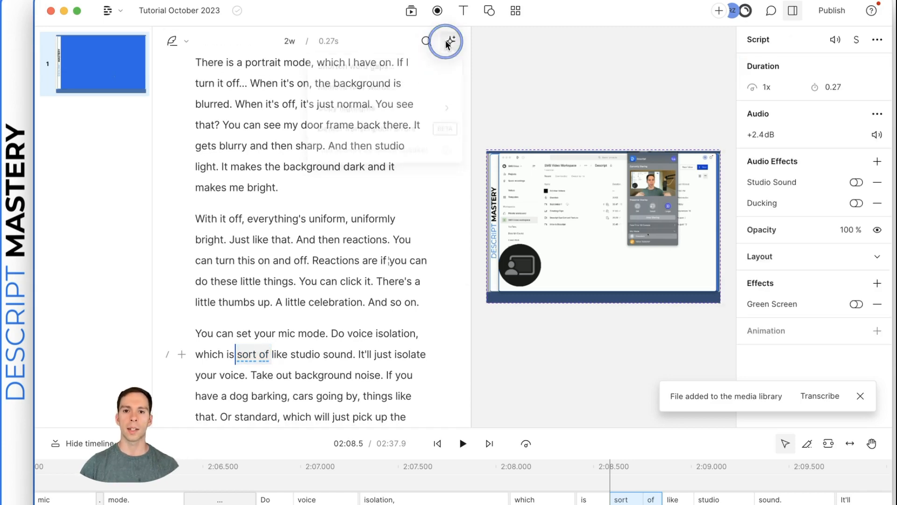
pyautogui.click(449, 41)
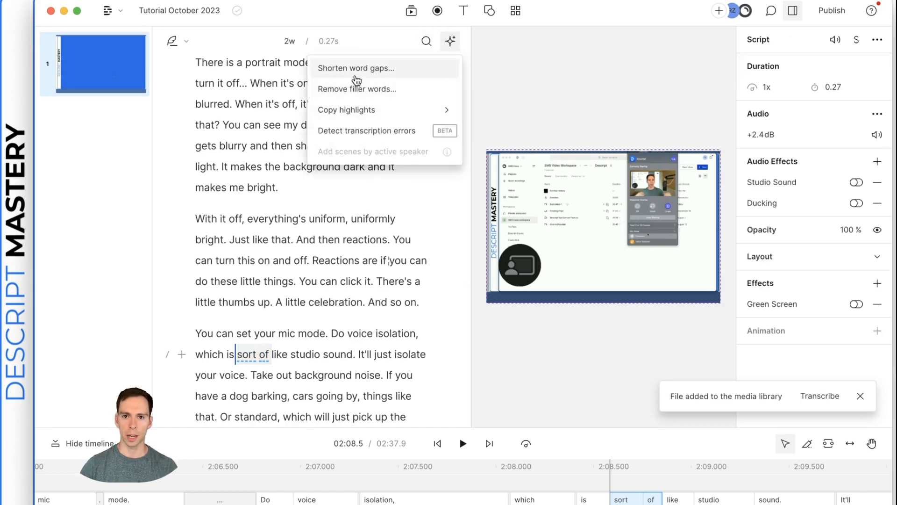
pyautogui.click(355, 68)
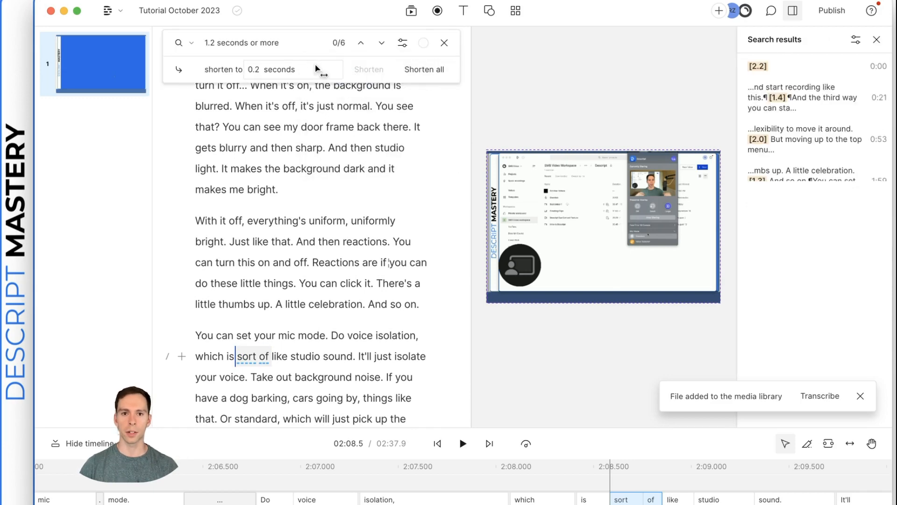
pyautogui.moveTo(211, 50)
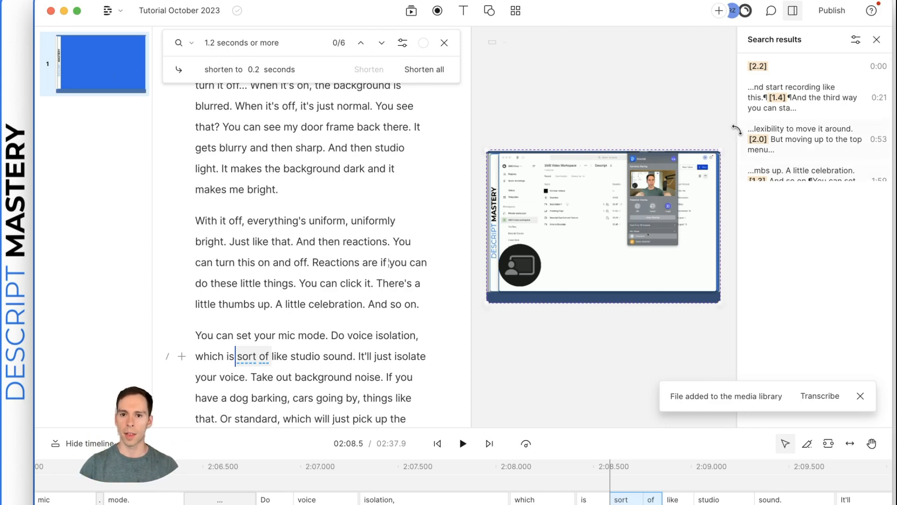
pyautogui.moveTo(810, 80)
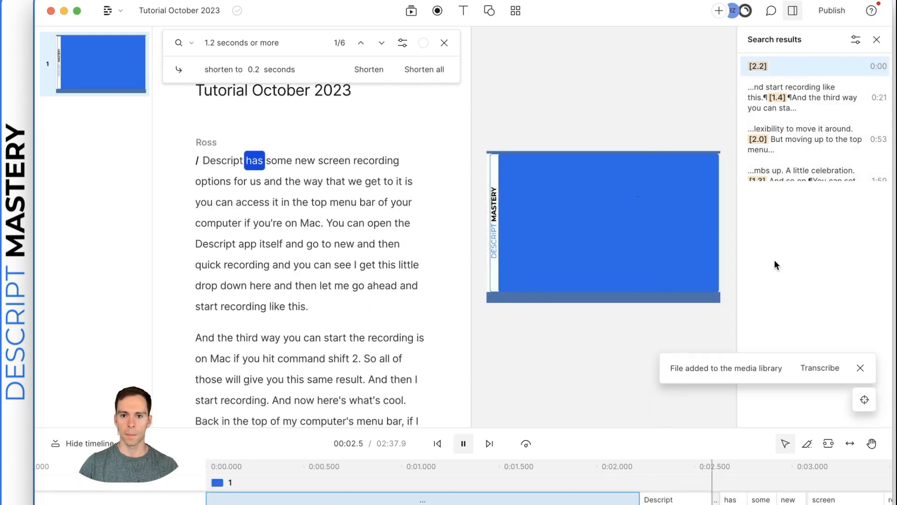
pyautogui.click(462, 443)
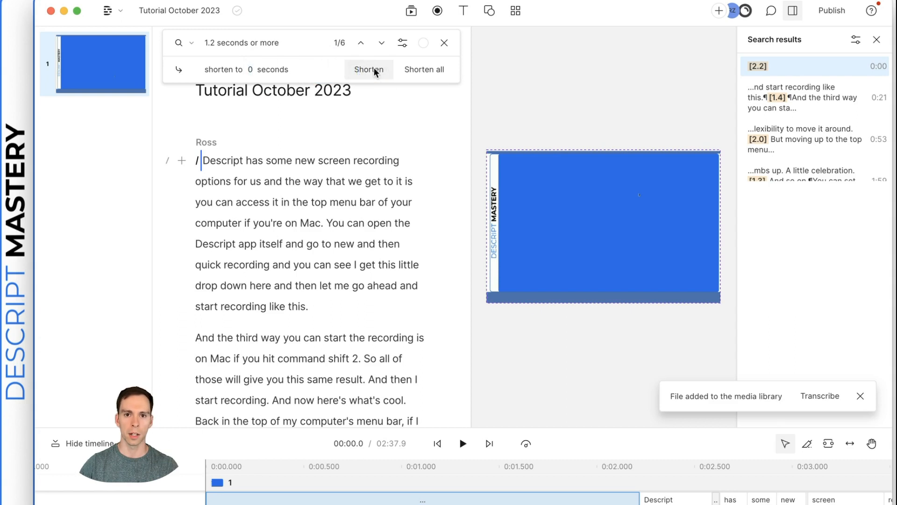
pyautogui.click(369, 69)
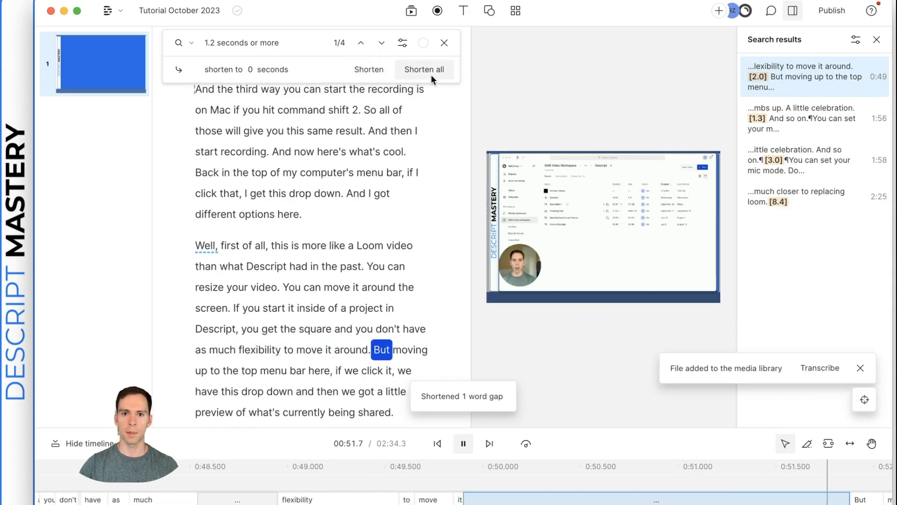
pyautogui.click(463, 443)
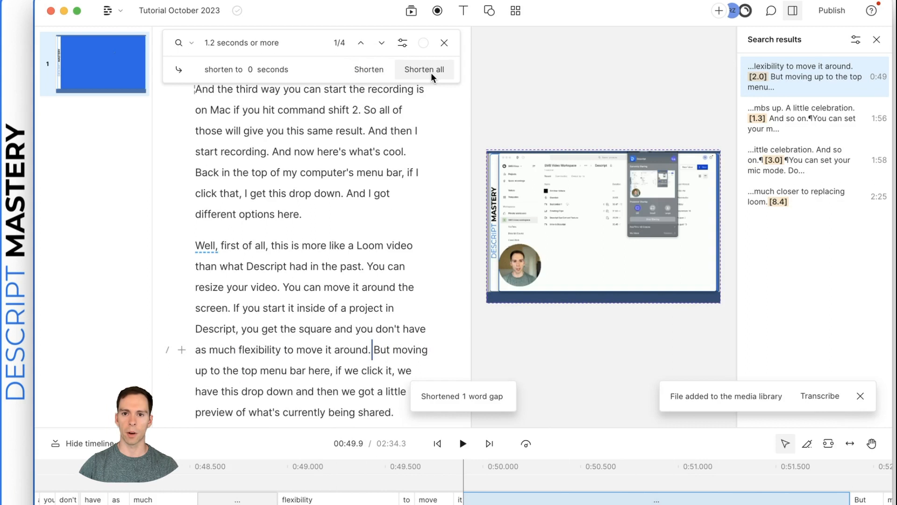
pyautogui.click(423, 69)
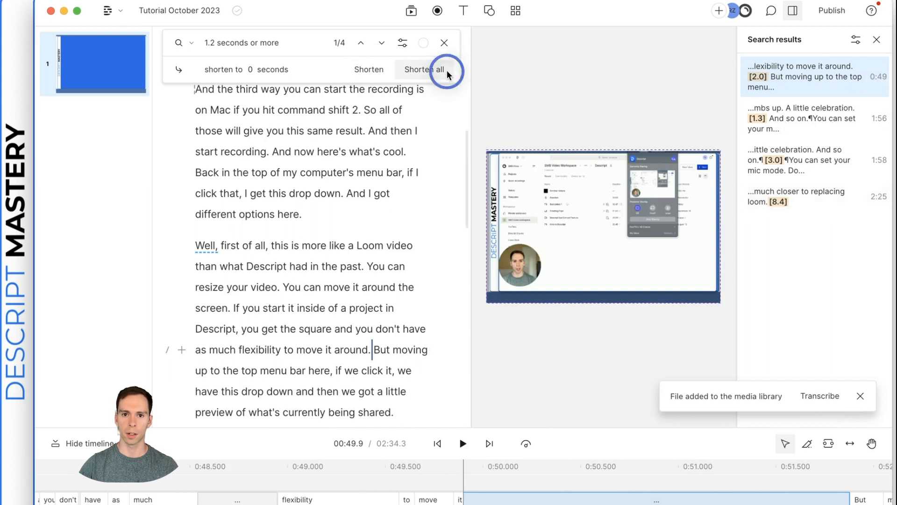
pyautogui.click(423, 69)
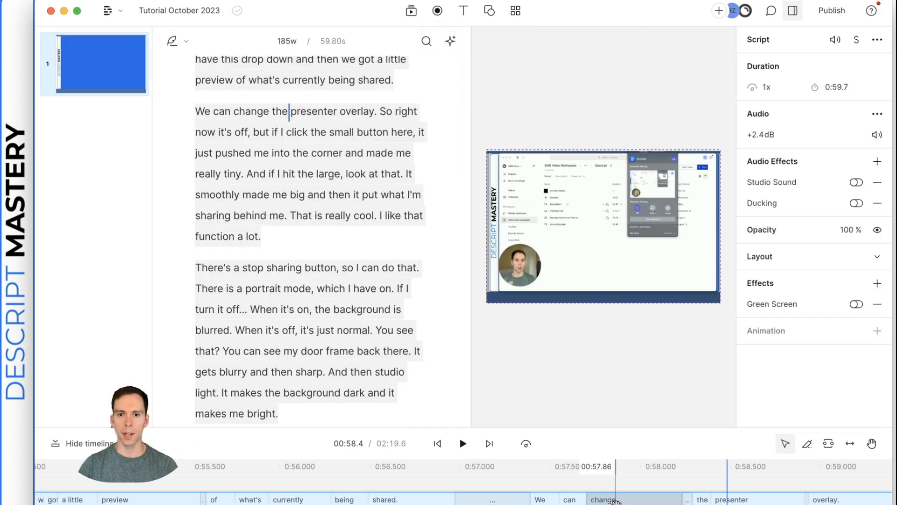
# Select the screen recording clip and switch on Studio Sound.
pyautogui.click(602, 224)
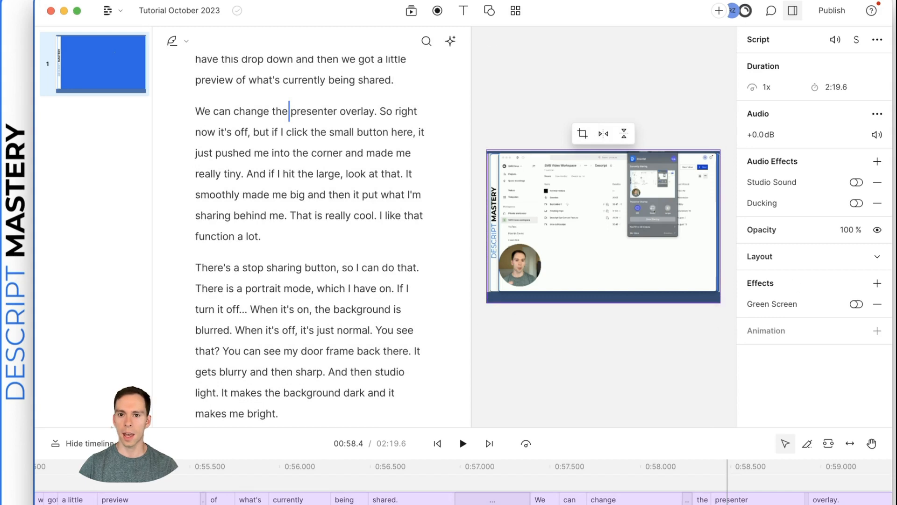
pyautogui.click(856, 182)
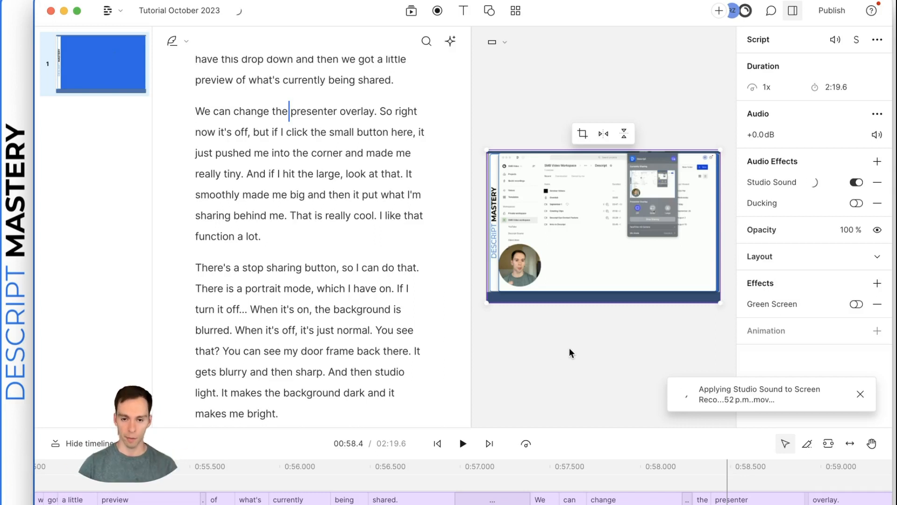
# Add a Compressor audio effect using the Classic Voiceover preset.
pyautogui.click(877, 161)
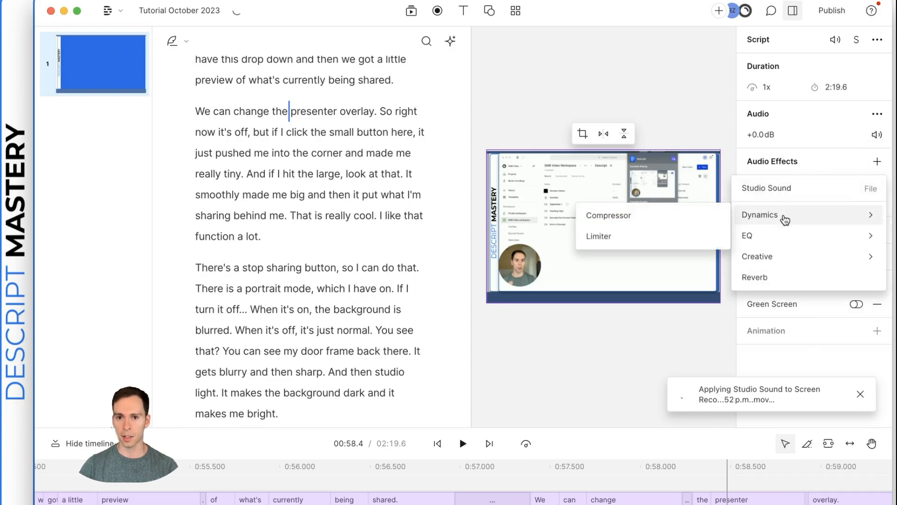
pyautogui.click(609, 215)
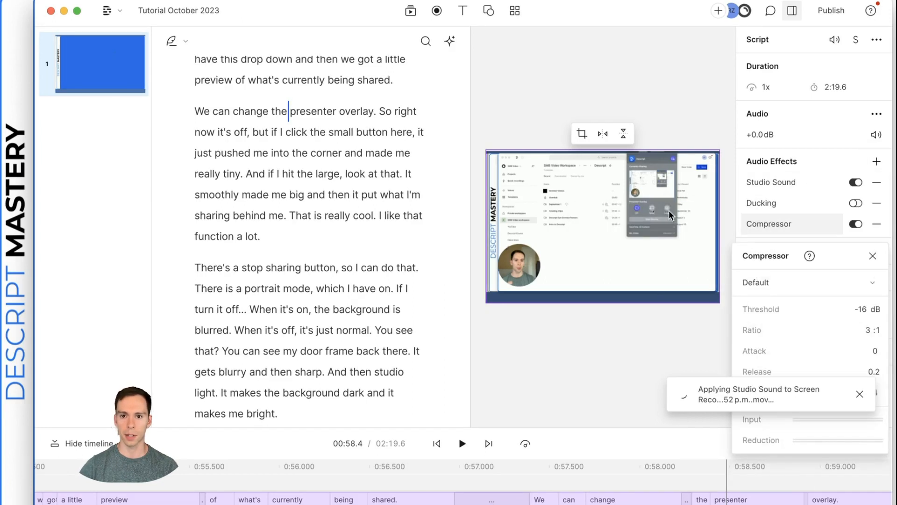
pyautogui.click(809, 282)
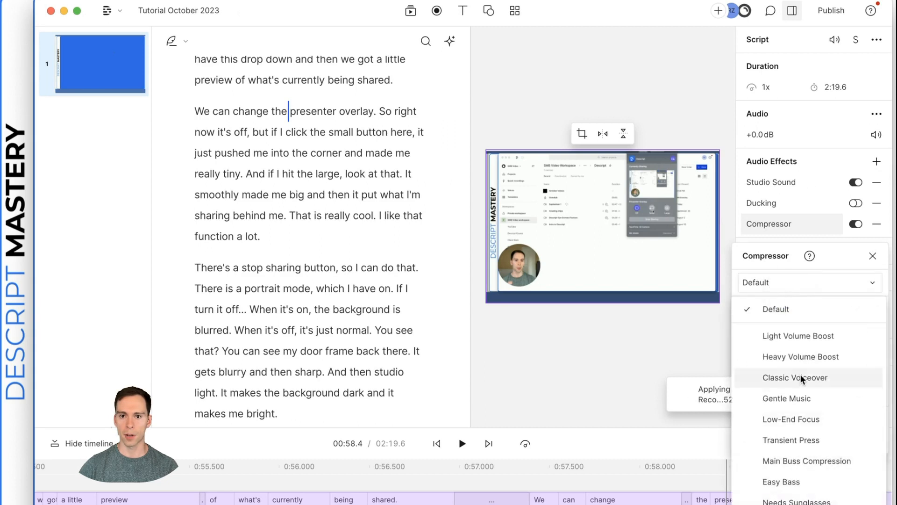
pyautogui.click(795, 377)
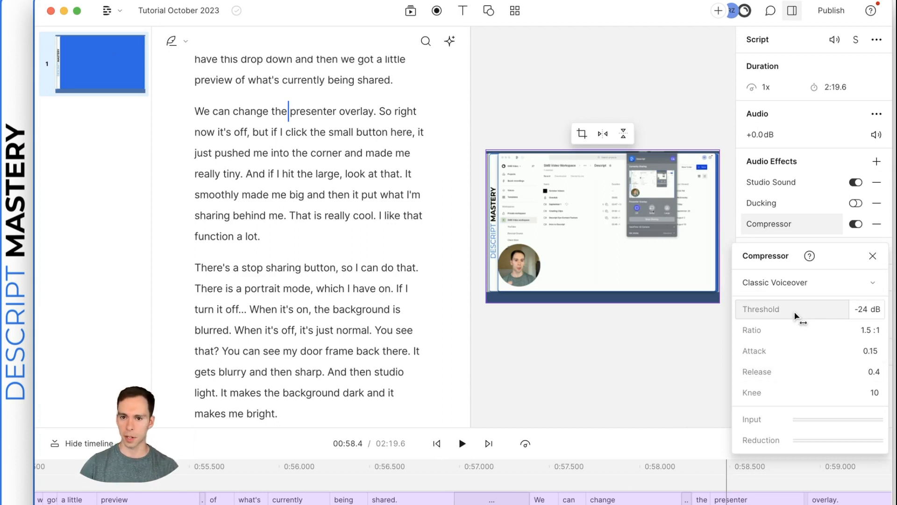
pyautogui.moveTo(794, 392)
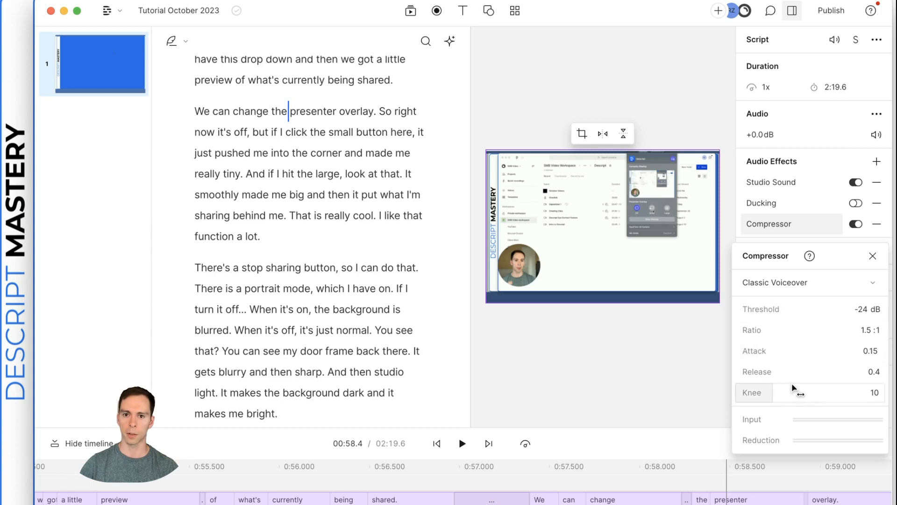
pyautogui.click(807, 282)
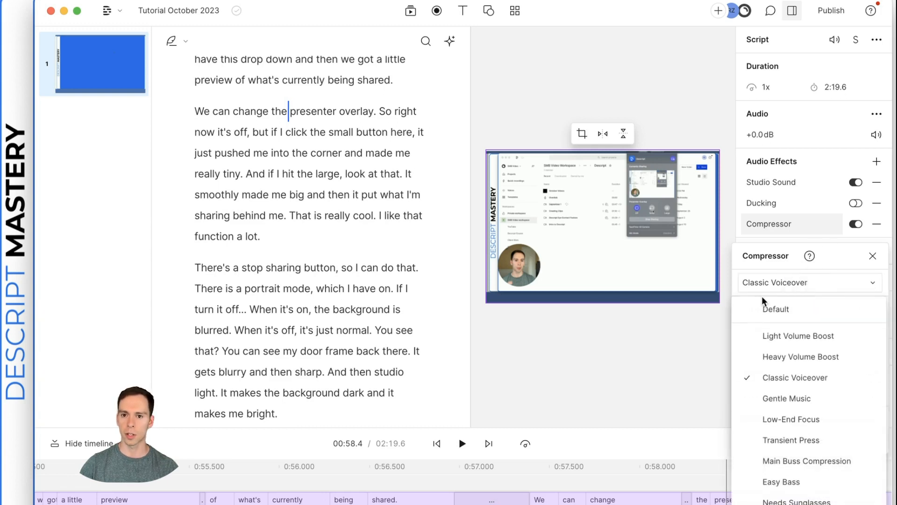
pyautogui.moveTo(800, 321)
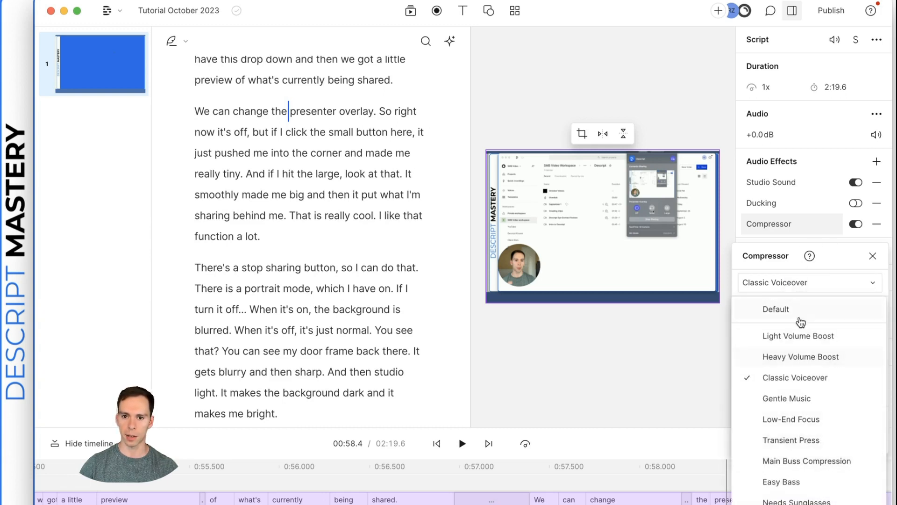
pyautogui.click(646, 319)
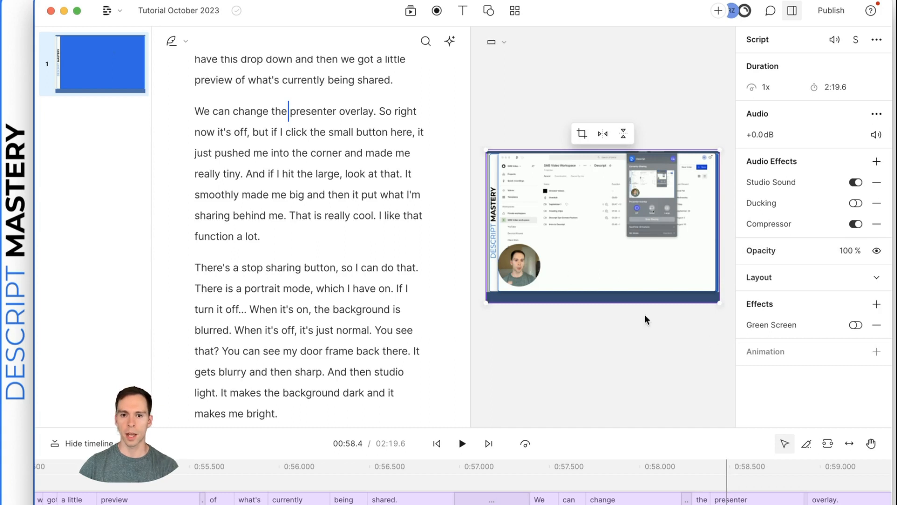
# Add the Eye Contact video effect to the screen recording clip.
pyautogui.click(876, 304)
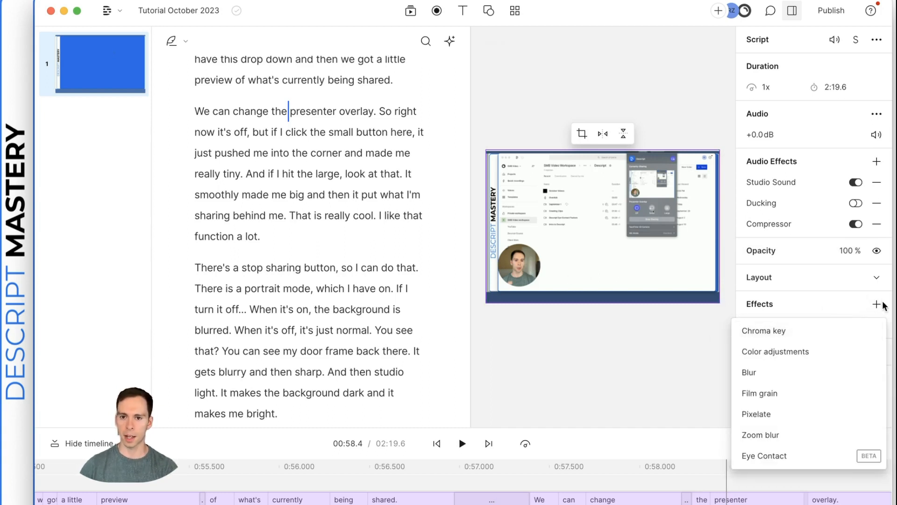
pyautogui.moveTo(764, 456)
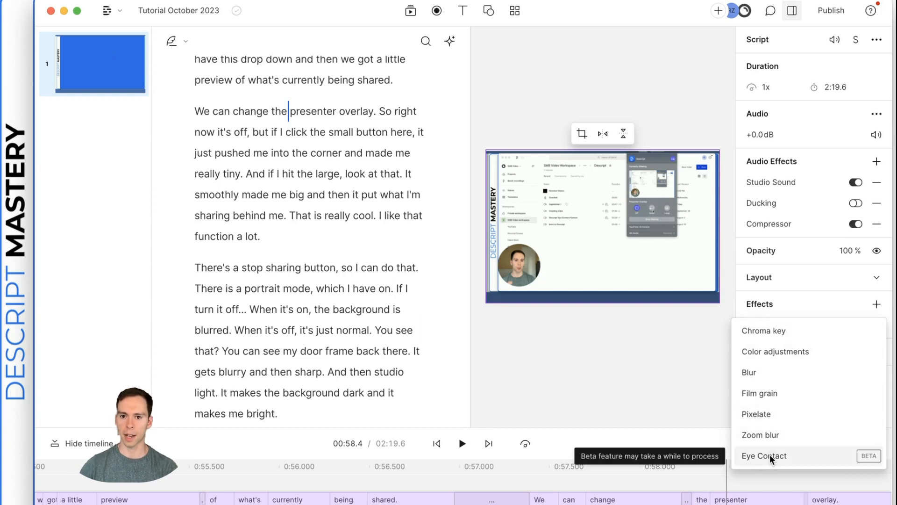
pyautogui.click(764, 456)
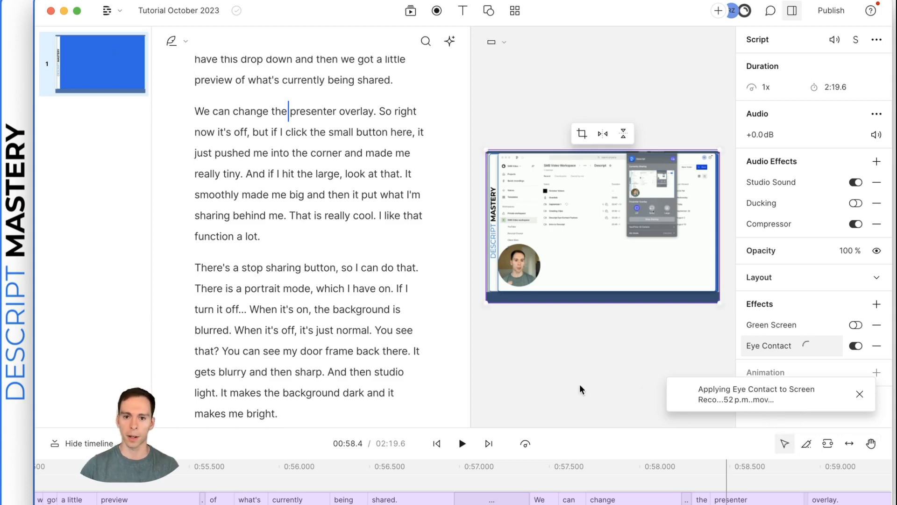
pyautogui.click(436, 442)
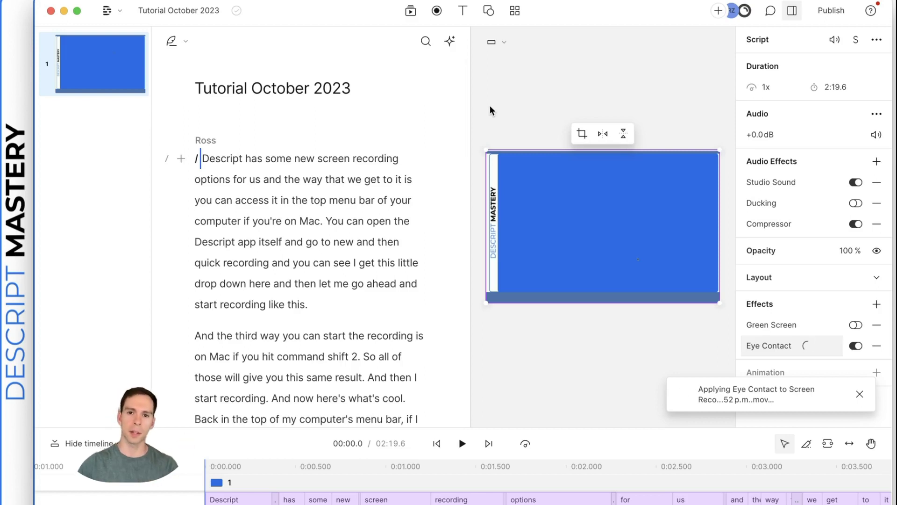
# Try Square and Portrait canvas layouts, then settle back on 16:9 Landscape.
pyautogui.click(493, 42)
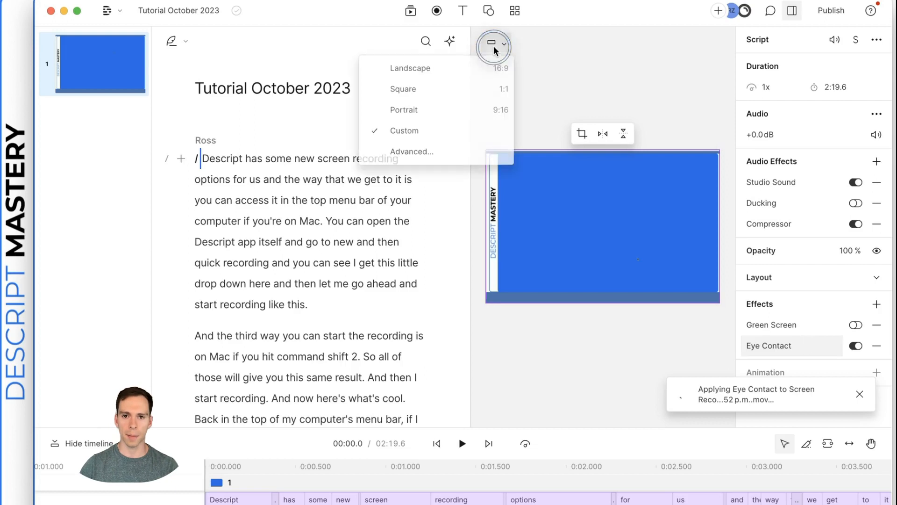
pyautogui.moveTo(417, 132)
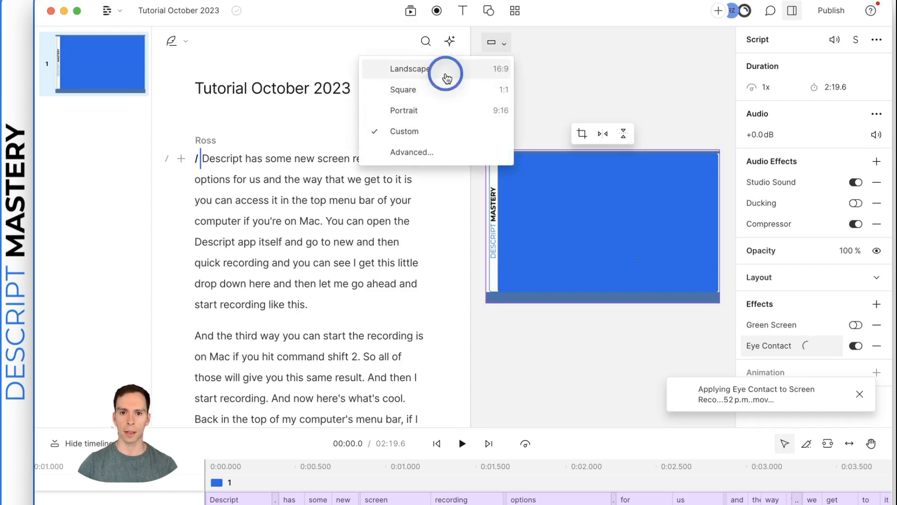
pyautogui.click(409, 69)
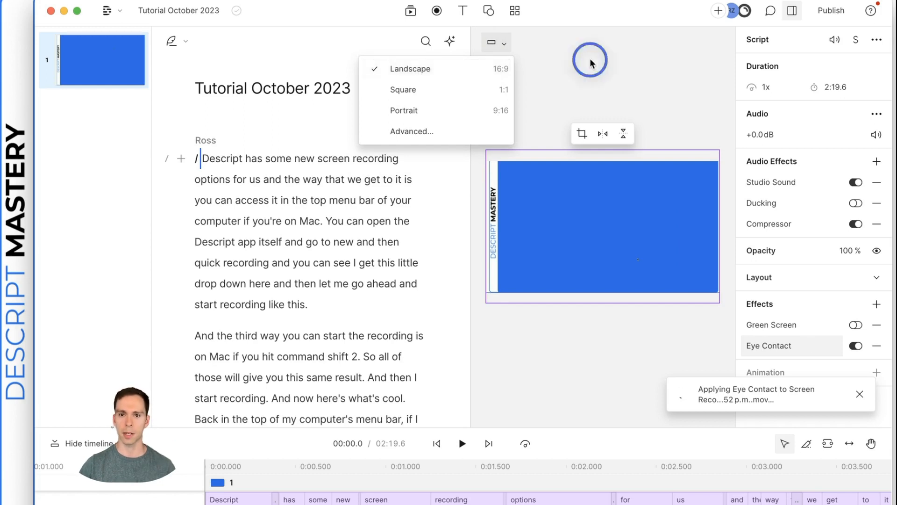
pyautogui.click(504, 223)
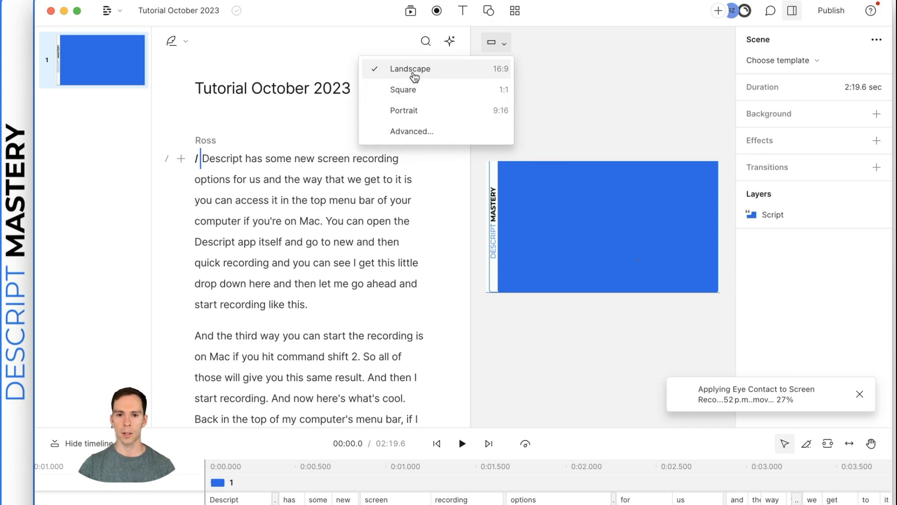
pyautogui.click(403, 110)
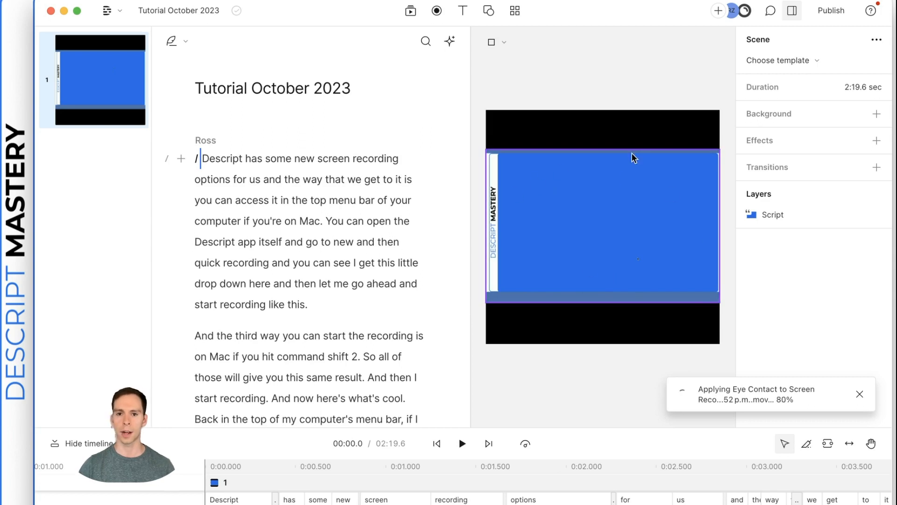
pyautogui.click(497, 42)
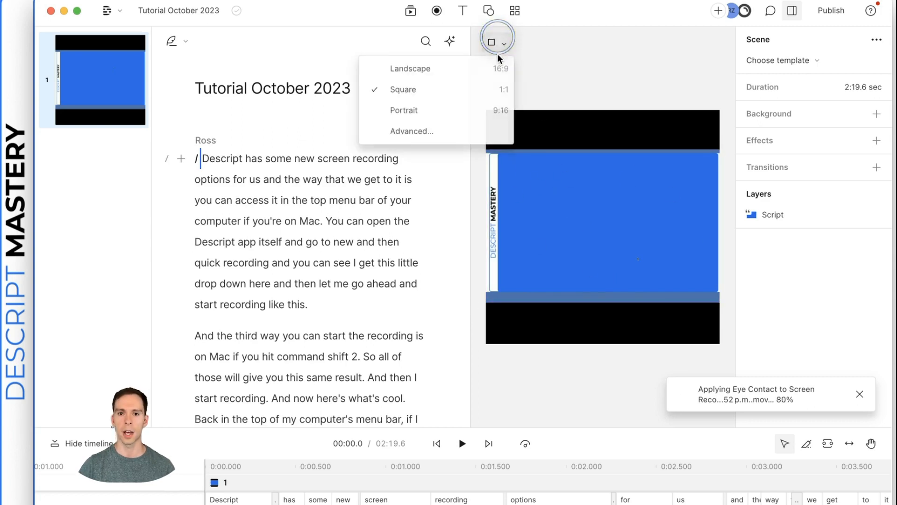
pyautogui.click(403, 110)
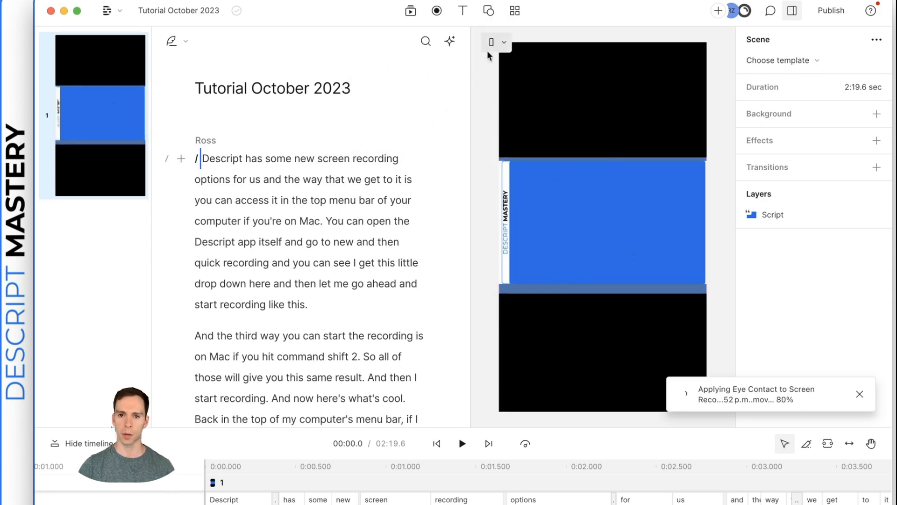
pyautogui.moveTo(542, 117)
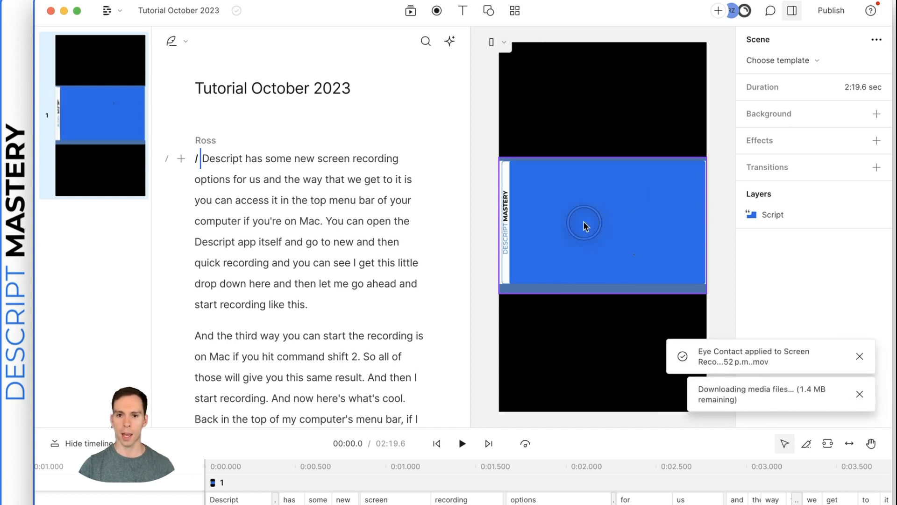
pyautogui.click(772, 214)
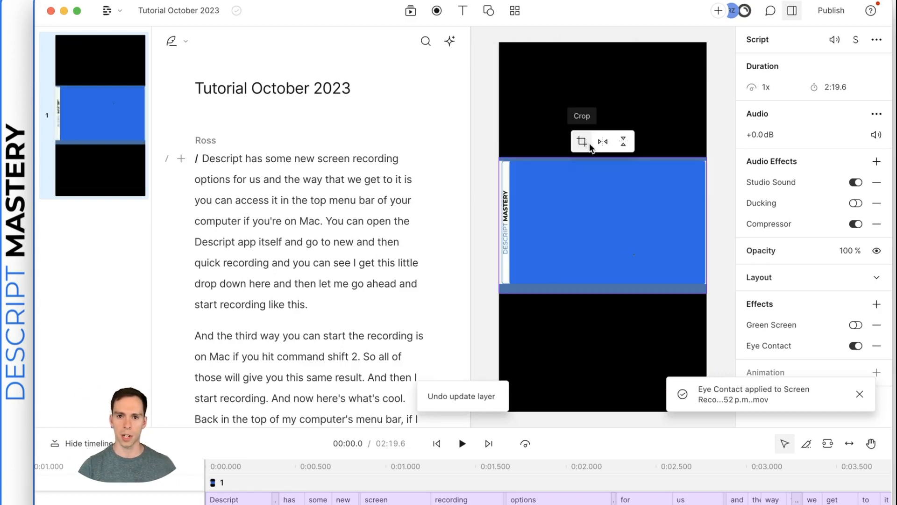
pyautogui.click(582, 141)
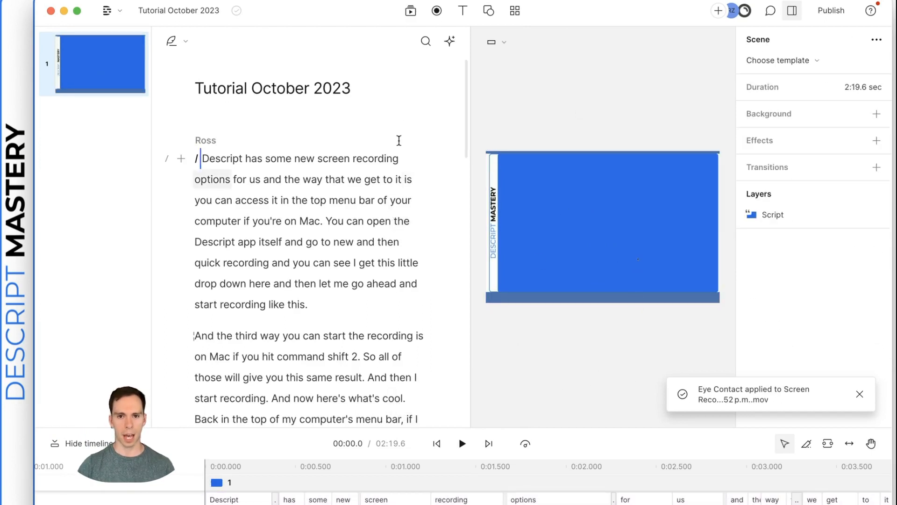
pyautogui.moveTo(463, 10)
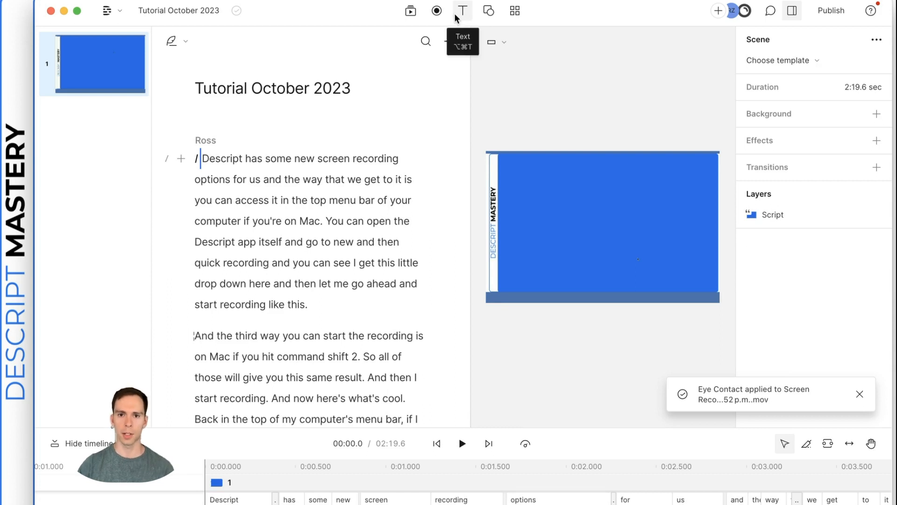
# Add a Title text layer from the Text menu.
pyautogui.click(462, 11)
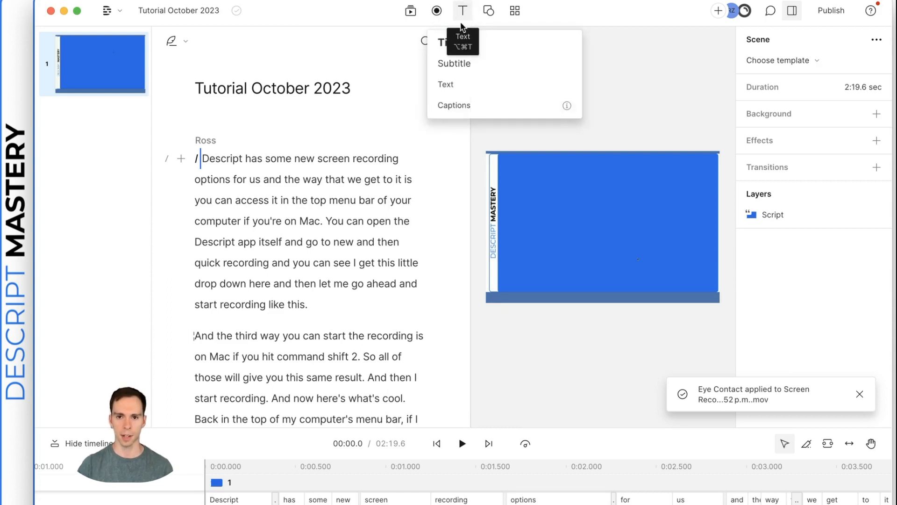
pyautogui.moveTo(510, 61)
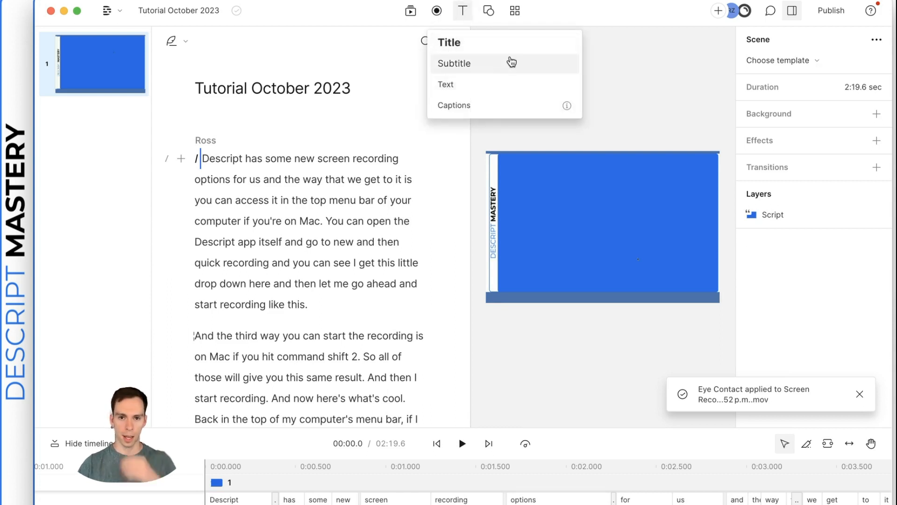
pyautogui.moveTo(505, 43)
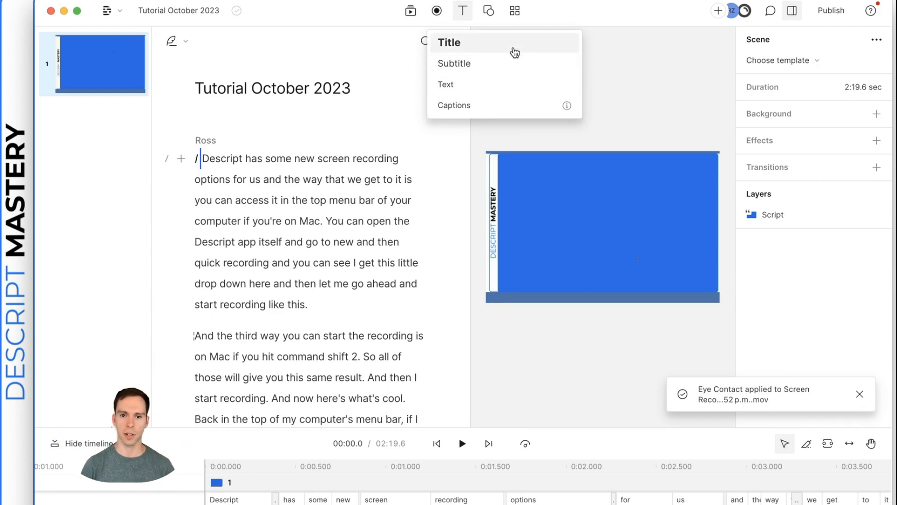
pyautogui.click(449, 41)
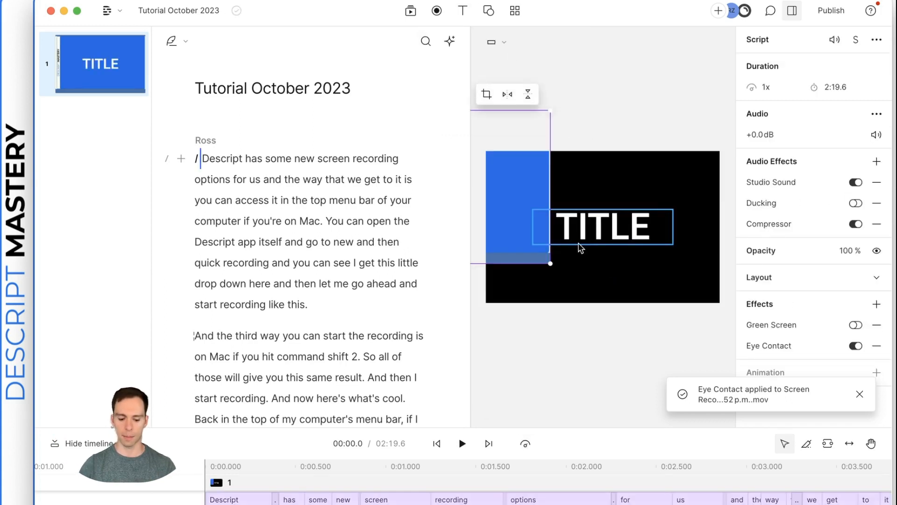
# Replace the title's wording with 'NAME'.
pyautogui.click(601, 225)
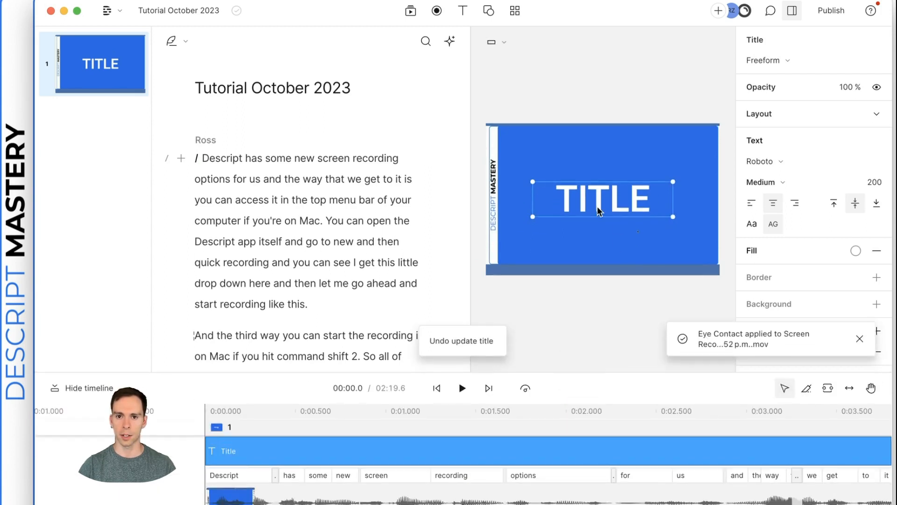
pyautogui.doubleClick(601, 199)
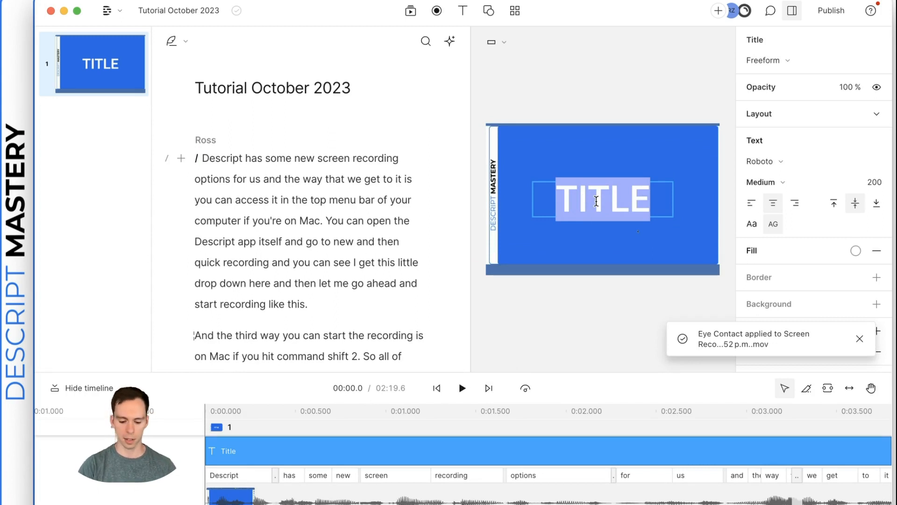
pyautogui.write('NAME')
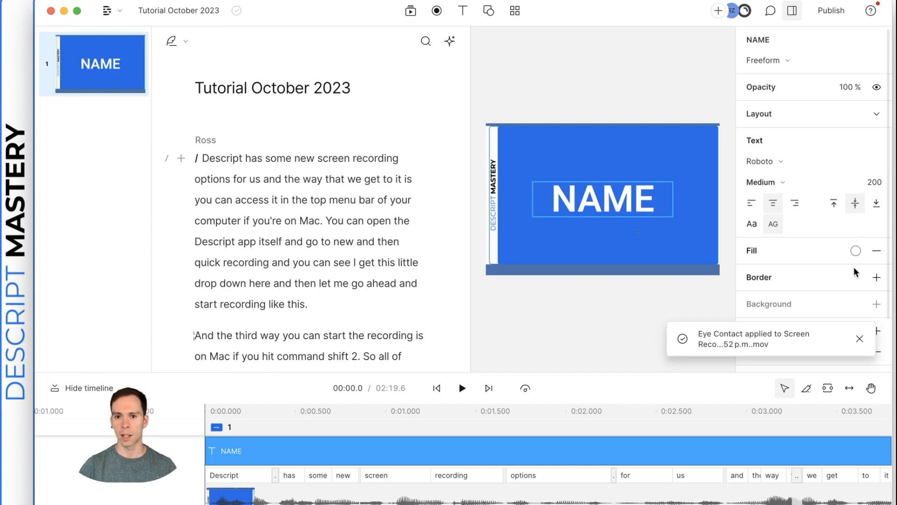
# Style the NAME title with red fill, a border and a black background.
pyautogui.click(856, 251)
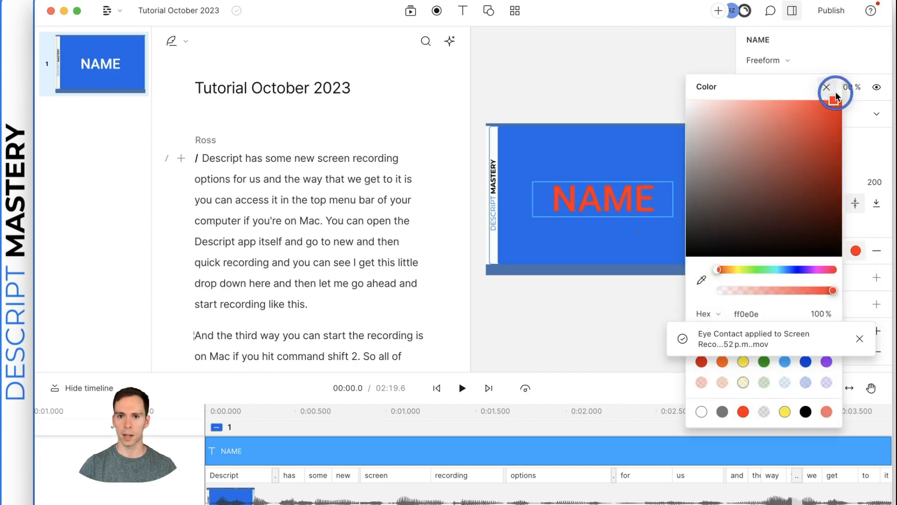
pyautogui.click(826, 87)
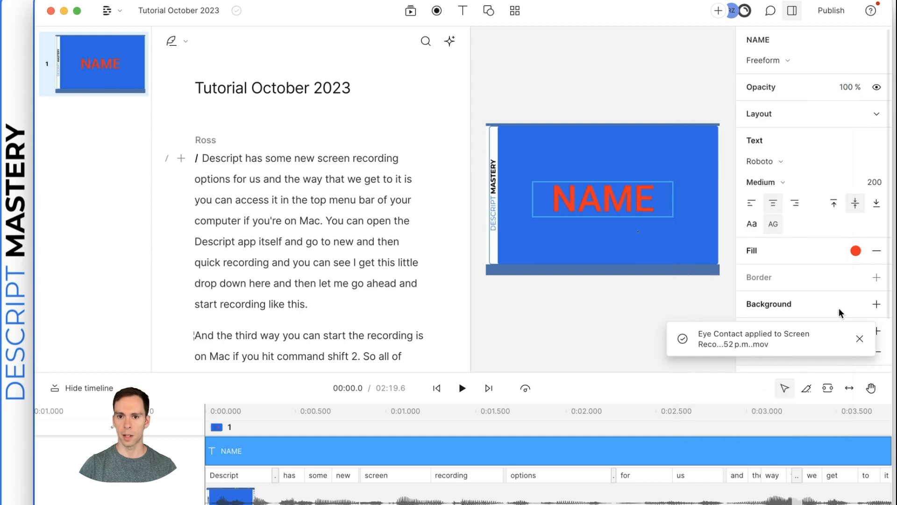
pyautogui.click(876, 277)
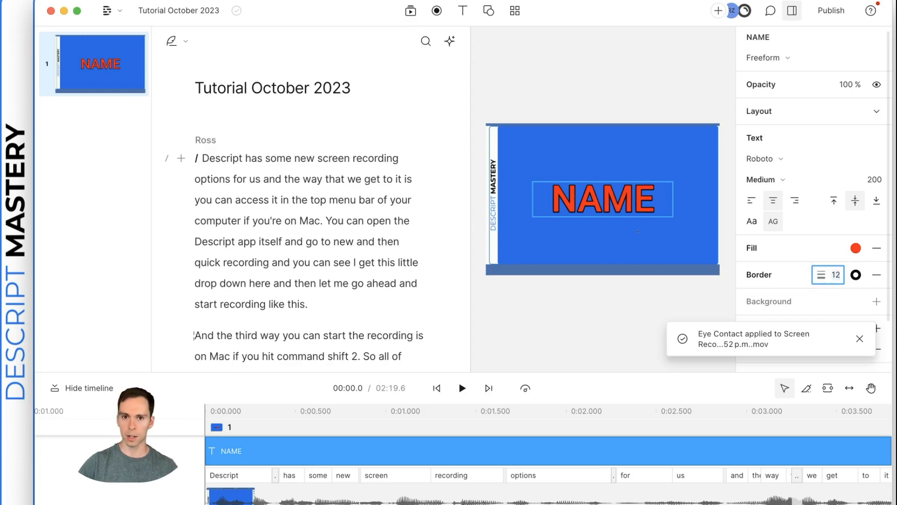
pyautogui.scroll(-3)
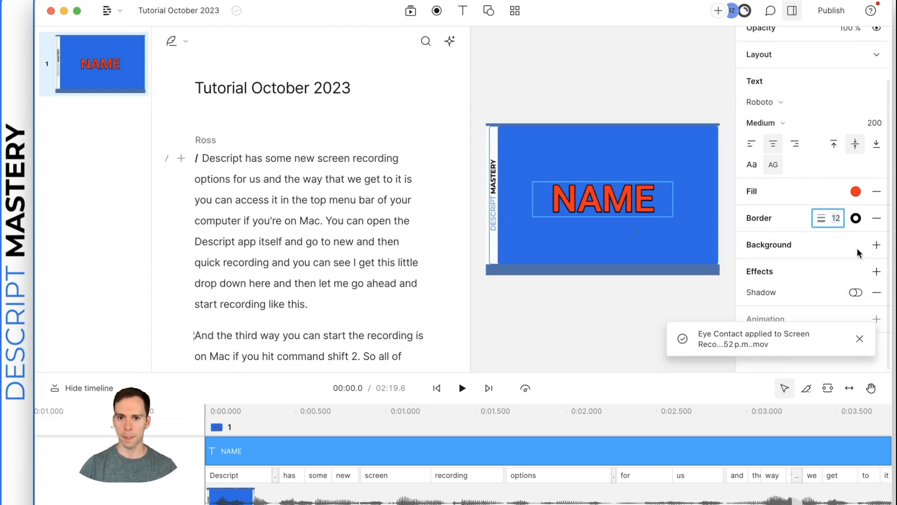
pyautogui.click(876, 244)
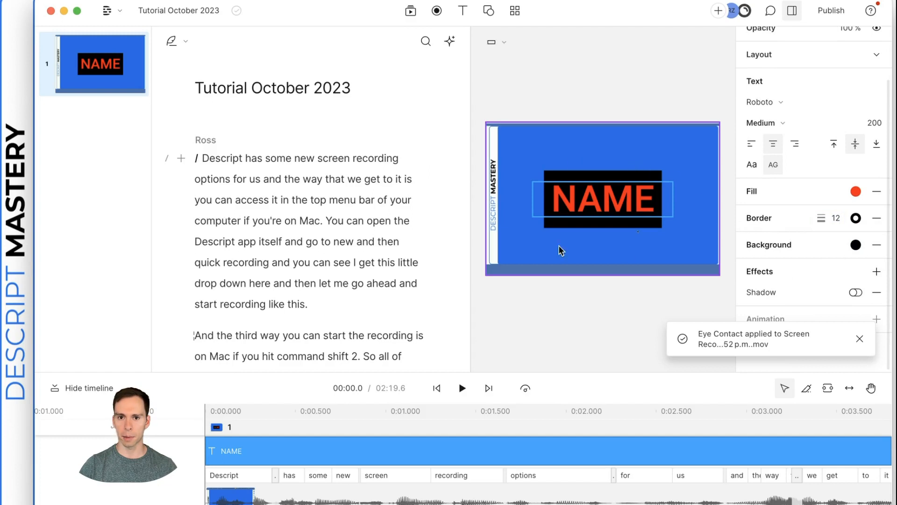
pyautogui.click(561, 250)
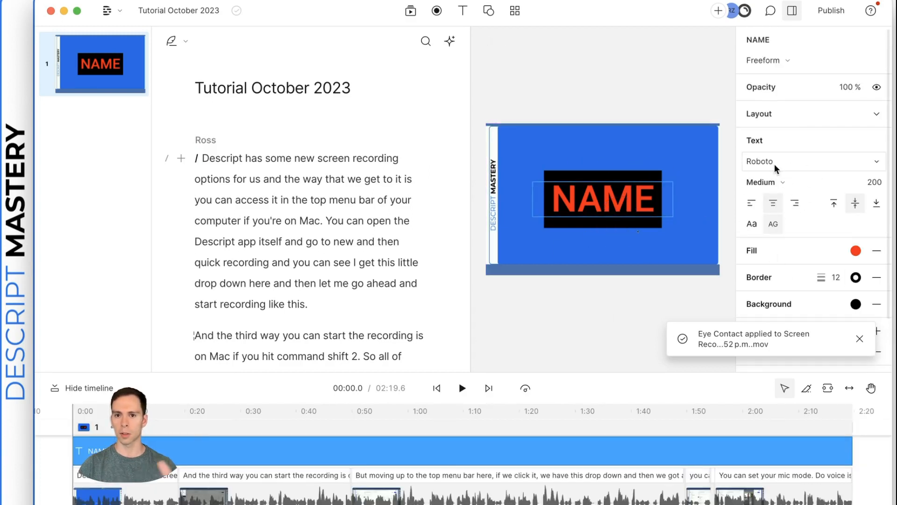
pyautogui.click(452, 411)
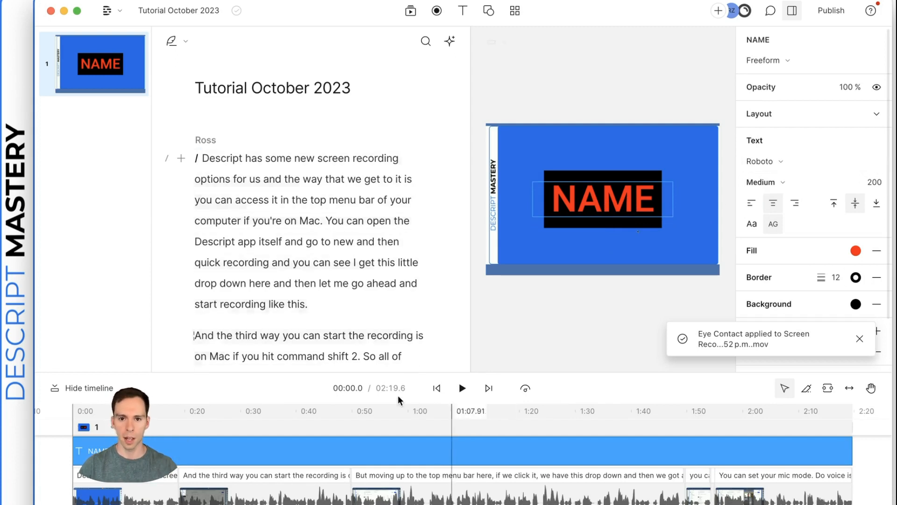
pyautogui.moveTo(436, 387)
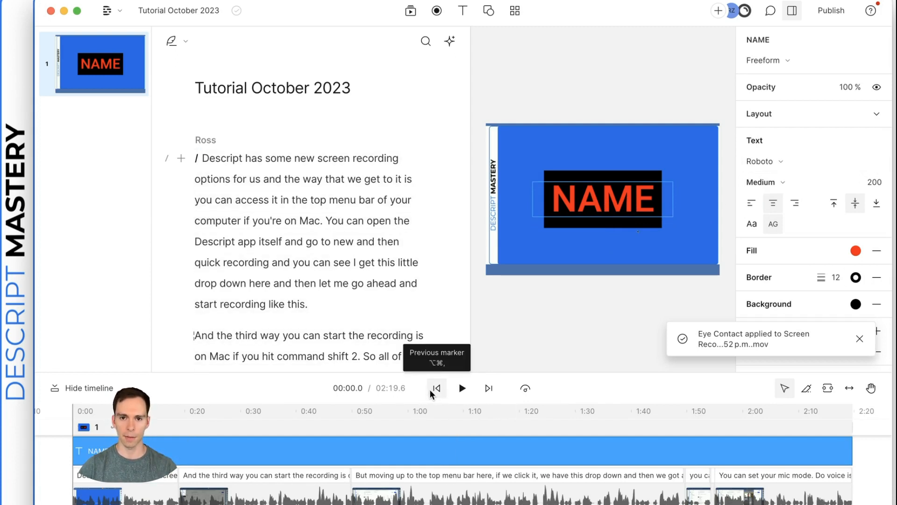
pyautogui.click(462, 388)
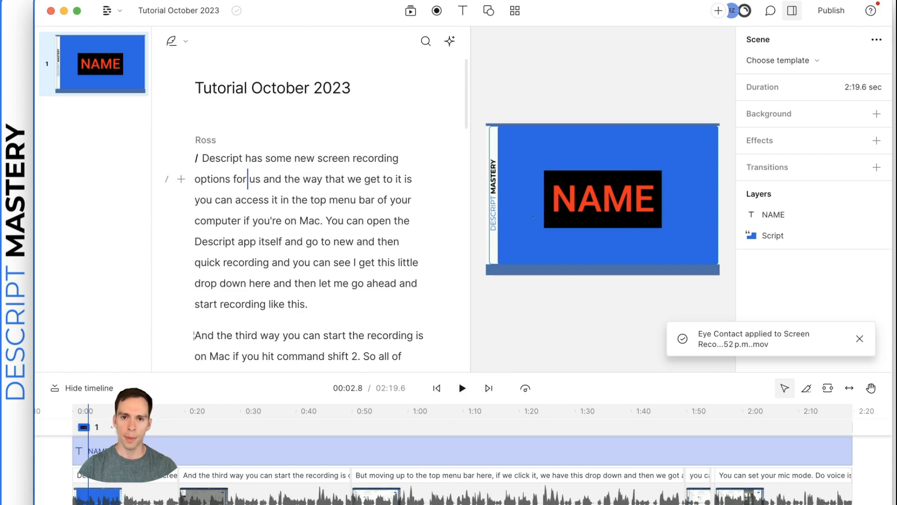
pyautogui.click(462, 10)
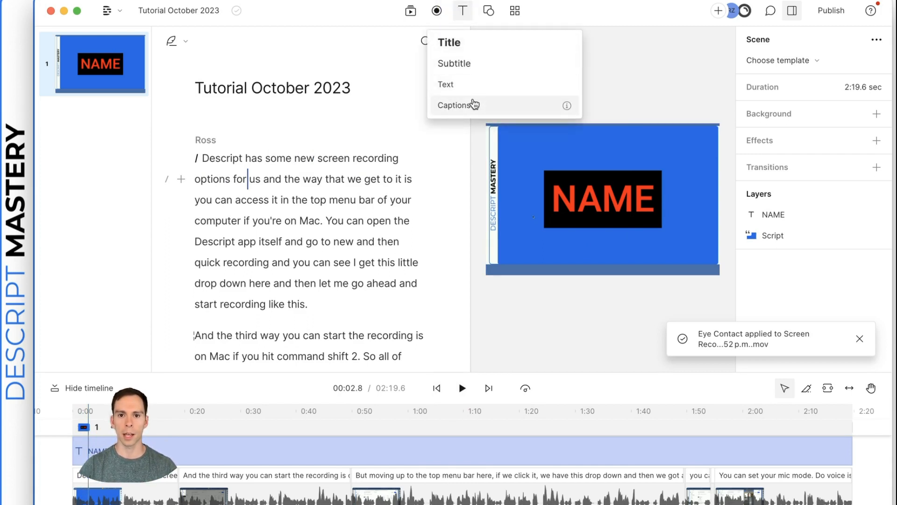
pyautogui.click(458, 105)
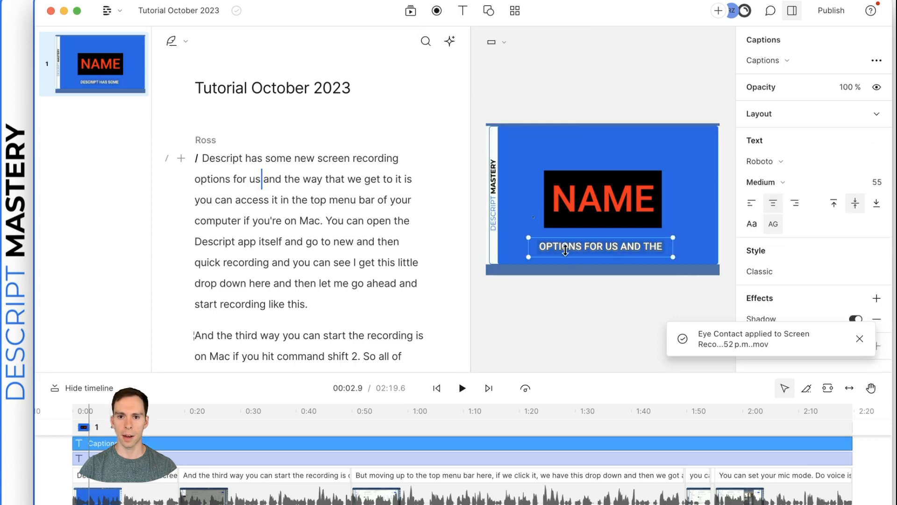
pyautogui.moveTo(629, 255)
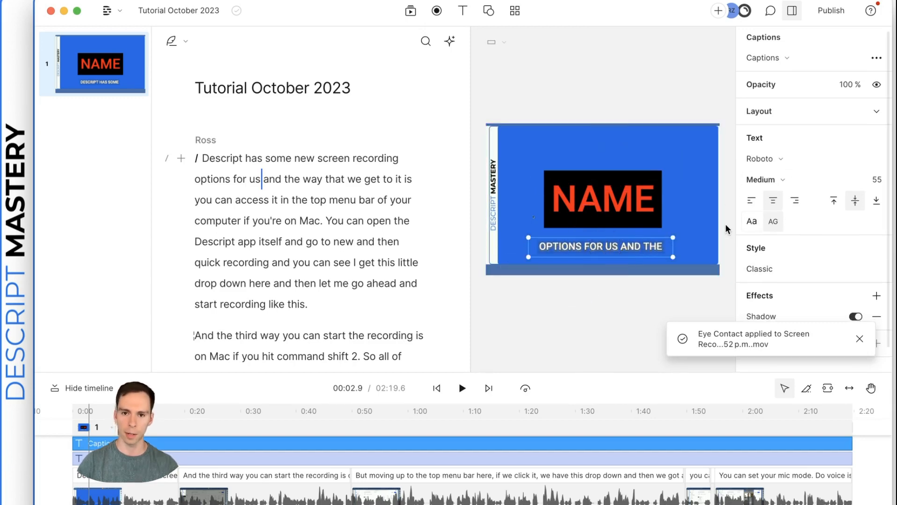
pyautogui.click(601, 247)
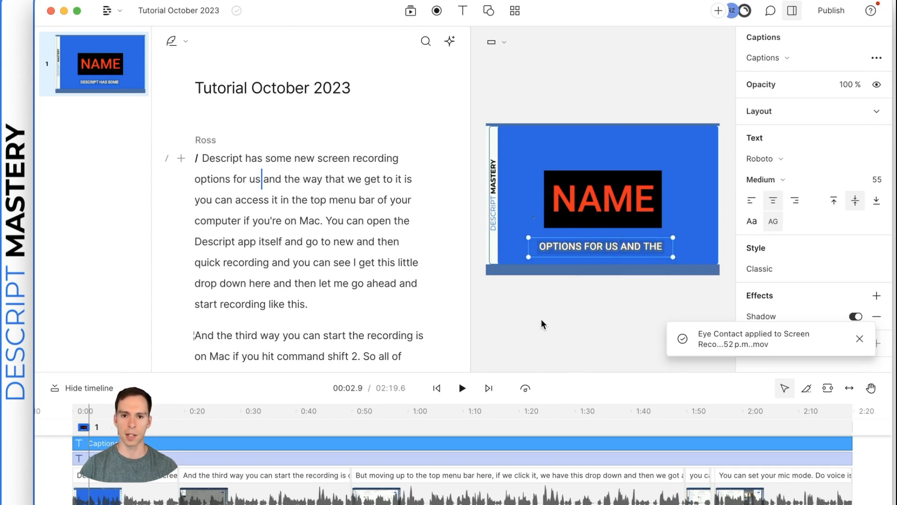
pyautogui.moveTo(551, 230)
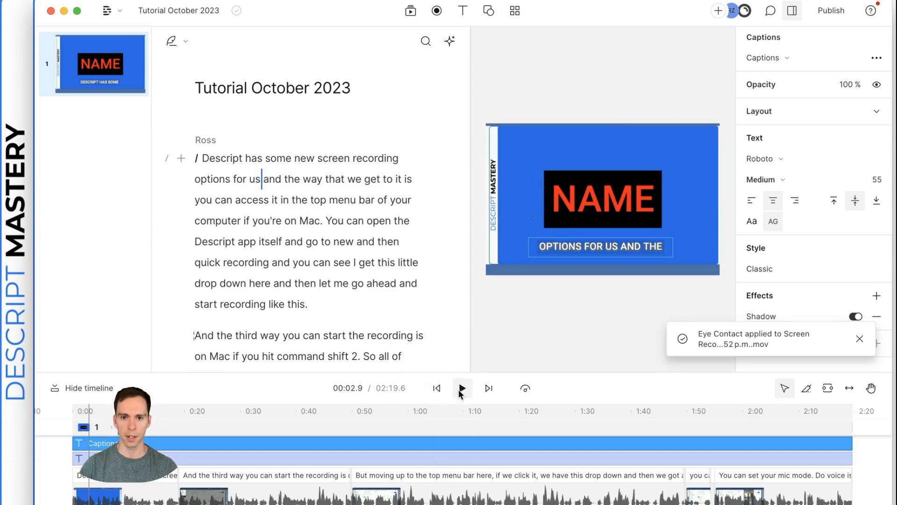
pyautogui.click(461, 388)
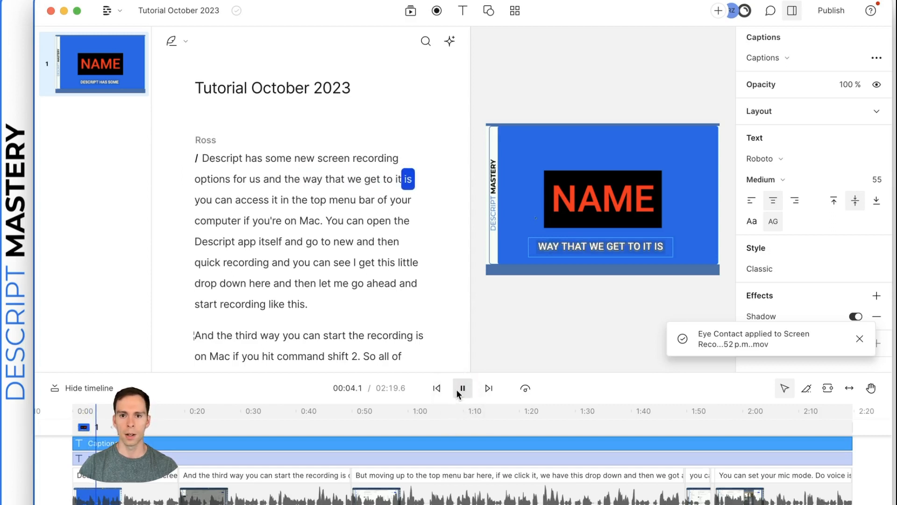
pyautogui.click(462, 388)
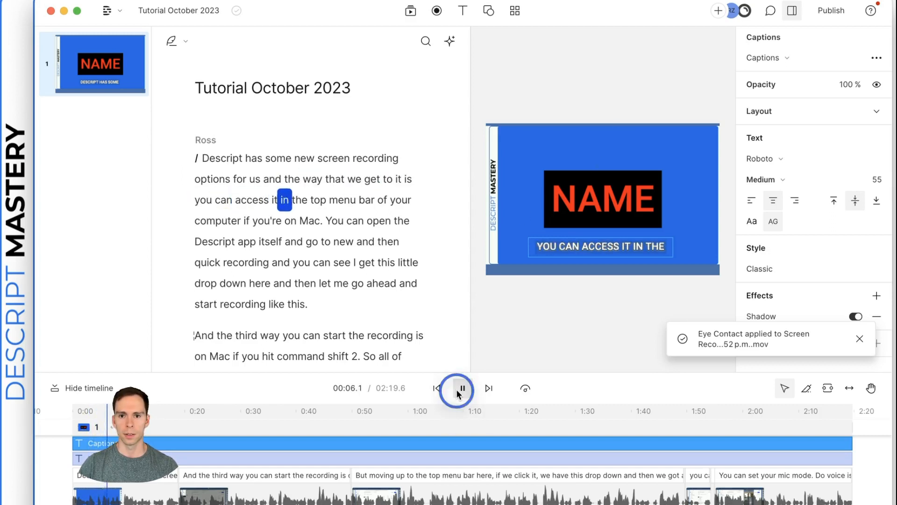
pyautogui.click(462, 388)
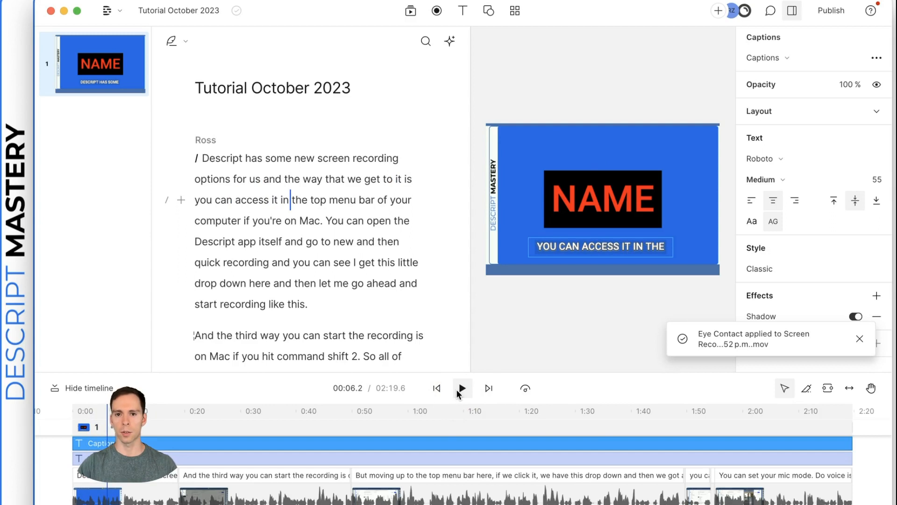
pyautogui.click(599, 246)
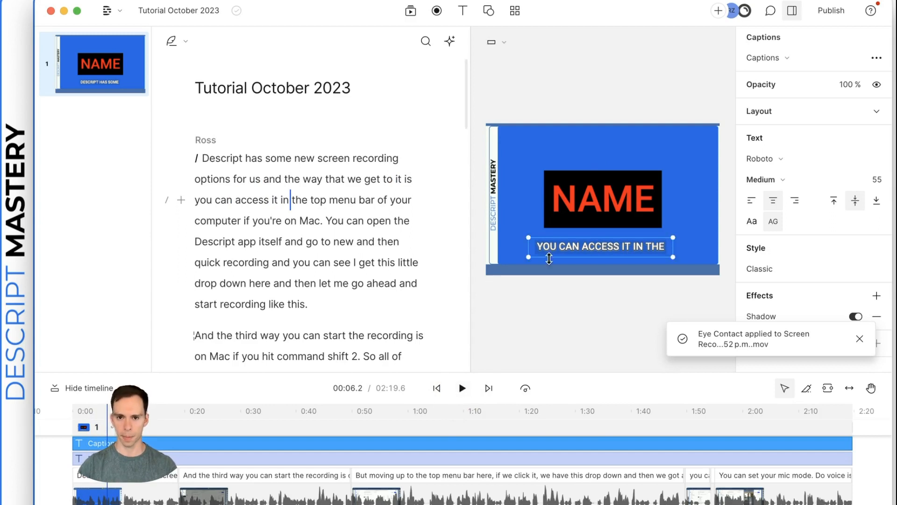
pyautogui.click(602, 252)
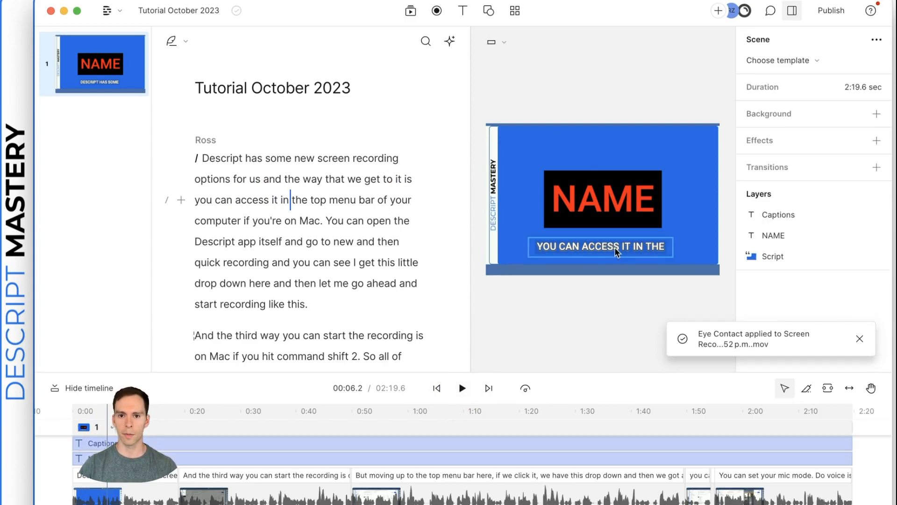
pyautogui.moveTo(463, 10)
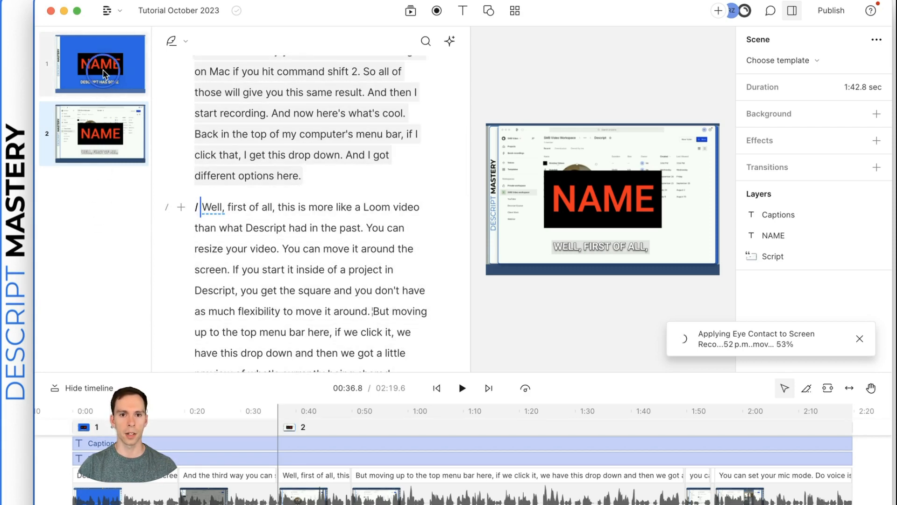
# Jump between the scene 1 and scene 2 thumbnails to check the split.
pyautogui.click(99, 64)
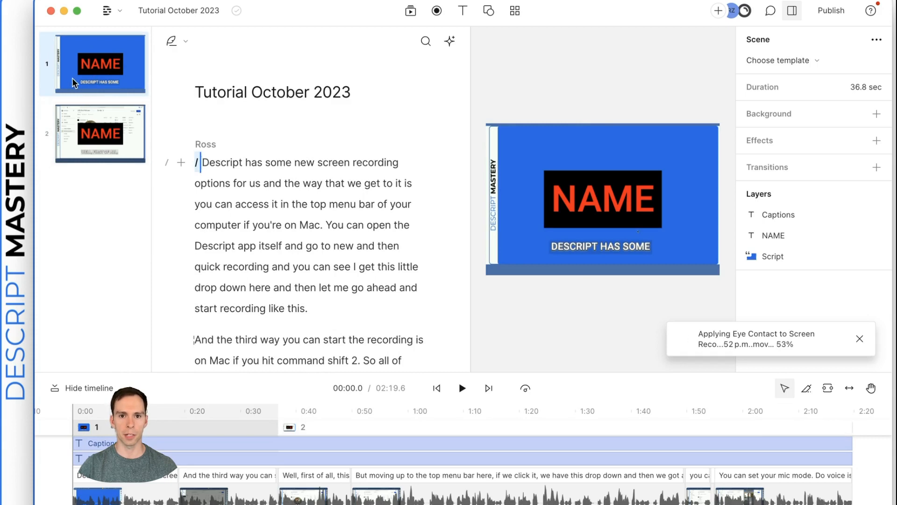
pyautogui.click(99, 132)
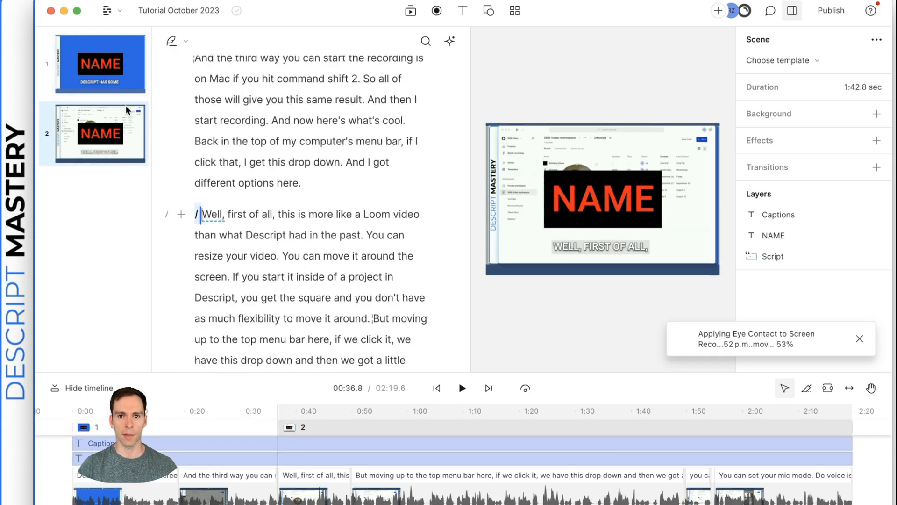
pyautogui.moveTo(109, 160)
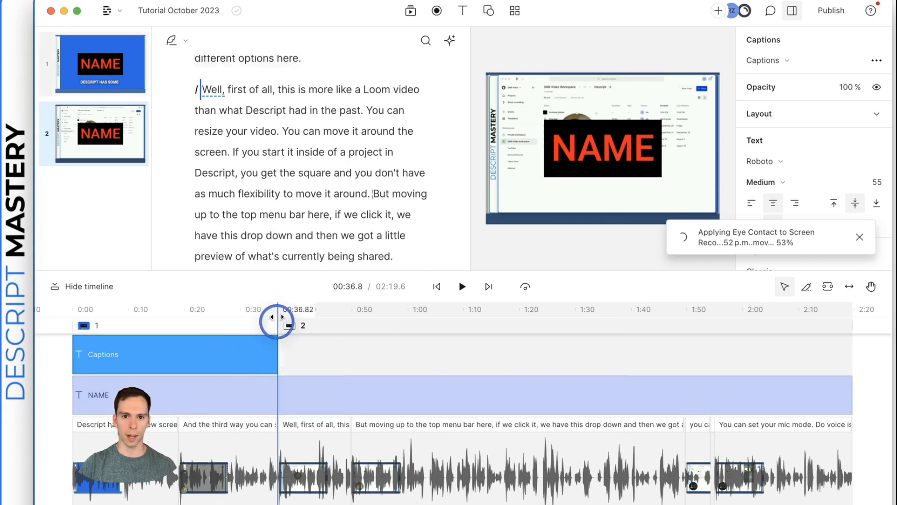
# Select the Captions and NAME layers to confine them to the first scene.
pyautogui.click(462, 286)
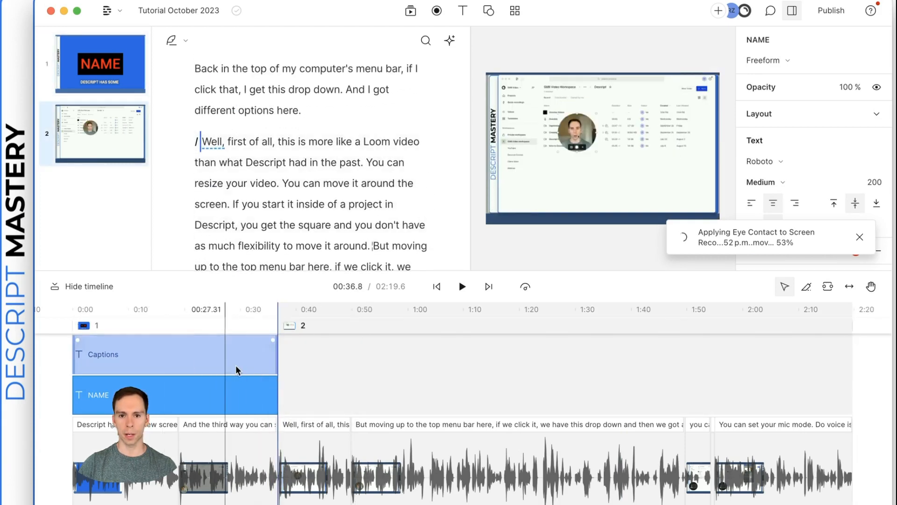
pyautogui.click(145, 392)
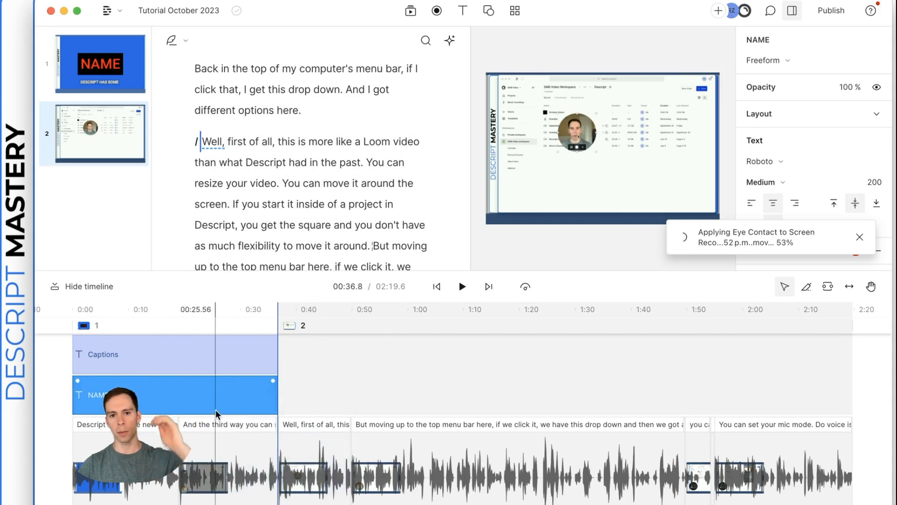
pyautogui.click(481, 466)
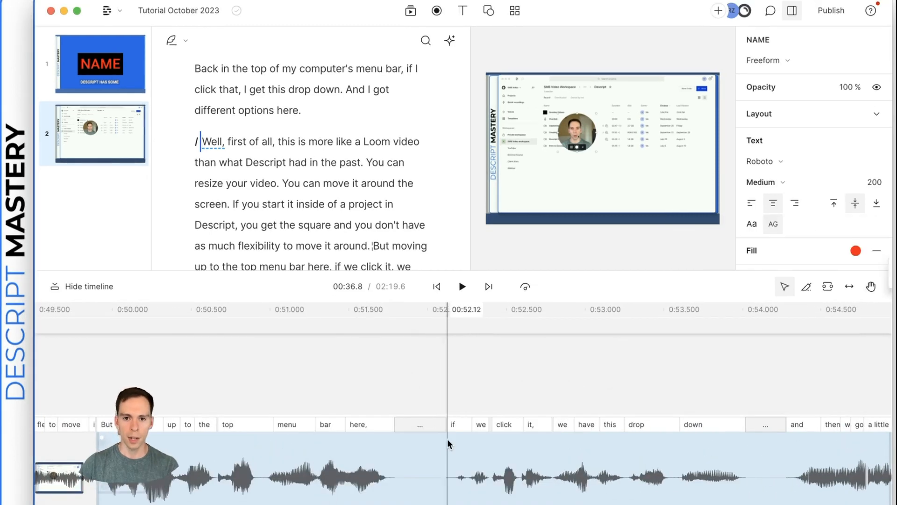
# Delete the gap before 'if', cut 'and' after 'down', and tighten before 'then'.
pyautogui.click(446, 424)
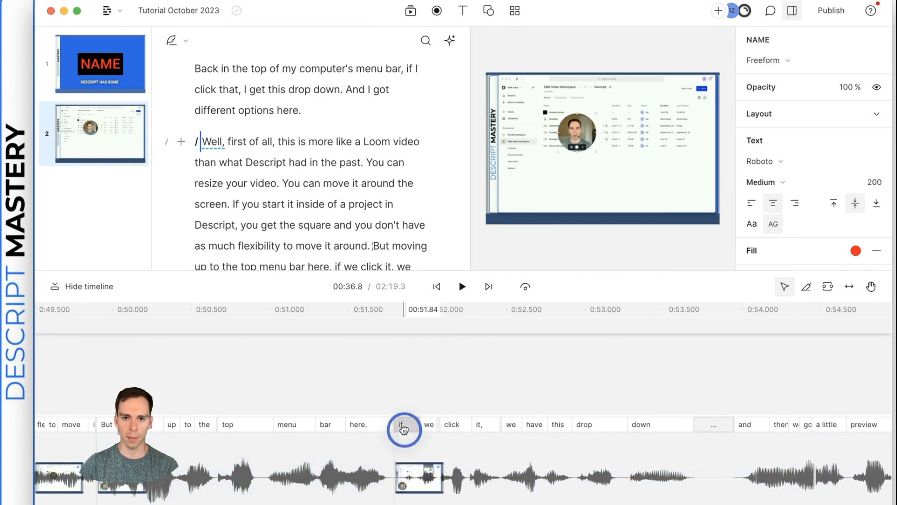
pyautogui.click(727, 308)
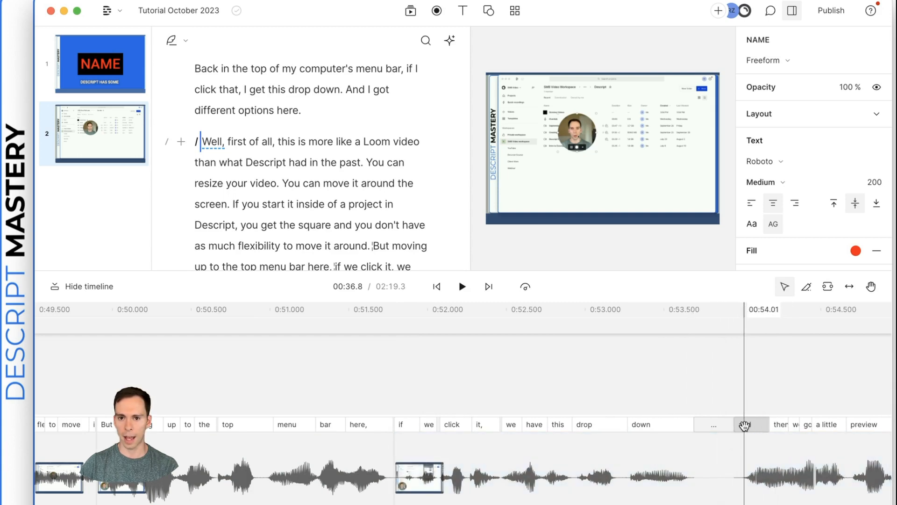
pyautogui.click(779, 424)
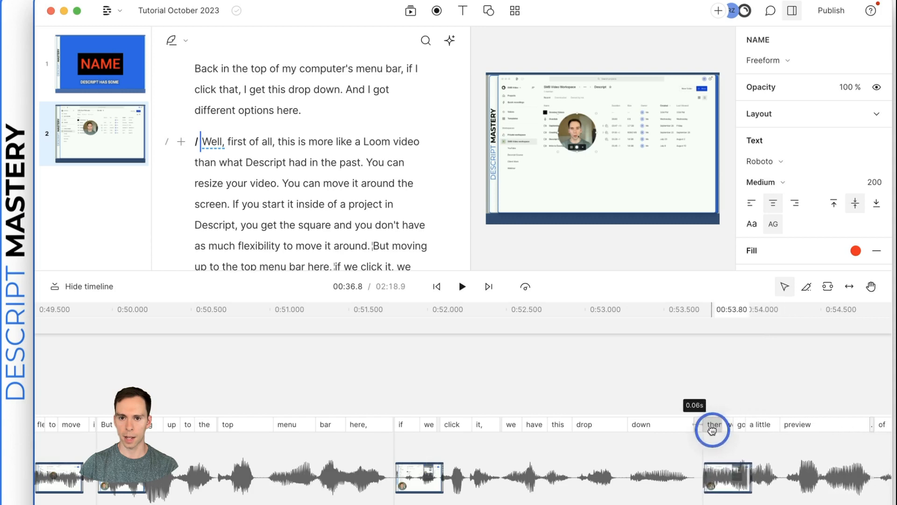
pyautogui.click(641, 424)
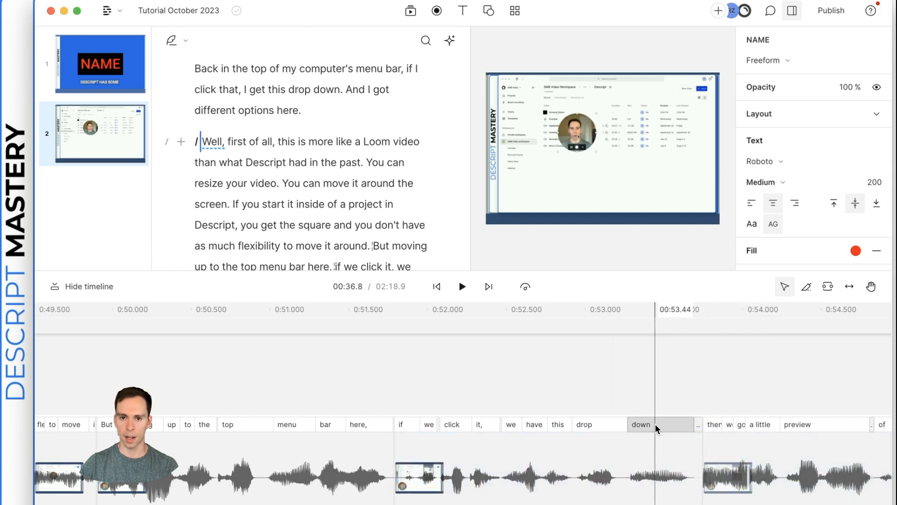
pyautogui.click(639, 425)
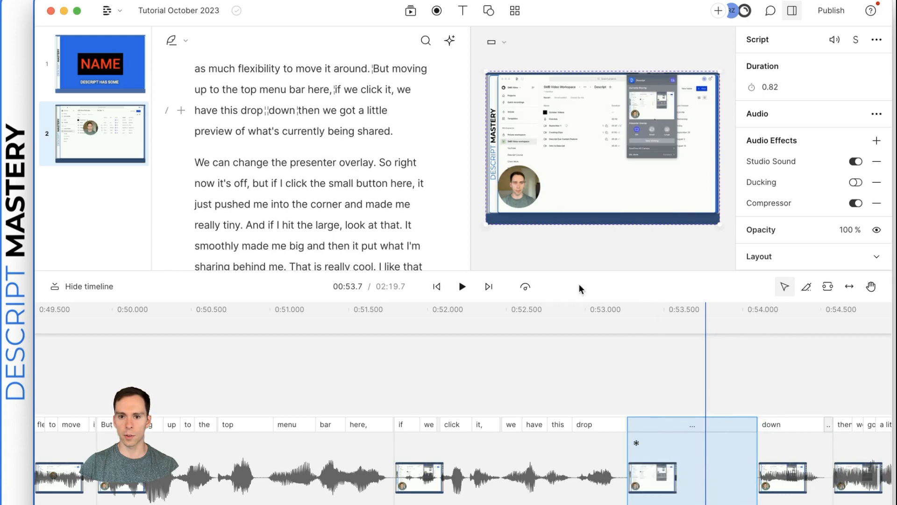
pyautogui.moveTo(709, 423)
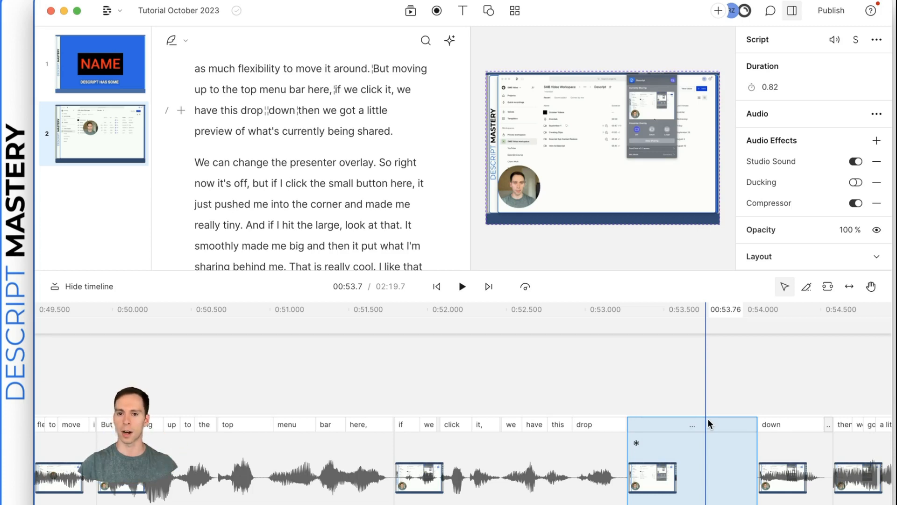
pyautogui.click(462, 286)
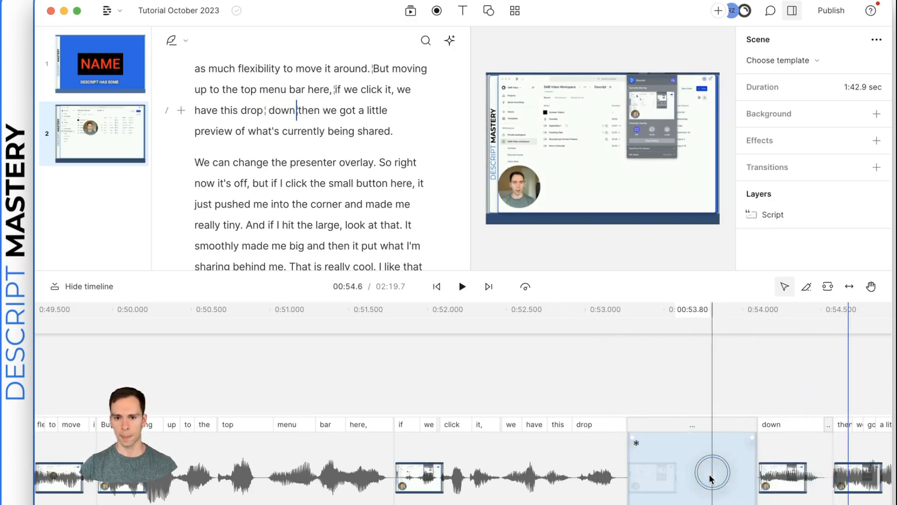
pyautogui.click(691, 463)
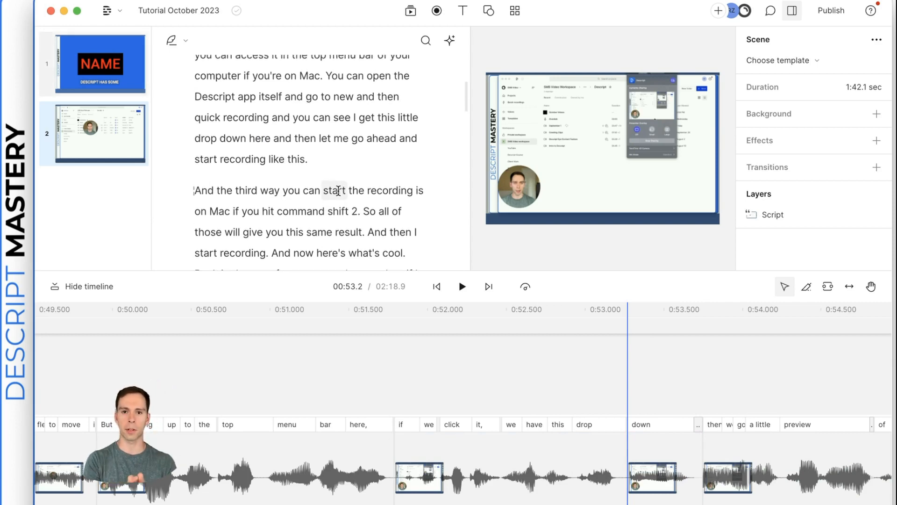
# Italicize and strike through the word 'get' in the opening sentence.
pyautogui.scroll(3)
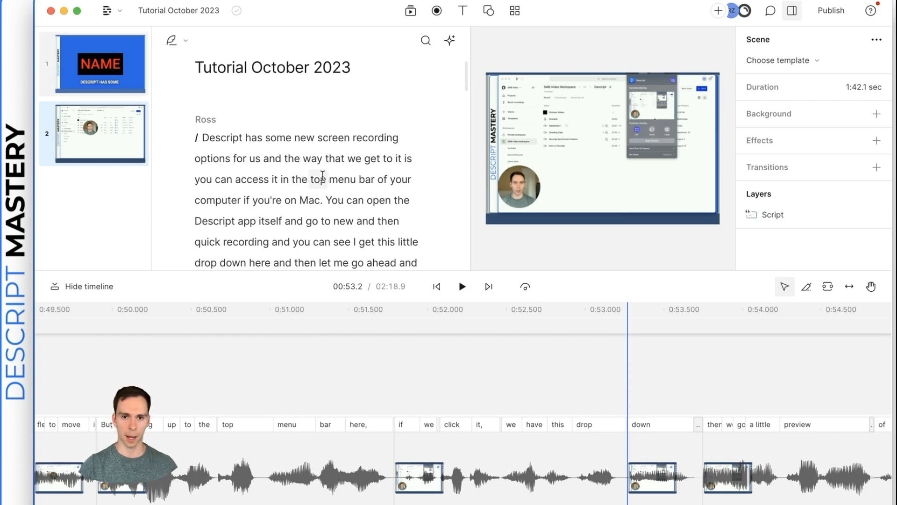
pyautogui.click(94, 63)
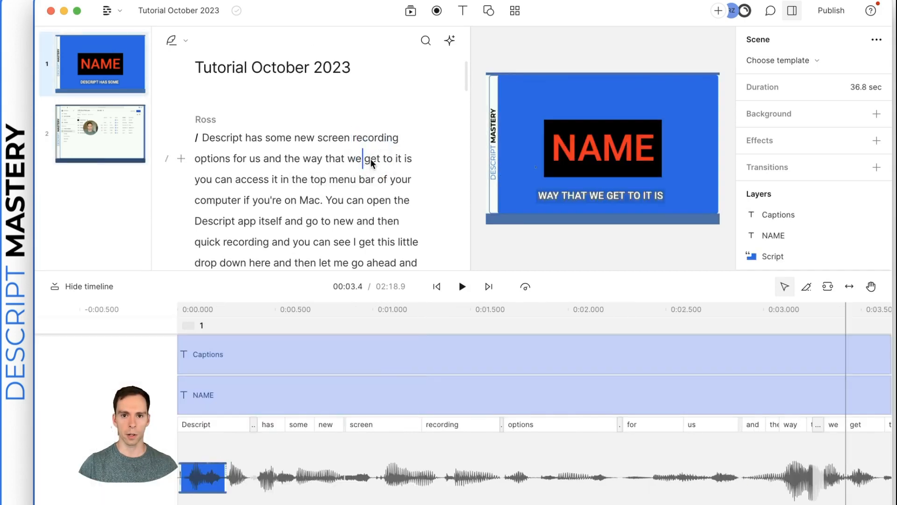
pyautogui.doubleClick(373, 159)
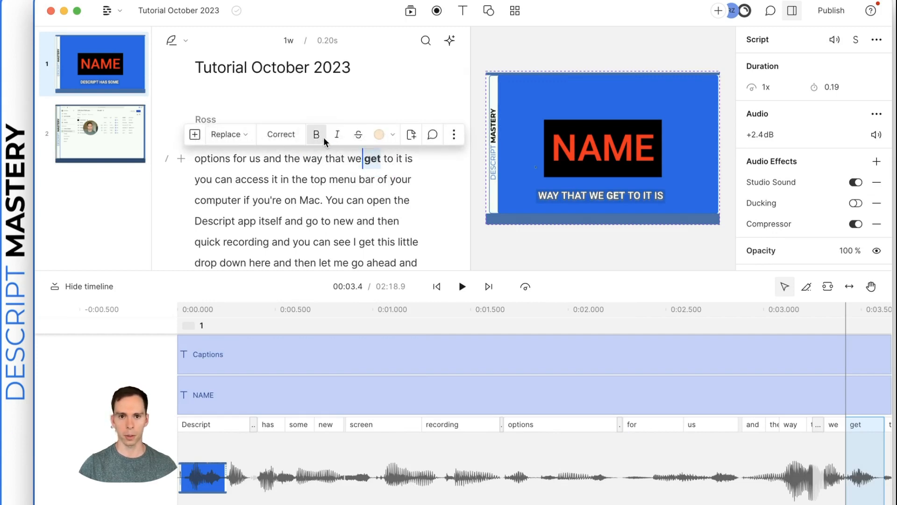
pyautogui.click(336, 134)
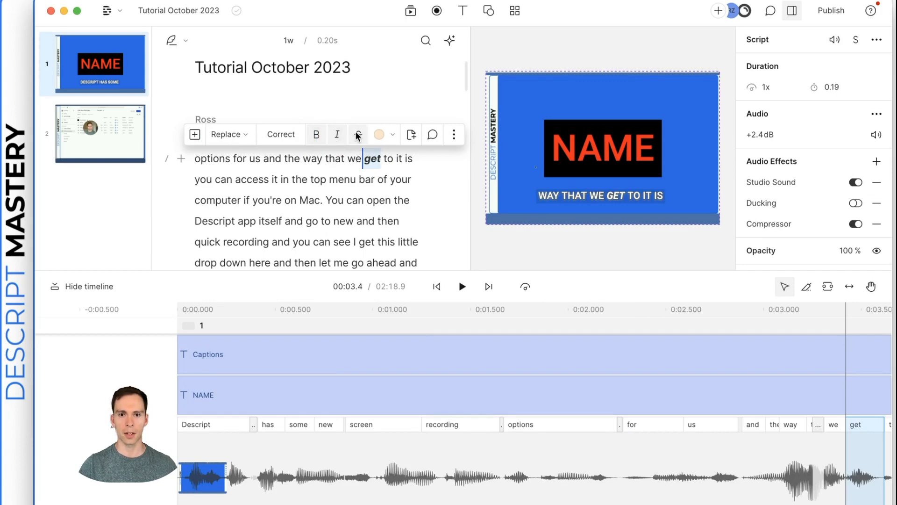
pyautogui.moveTo(357, 134)
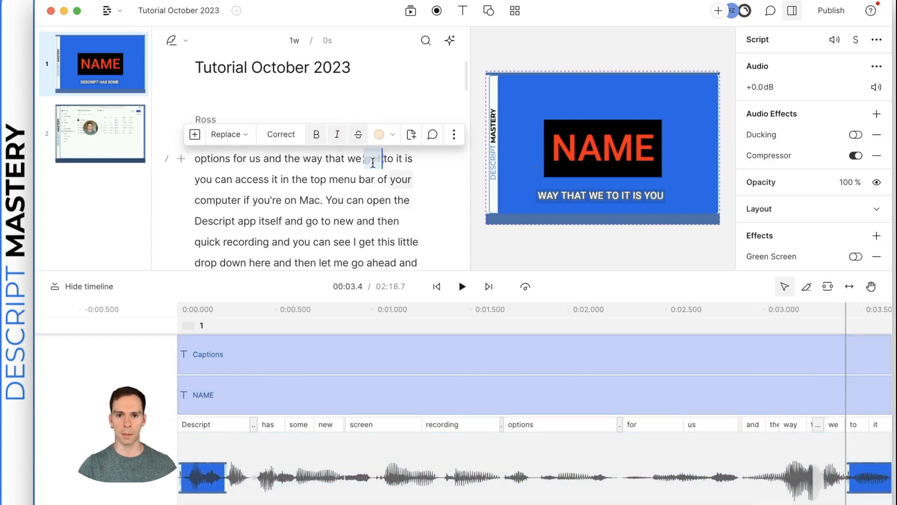
pyautogui.doubleClick(372, 158)
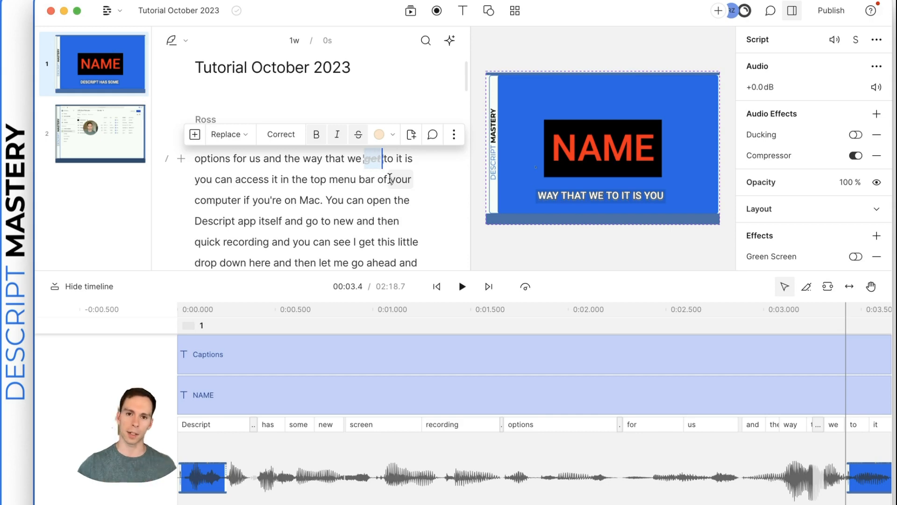
pyautogui.moveTo(336, 142)
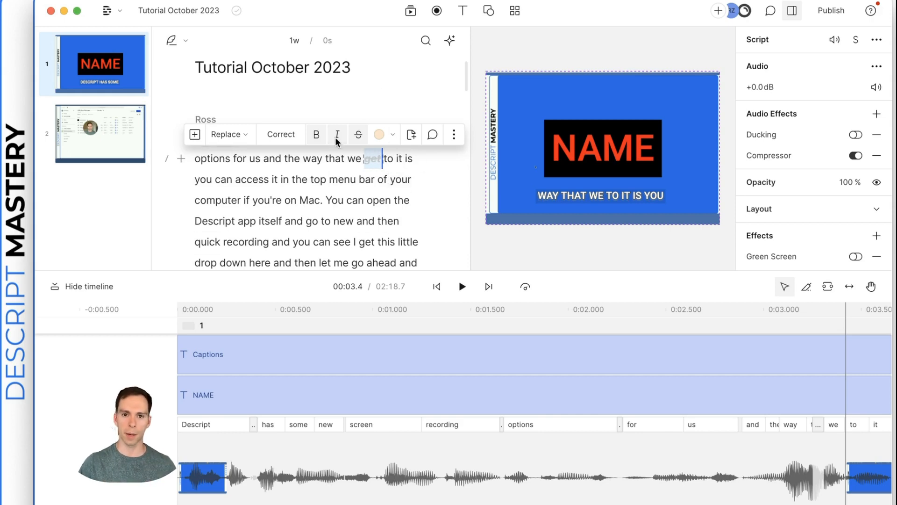
pyautogui.moveTo(392, 118)
pyautogui.write('get ')
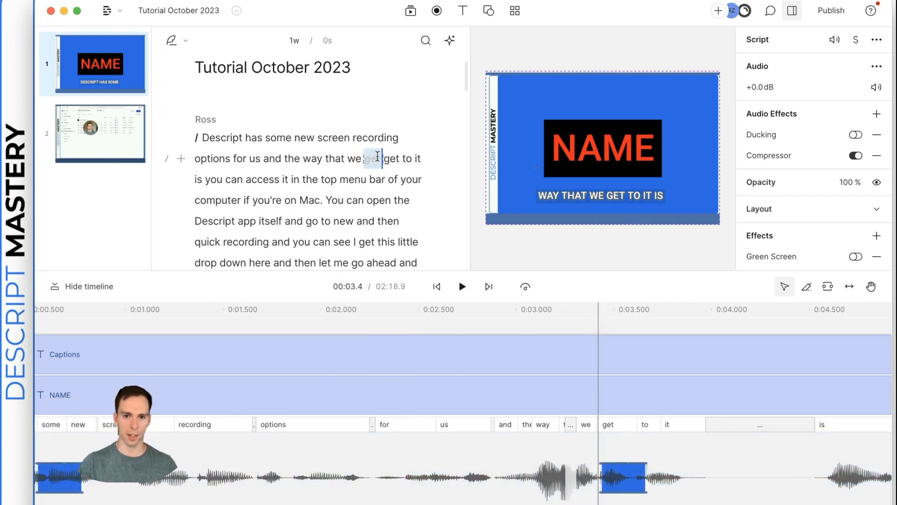
pyautogui.click(601, 146)
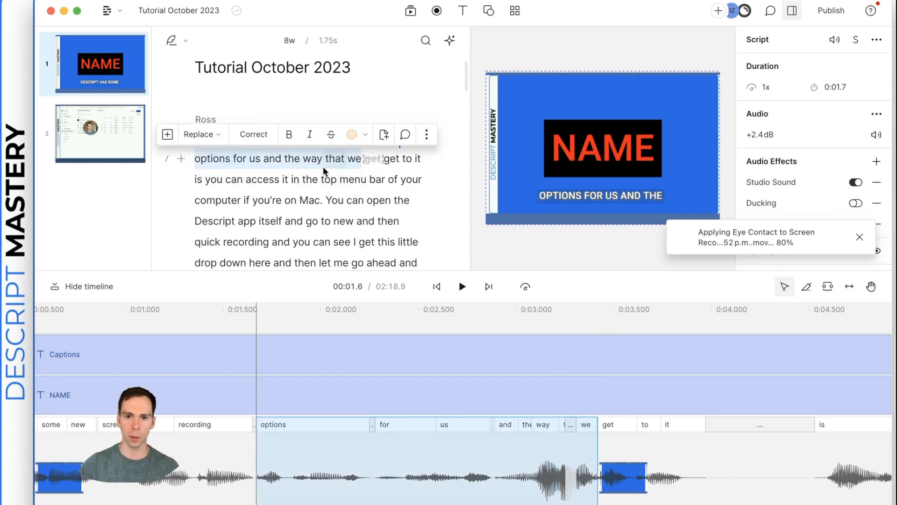
# Edit the correction text so the line reads 'the way at we get to it'.
pyautogui.click(252, 135)
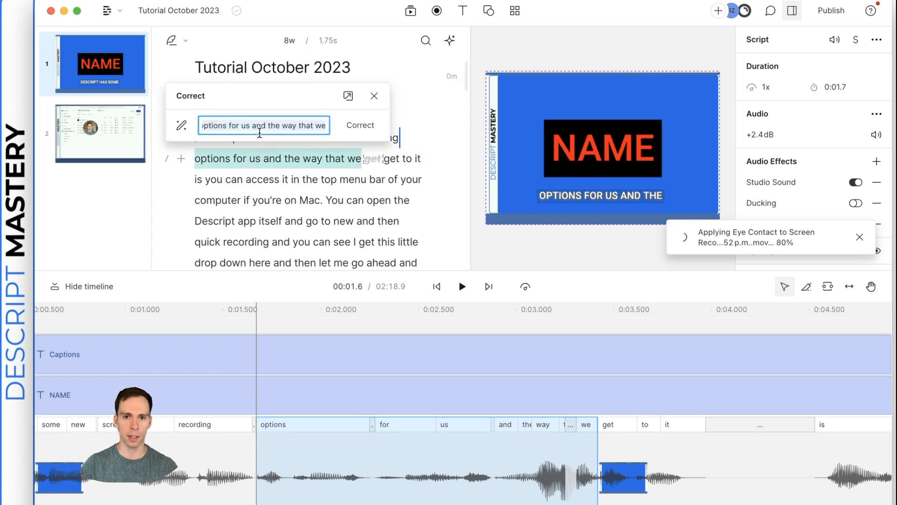
pyautogui.moveTo(263, 117)
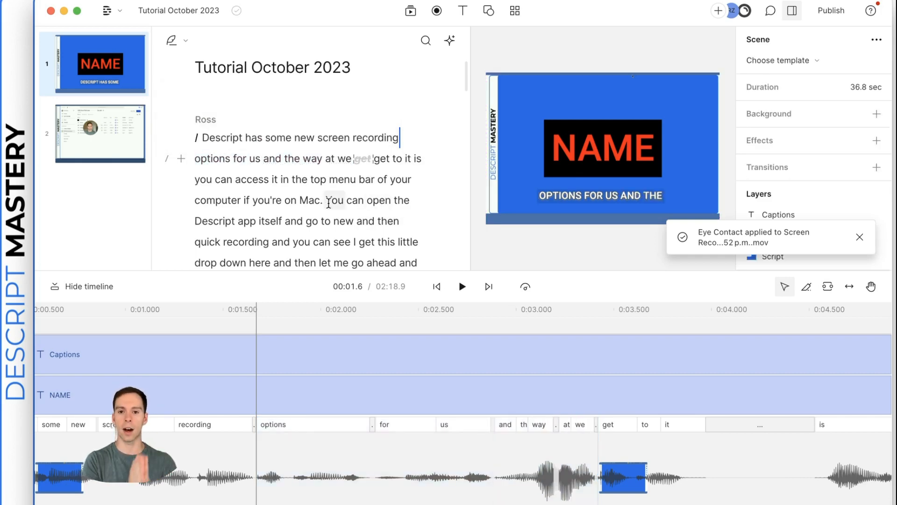
pyautogui.click(600, 206)
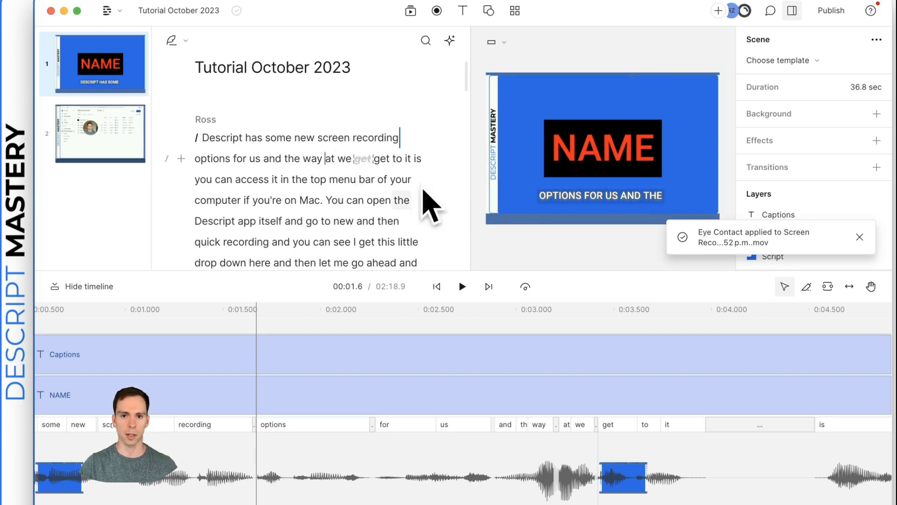
pyautogui.moveTo(318, 160)
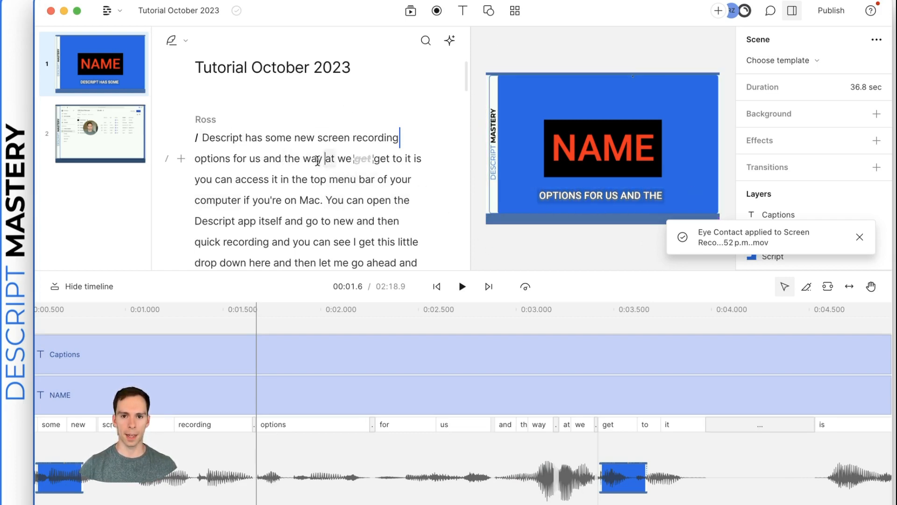
pyautogui.moveTo(830, 11)
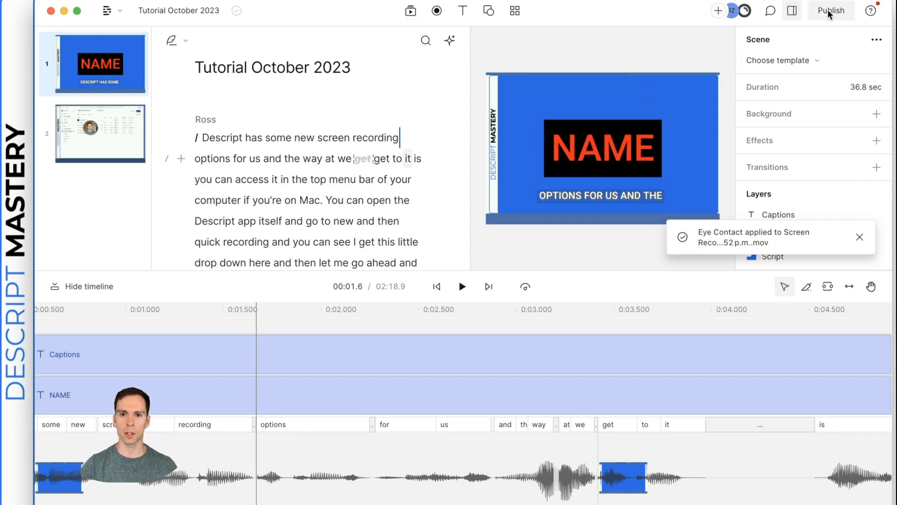
# Show Tutorial October 2023's publishing options: web link, Max resolution, anyone with link.
pyautogui.click(830, 11)
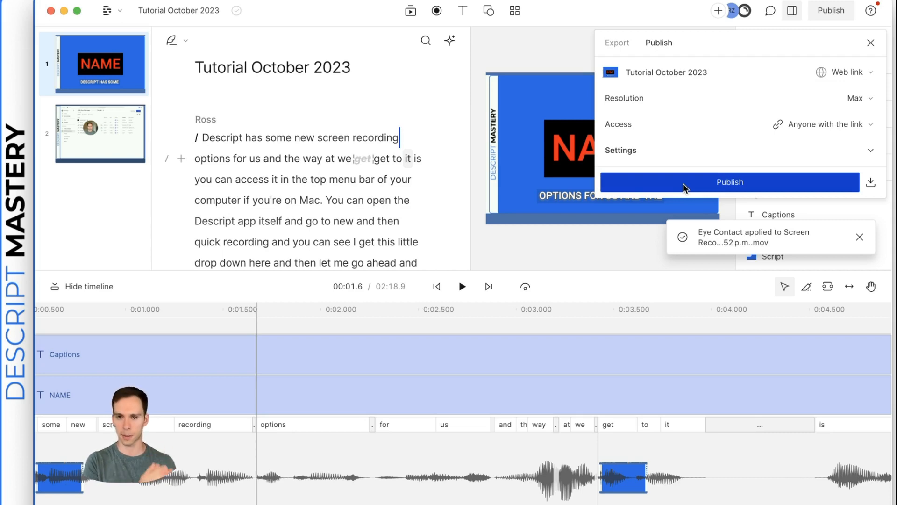
pyautogui.moveTo(833, 187)
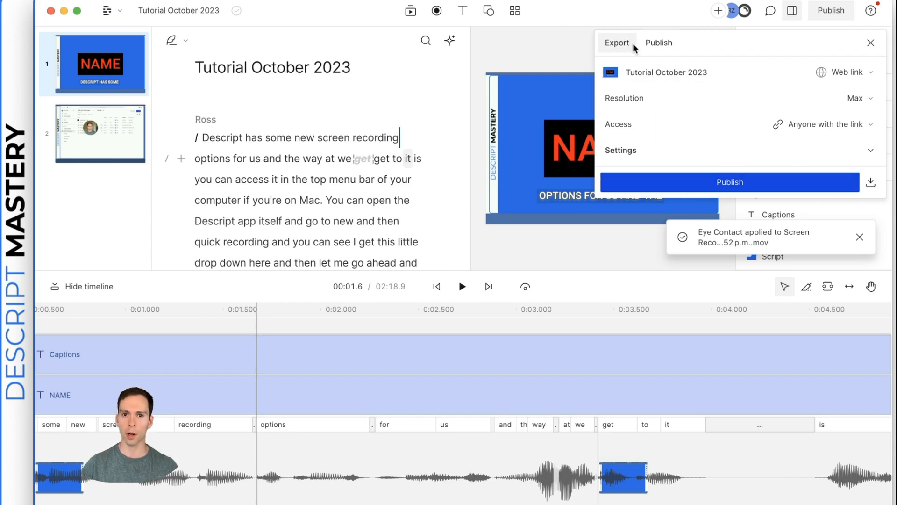
# Review video export for current composition at High quality, then view MP3 audio export.
pyautogui.click(617, 43)
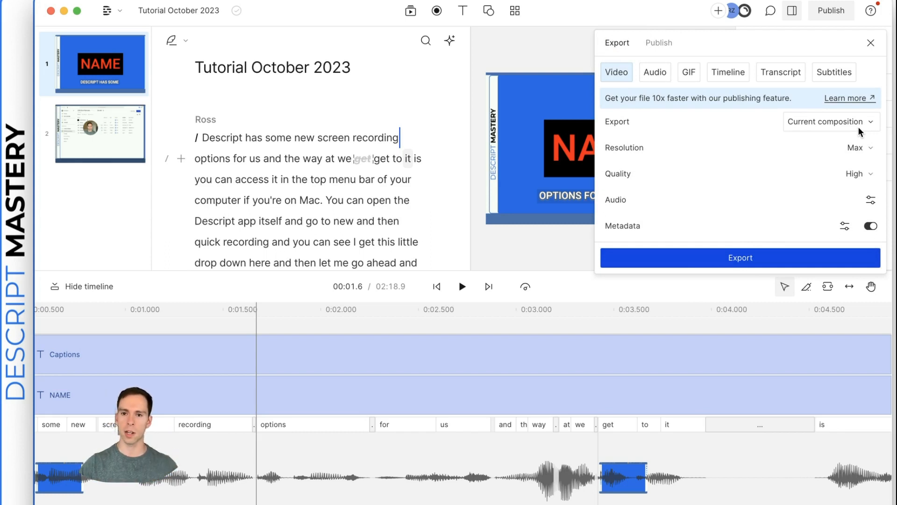
pyautogui.click(828, 122)
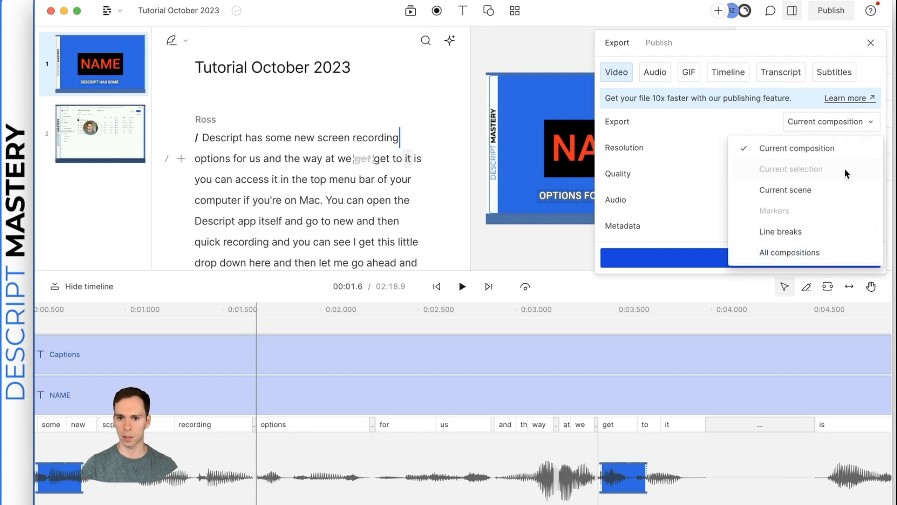
pyautogui.moveTo(846, 131)
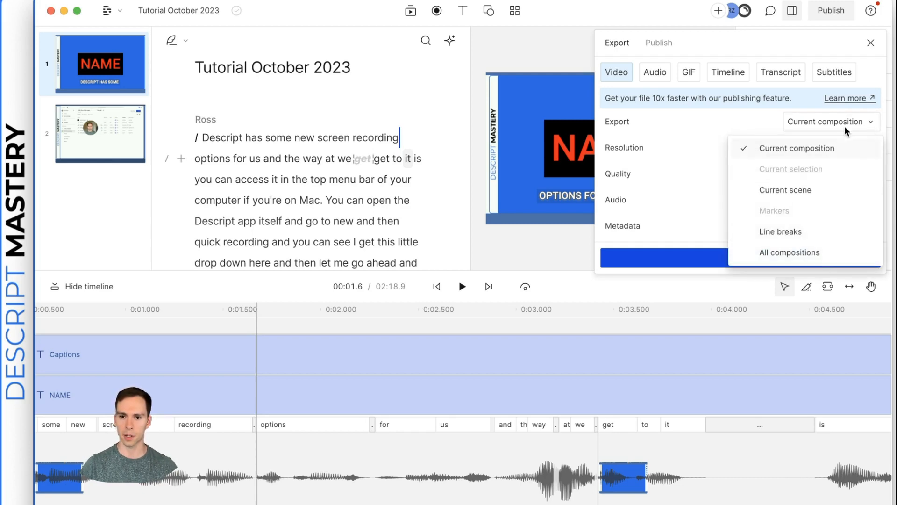
pyautogui.click(796, 147)
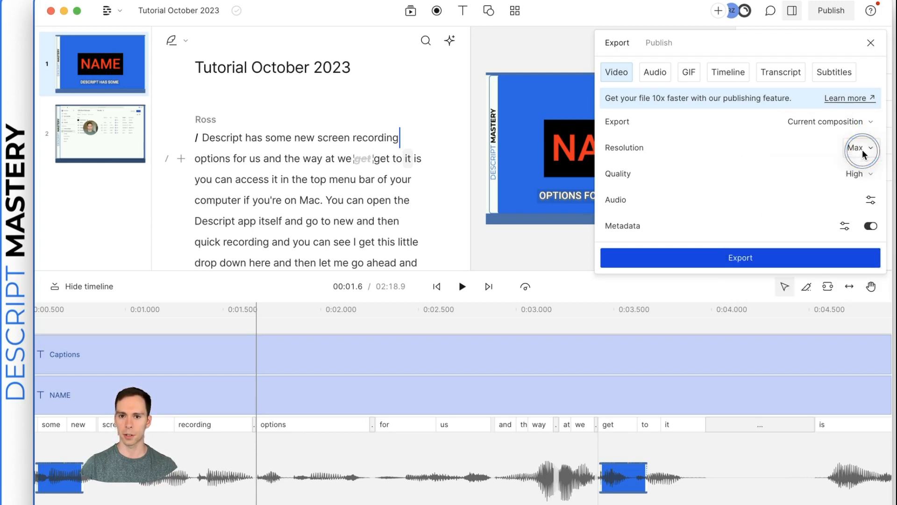
pyautogui.click(858, 173)
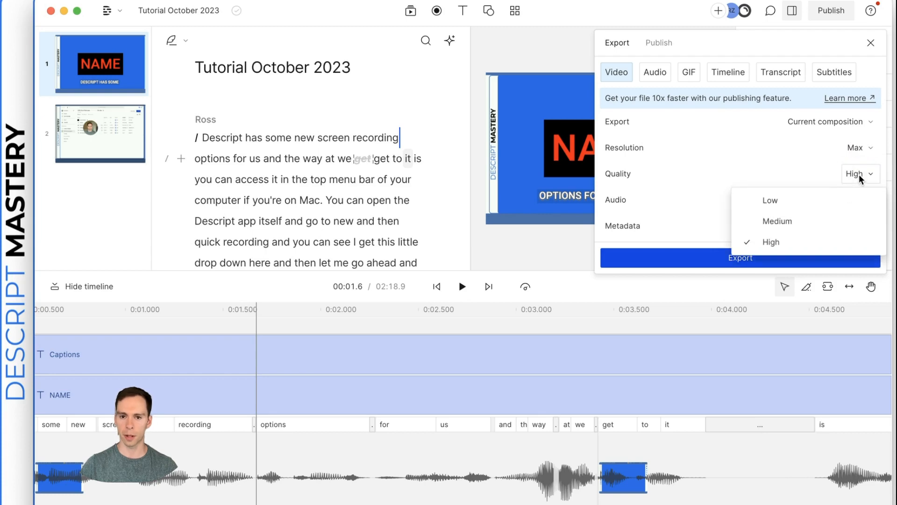
pyautogui.click(771, 241)
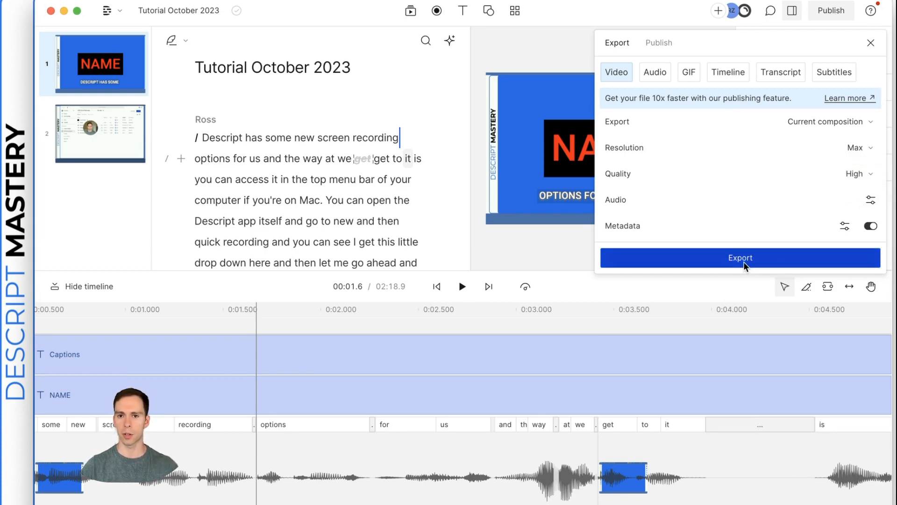
pyautogui.click(655, 72)
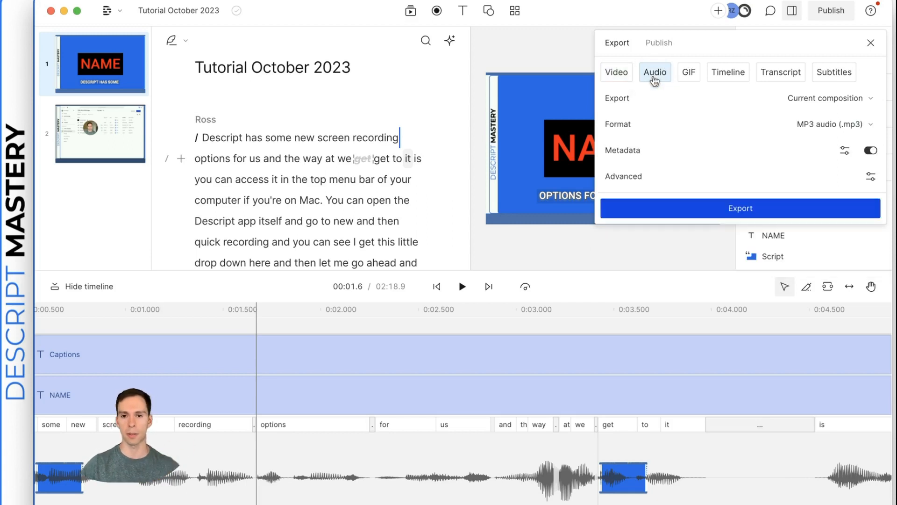
pyautogui.moveTo(670, 105)
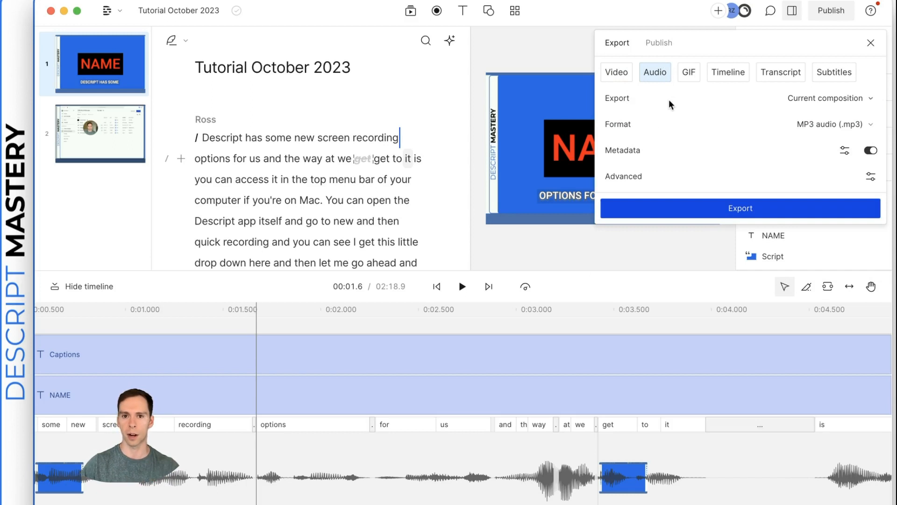
# Review GIF, Timeline and Transcript formats, ending on SubRip subtitles, 50 characters per line.
pyautogui.click(688, 72)
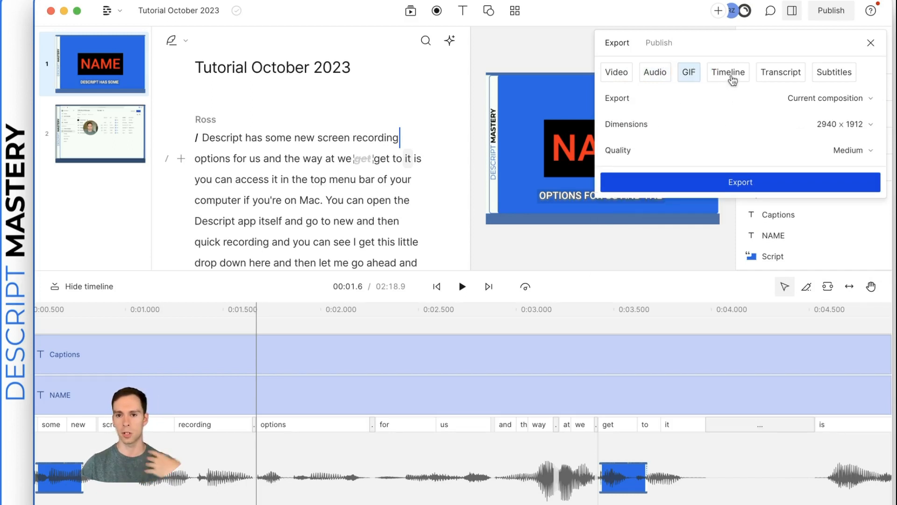
pyautogui.click(727, 72)
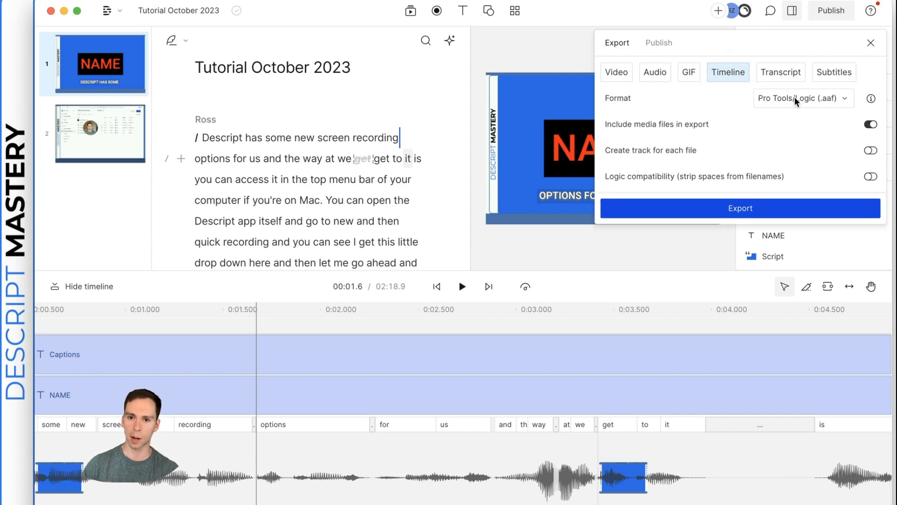
pyautogui.click(803, 98)
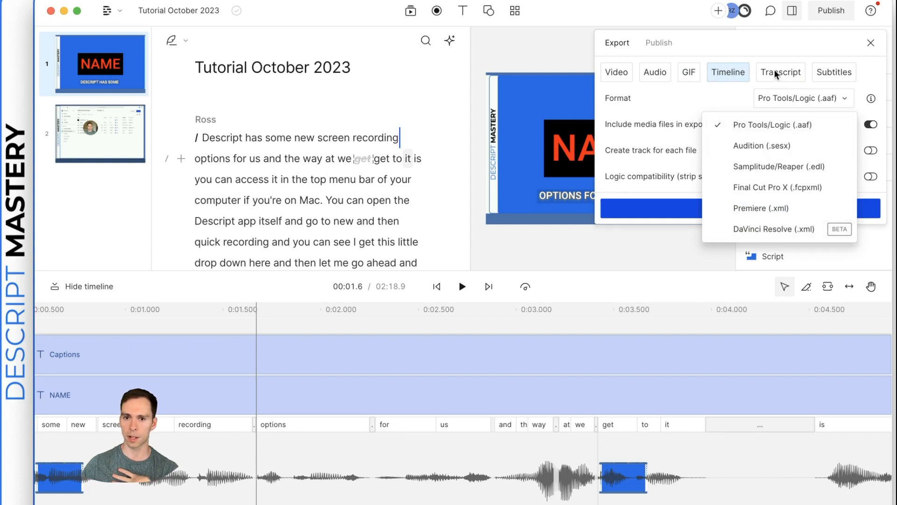
pyautogui.click(780, 71)
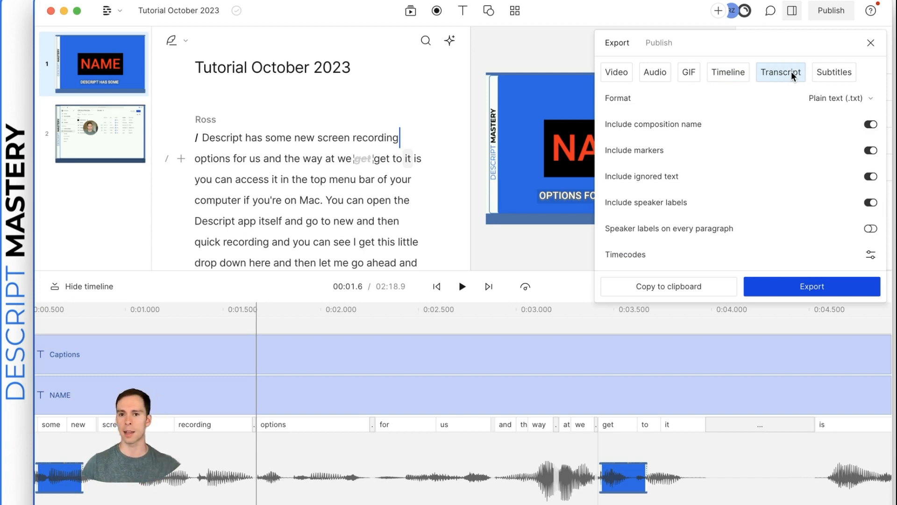
pyautogui.click(838, 98)
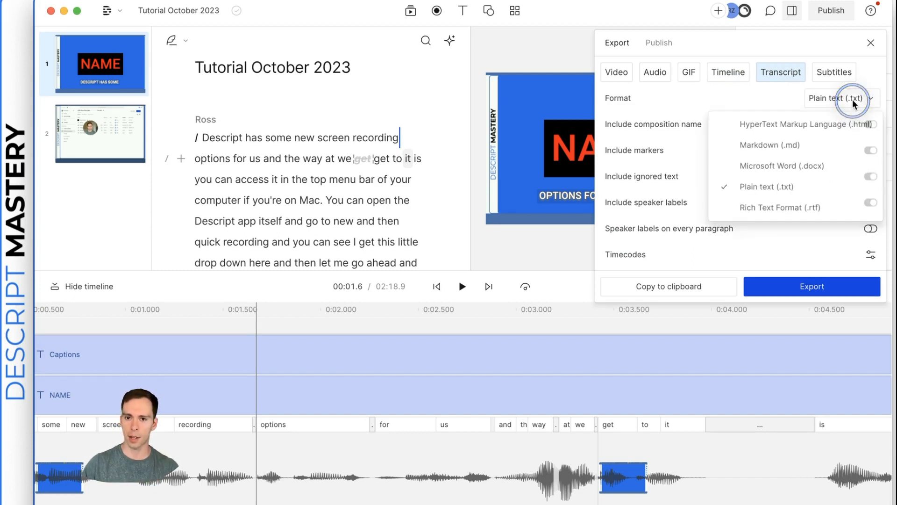
pyautogui.moveTo(805, 124)
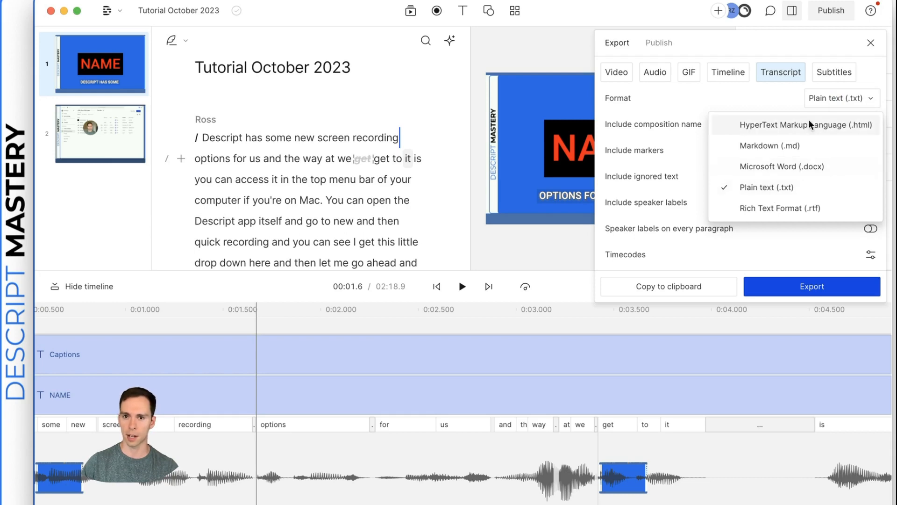
pyautogui.click(834, 72)
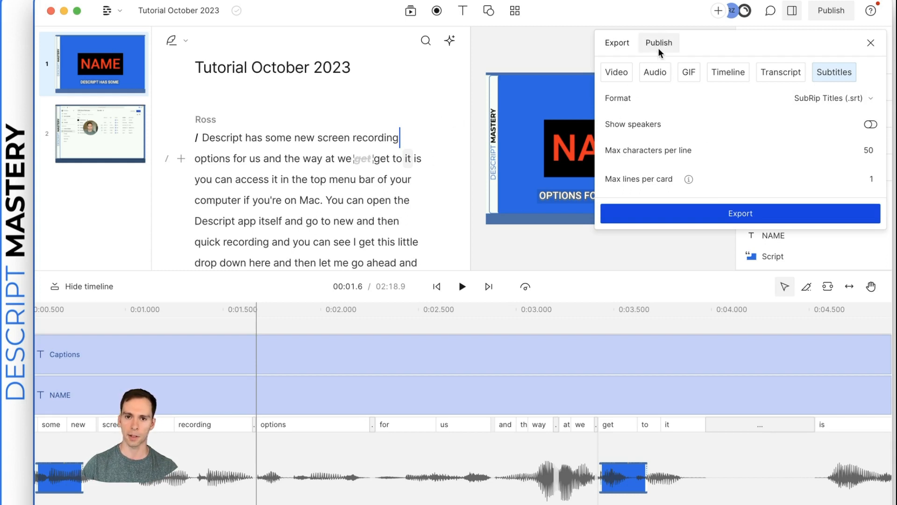
# Return to Publish and review destinations, leaving Web link at Max resolution.
pyautogui.click(659, 42)
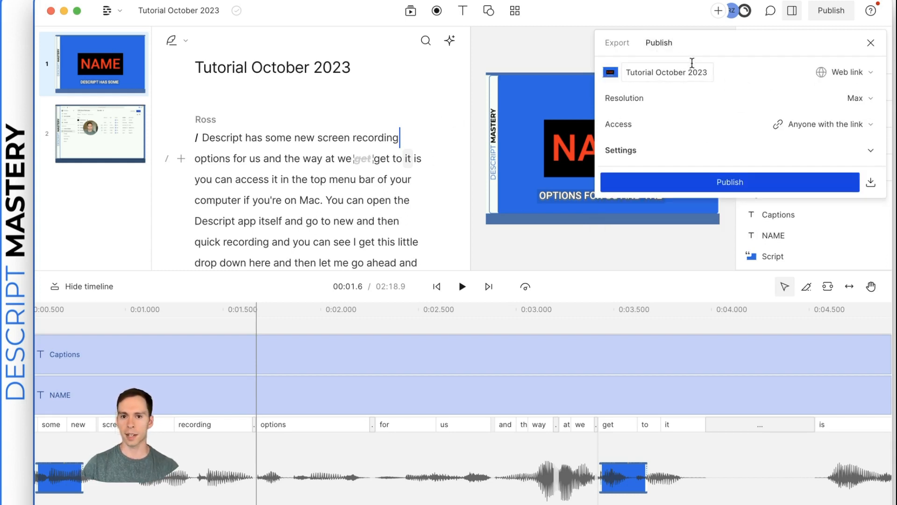
pyautogui.click(845, 72)
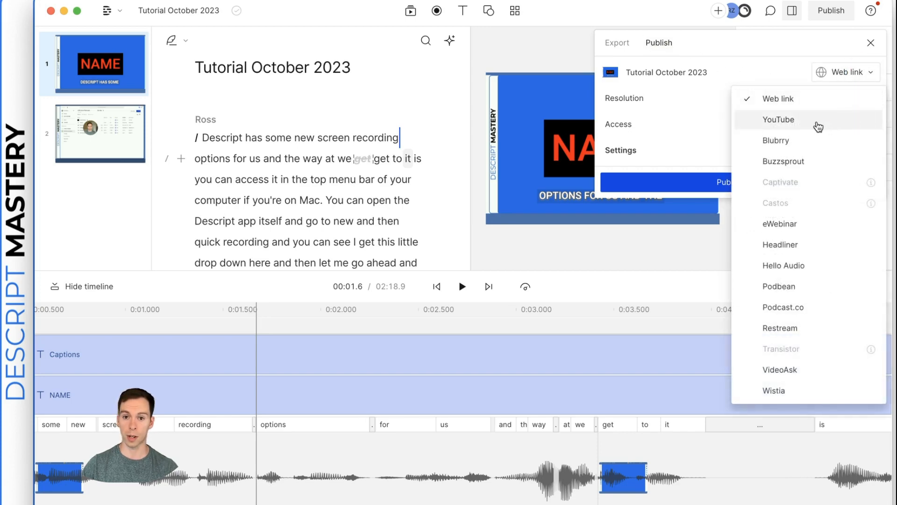
pyautogui.moveTo(824, 309)
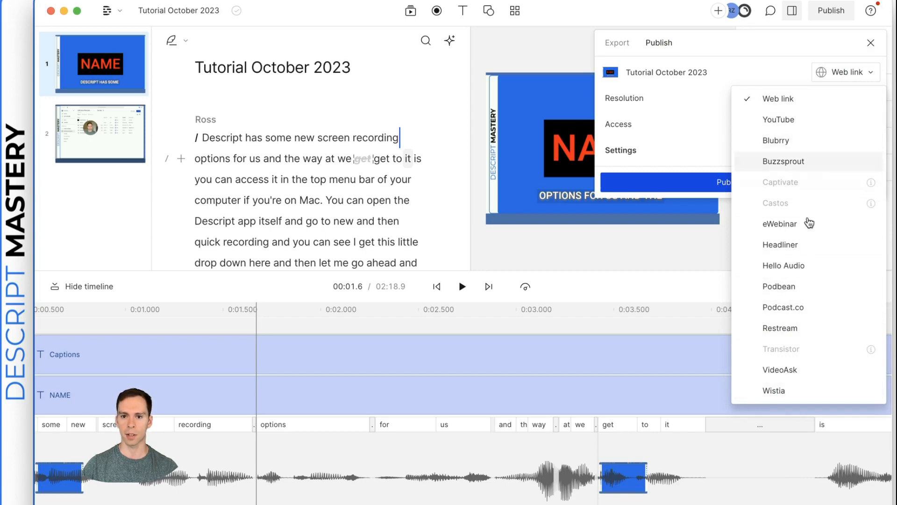
pyautogui.click(778, 99)
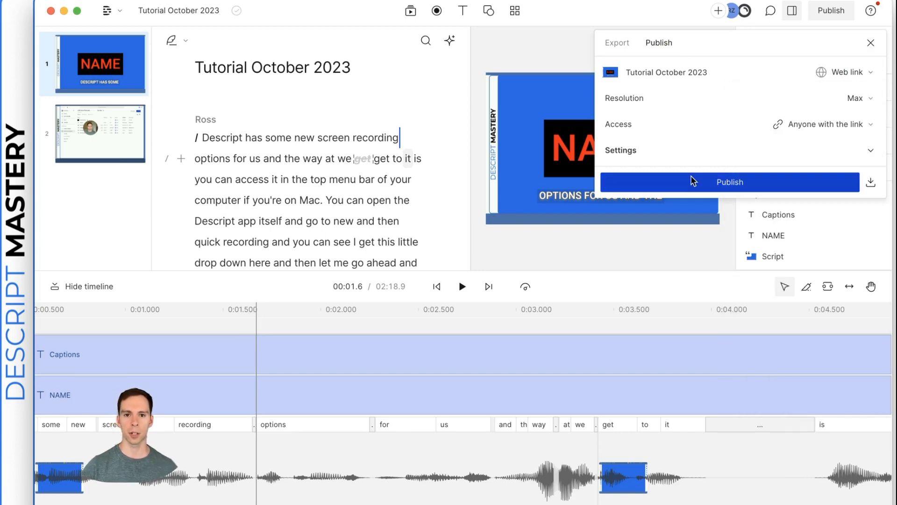
pyautogui.moveTo(692, 155)
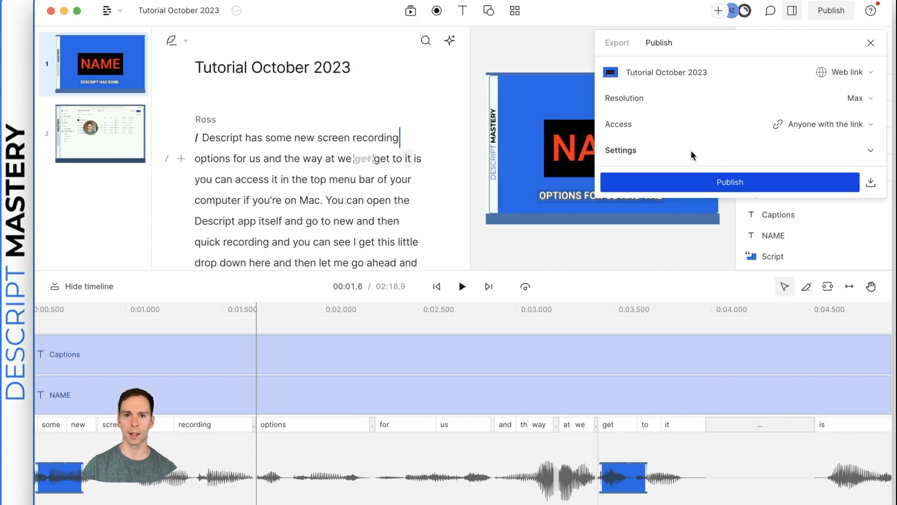